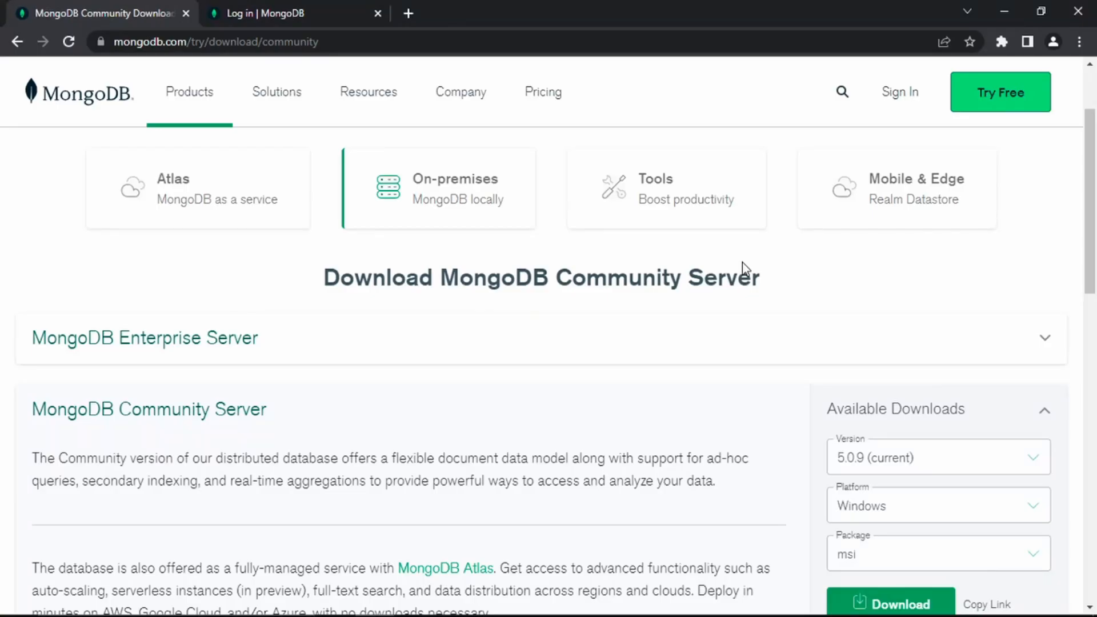
mouse_move(743, 264)
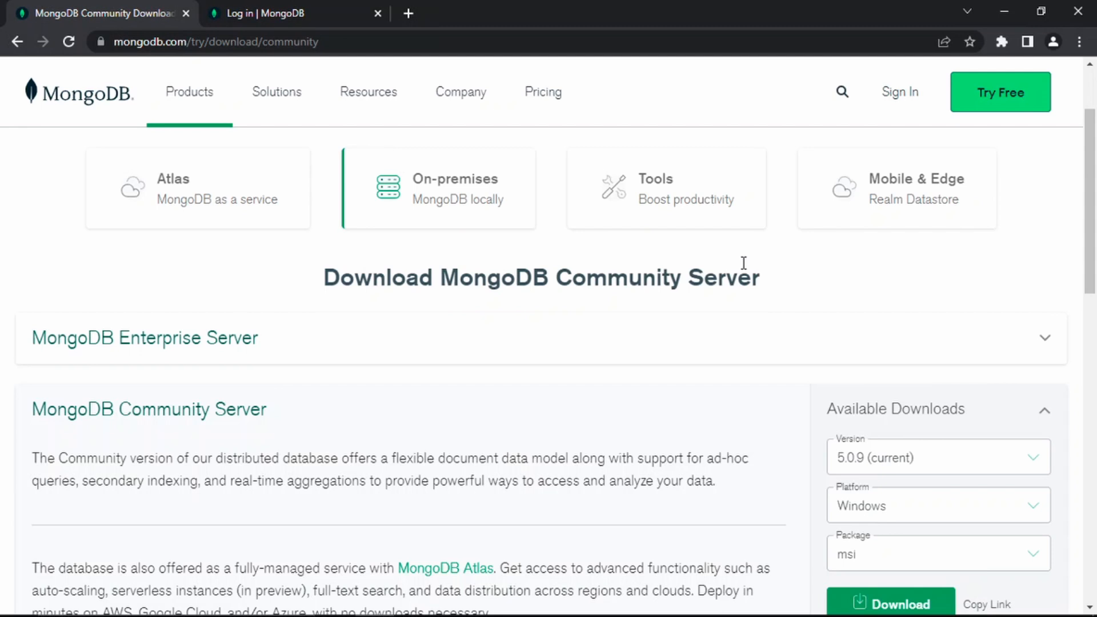
mouse_move(563, 304)
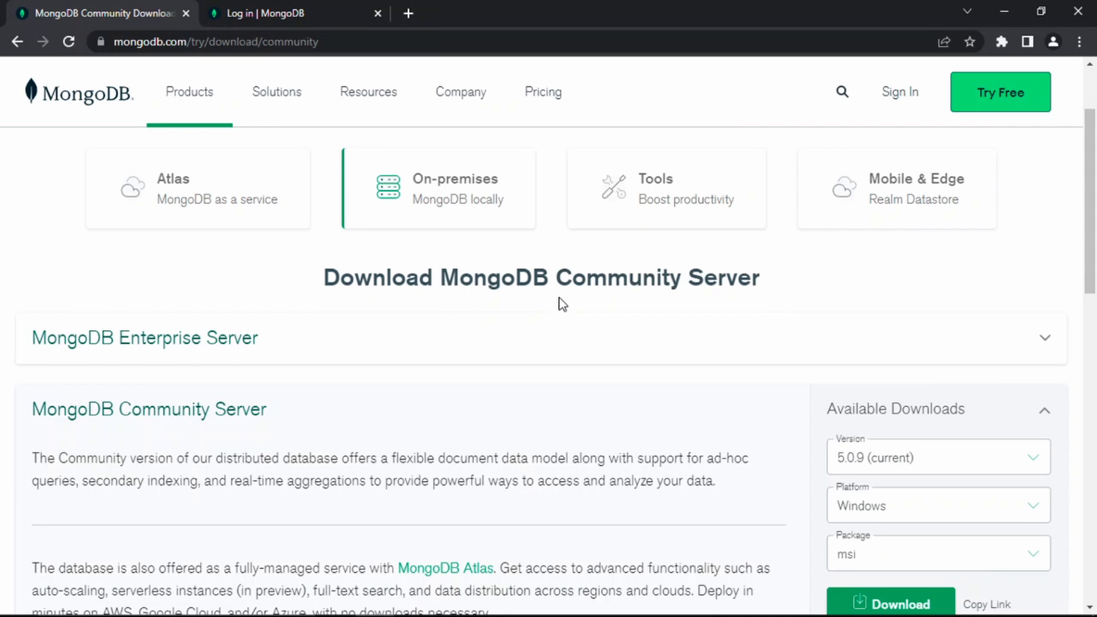
mouse_move(238, 432)
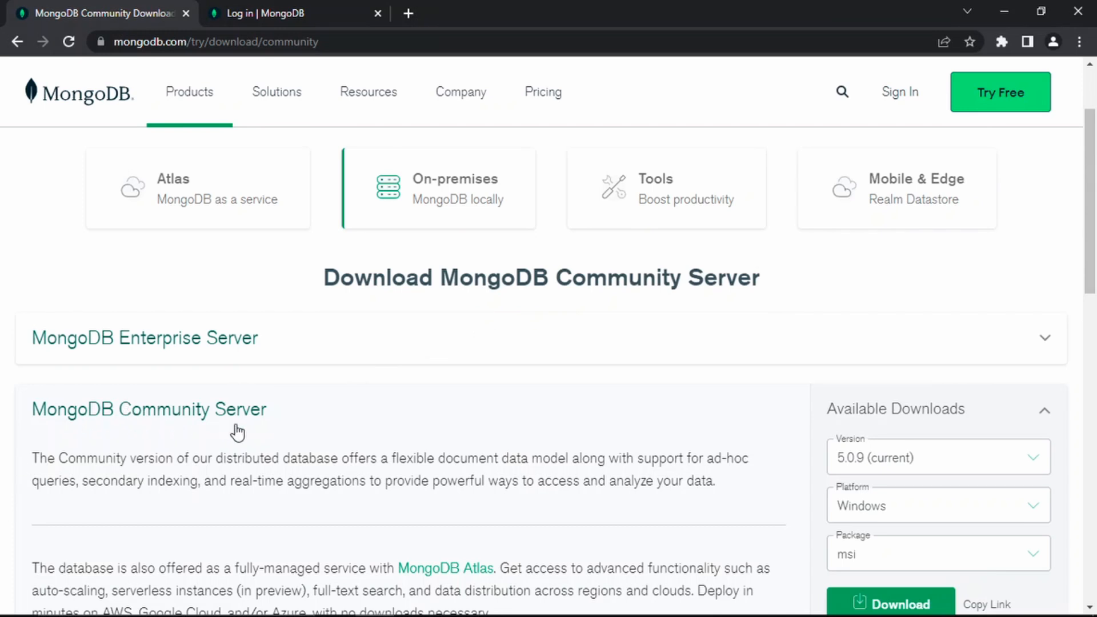
Start downloading the Community Server 5.0.9 Windows msi installer
scroll("down", 3)
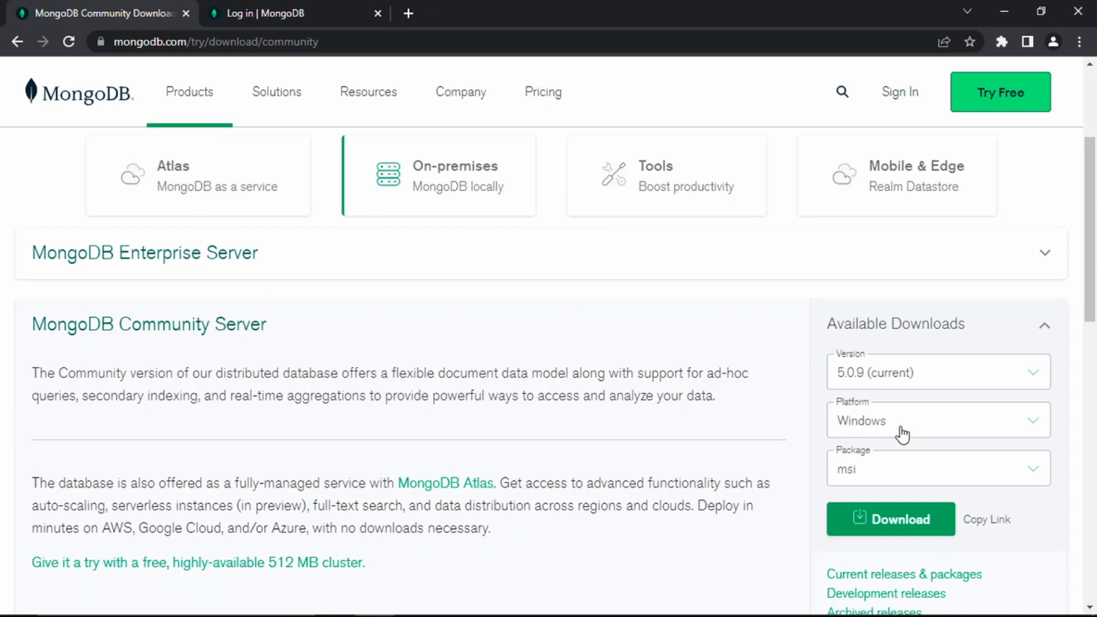
mouse_move(945, 395)
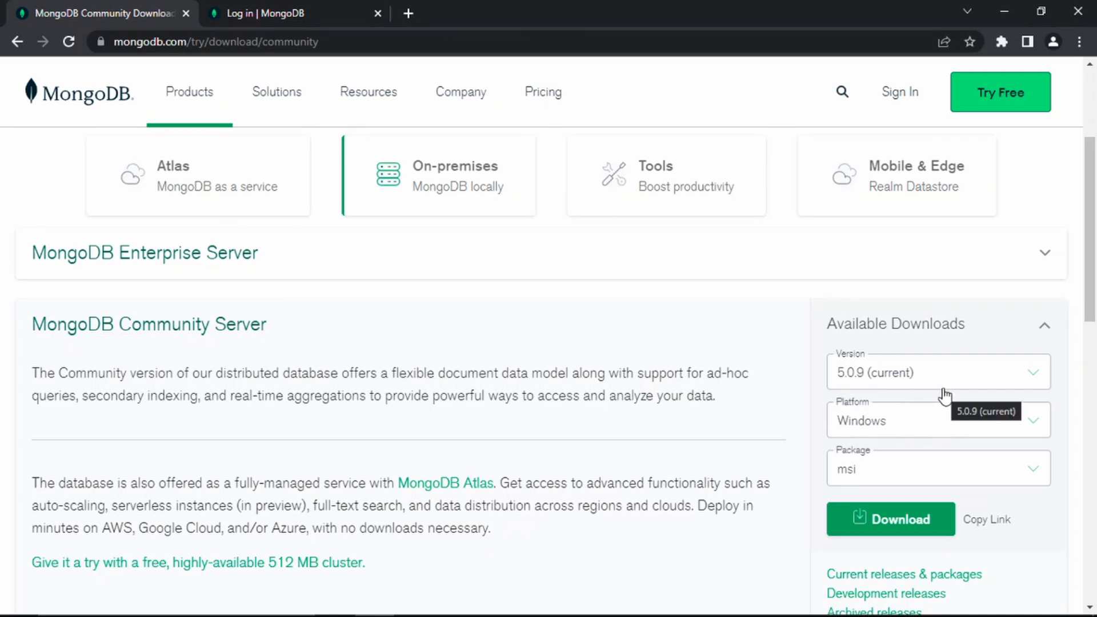
mouse_move(930, 393)
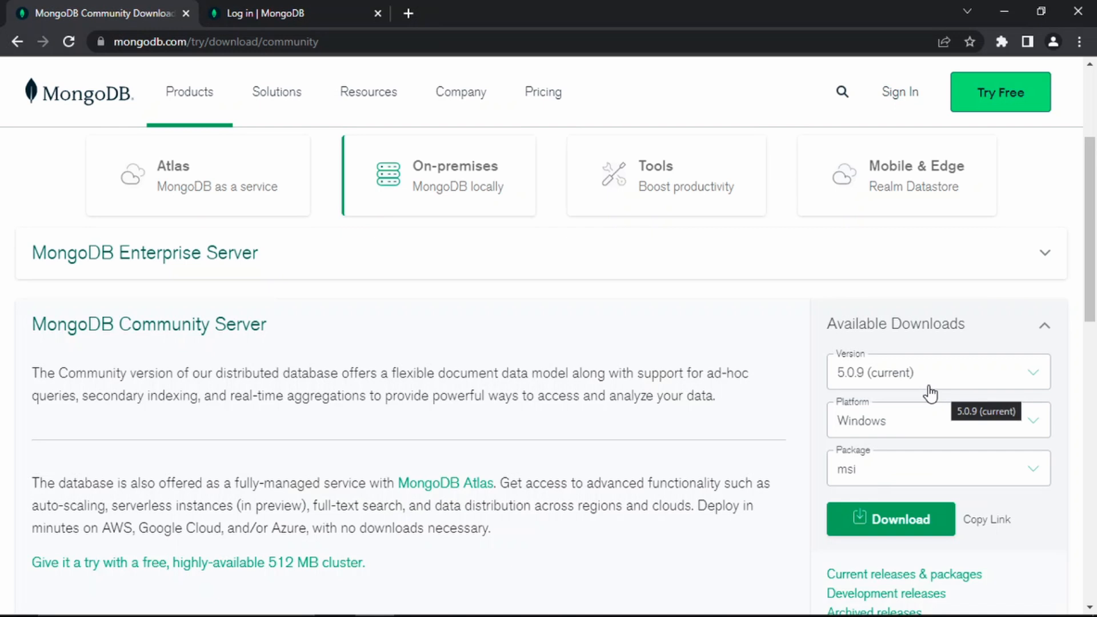
mouse_move(906, 519)
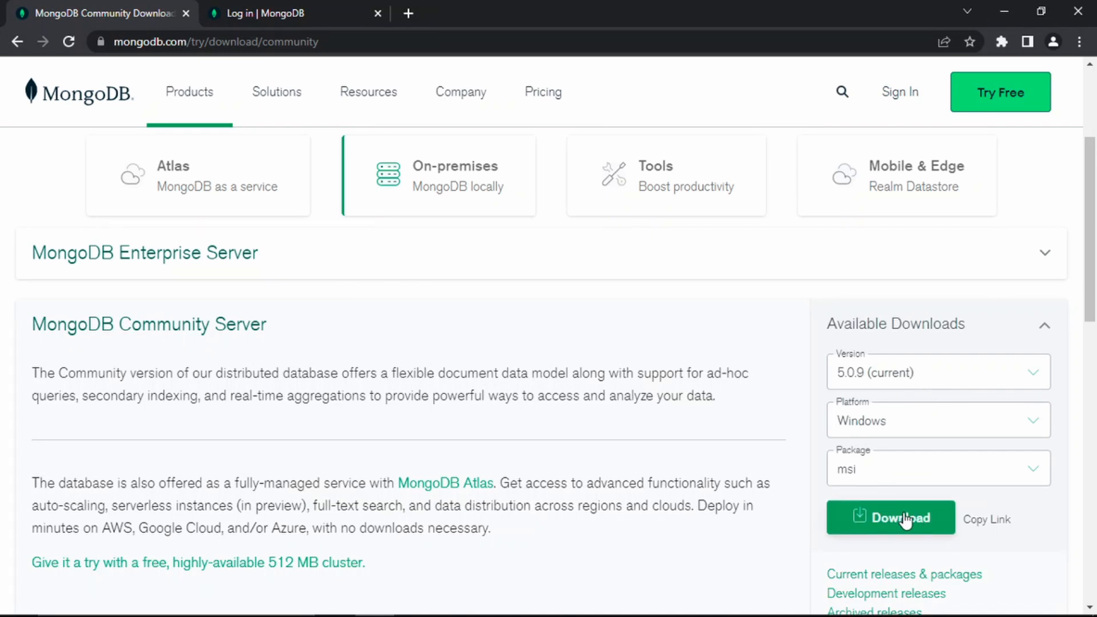
left_click(890, 519)
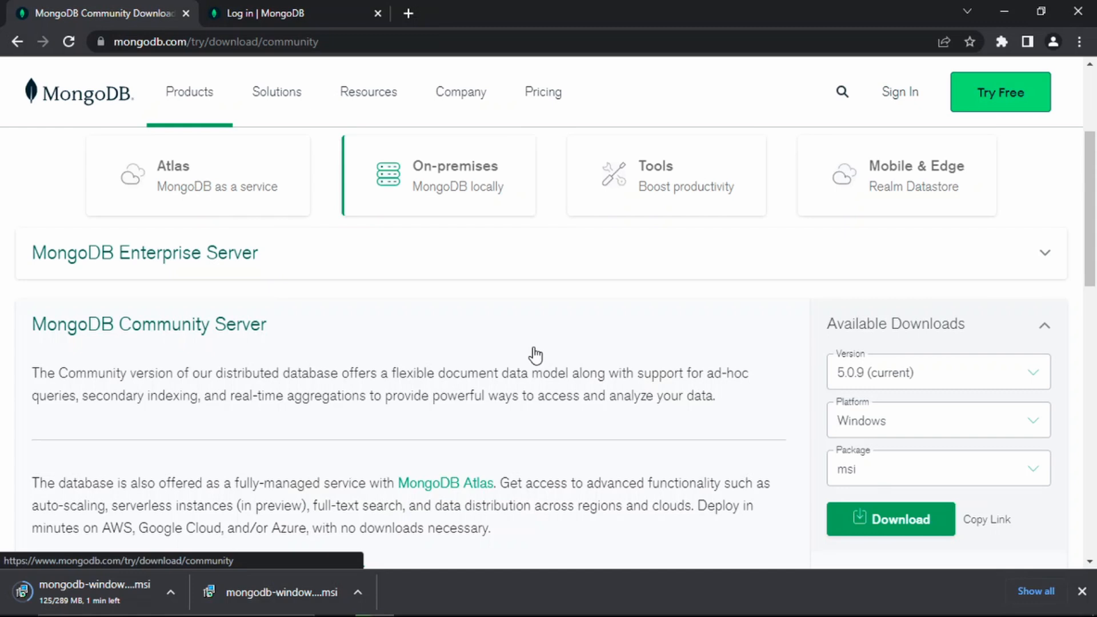
Go from the login page to Sign Up and choose signing up with Google
left_click(273, 14)
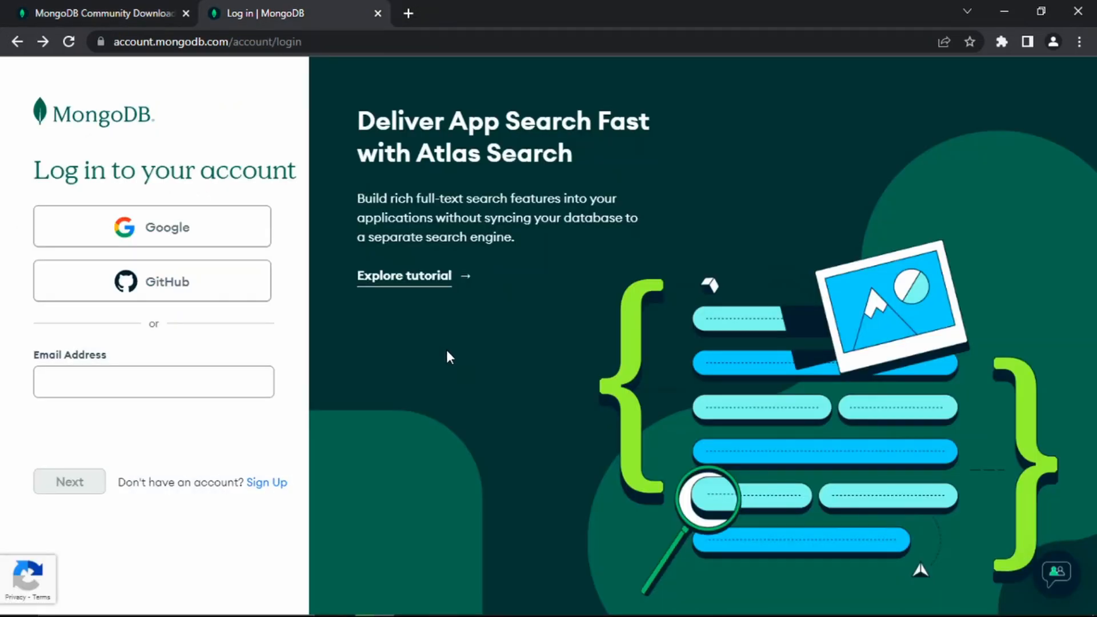
mouse_move(279, 183)
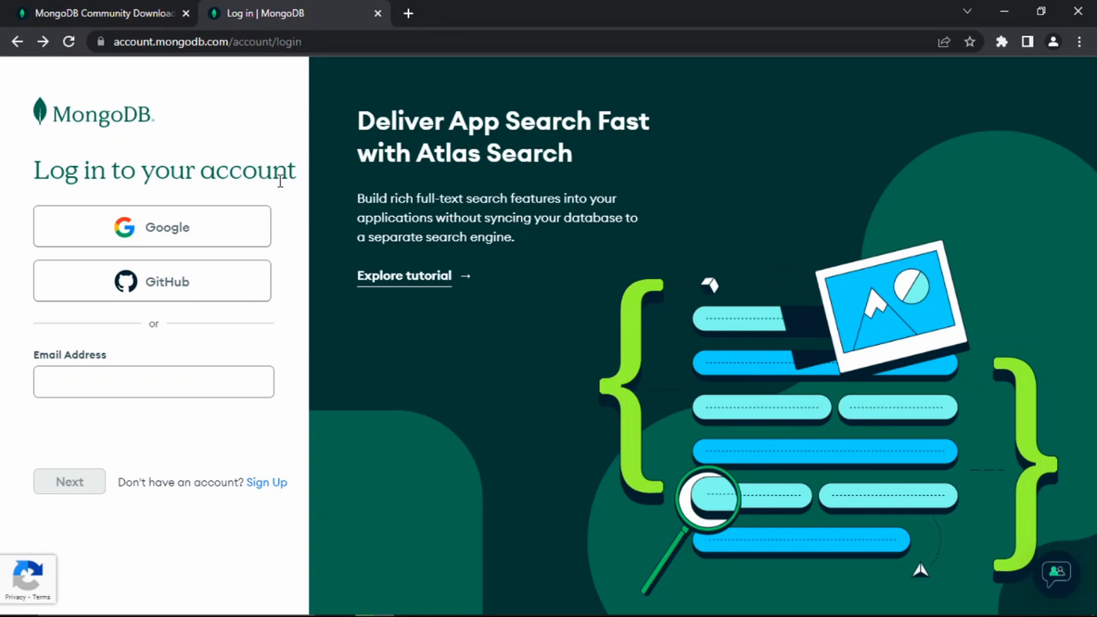
left_click(266, 482)
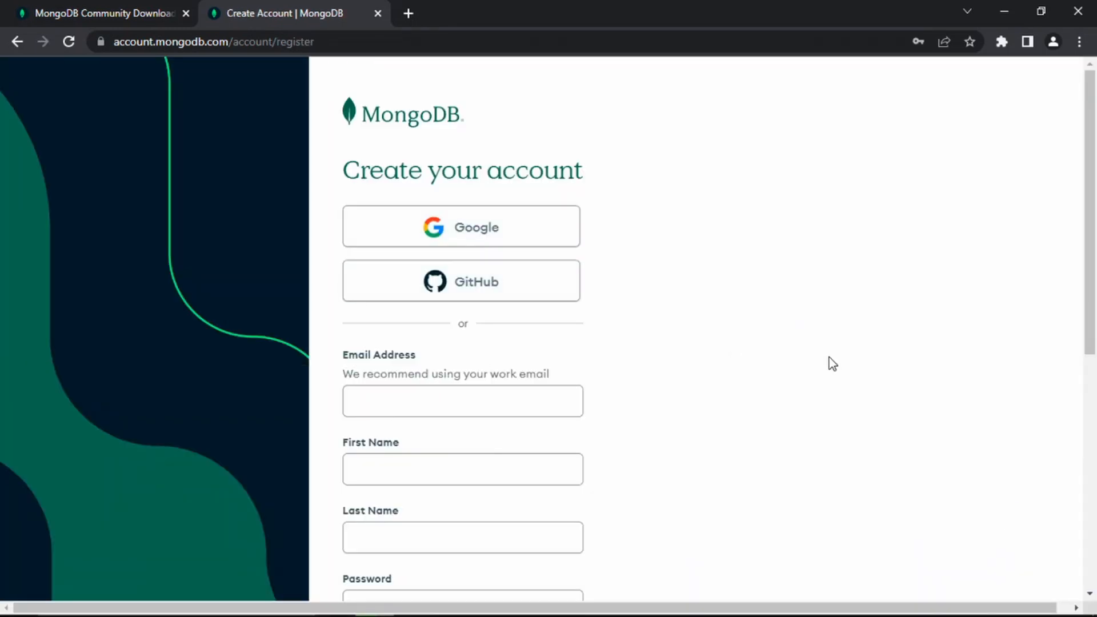
mouse_move(761, 357)
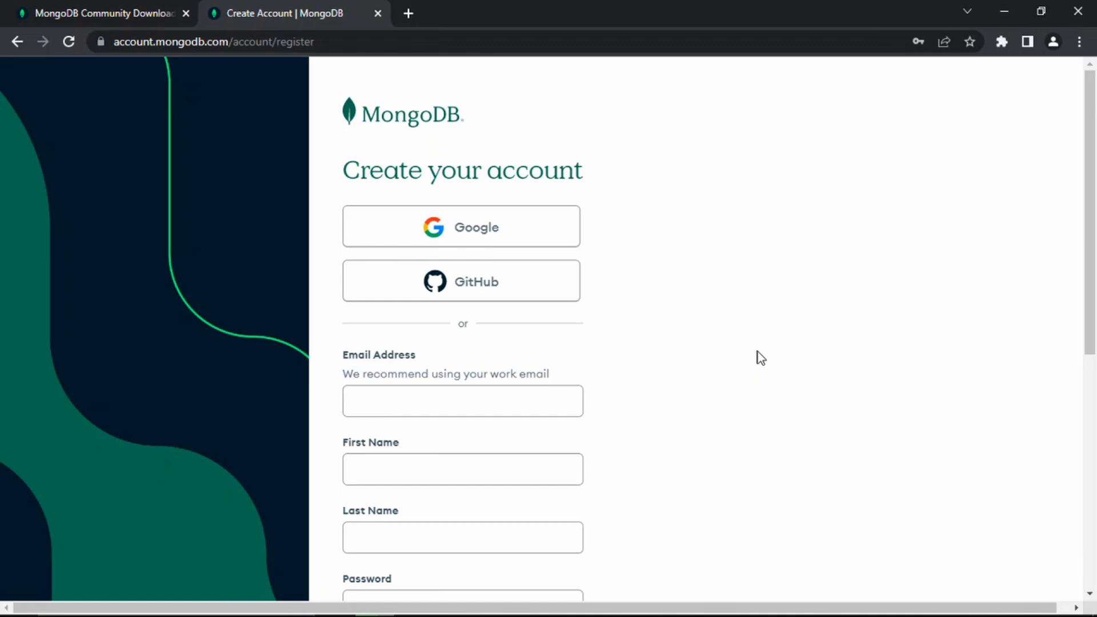
mouse_move(550, 304)
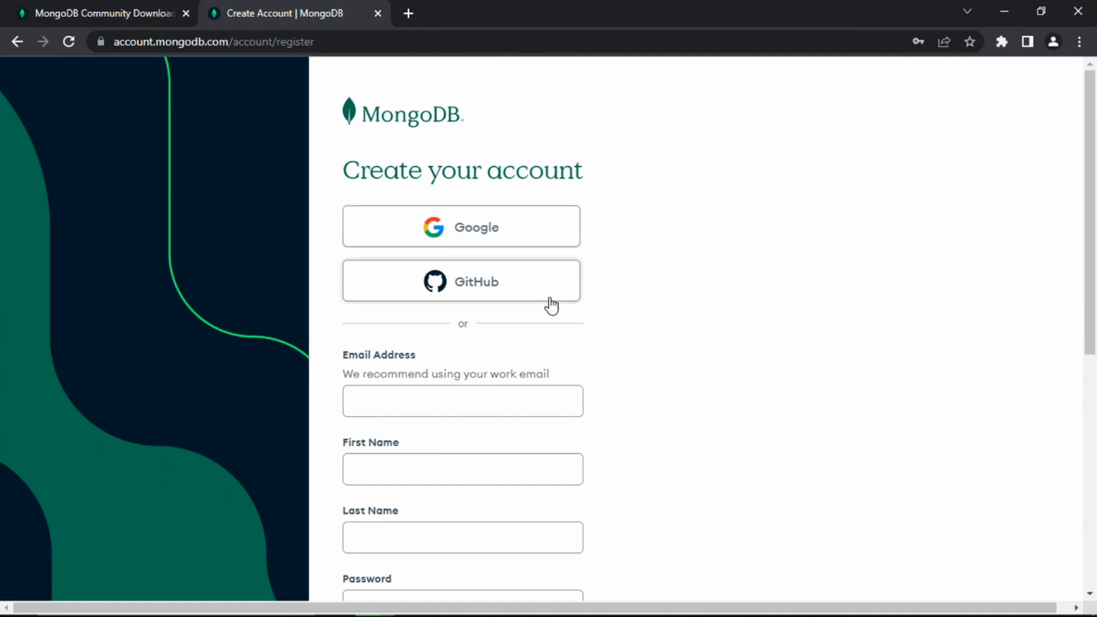
mouse_move(621, 231)
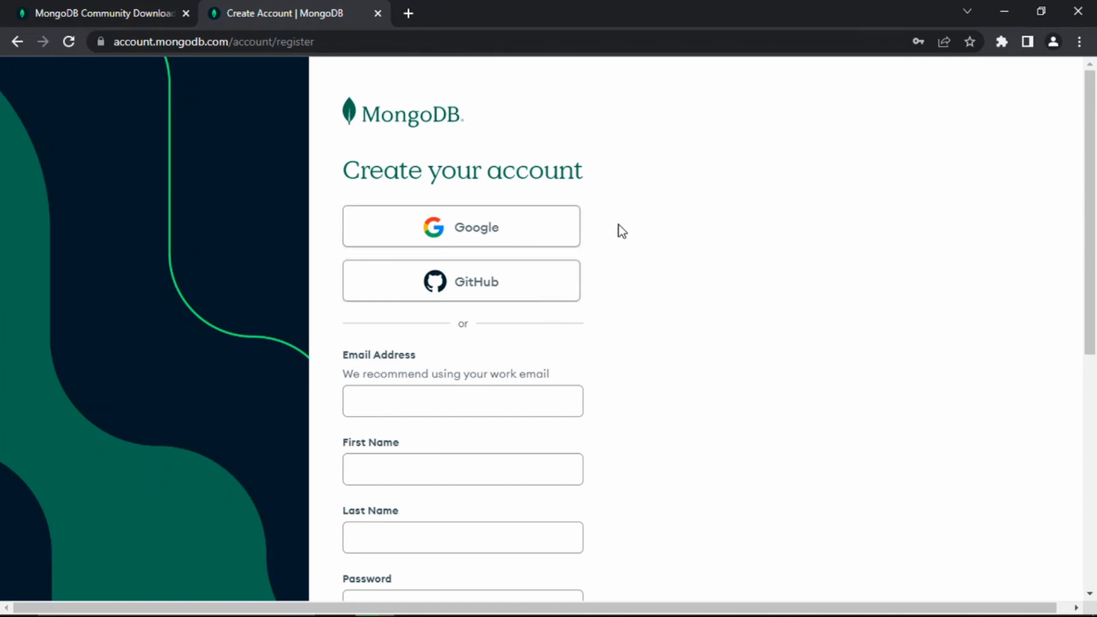
left_click(460, 227)
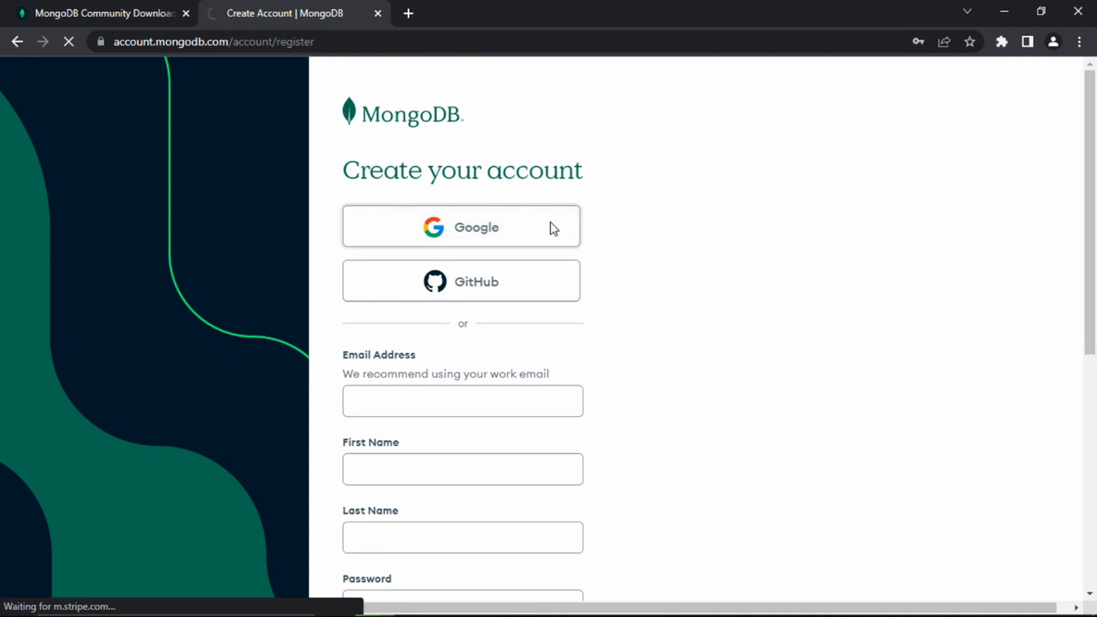
left_click(460, 226)
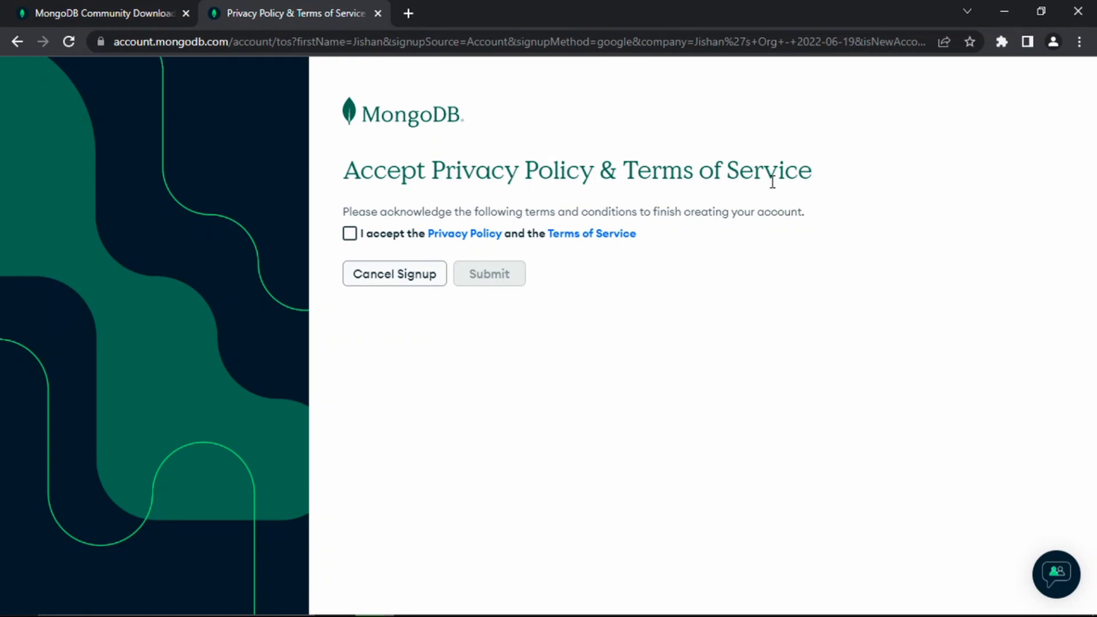
Accept the privacy policy and terms and submit the signup agreement
left_click(349, 233)
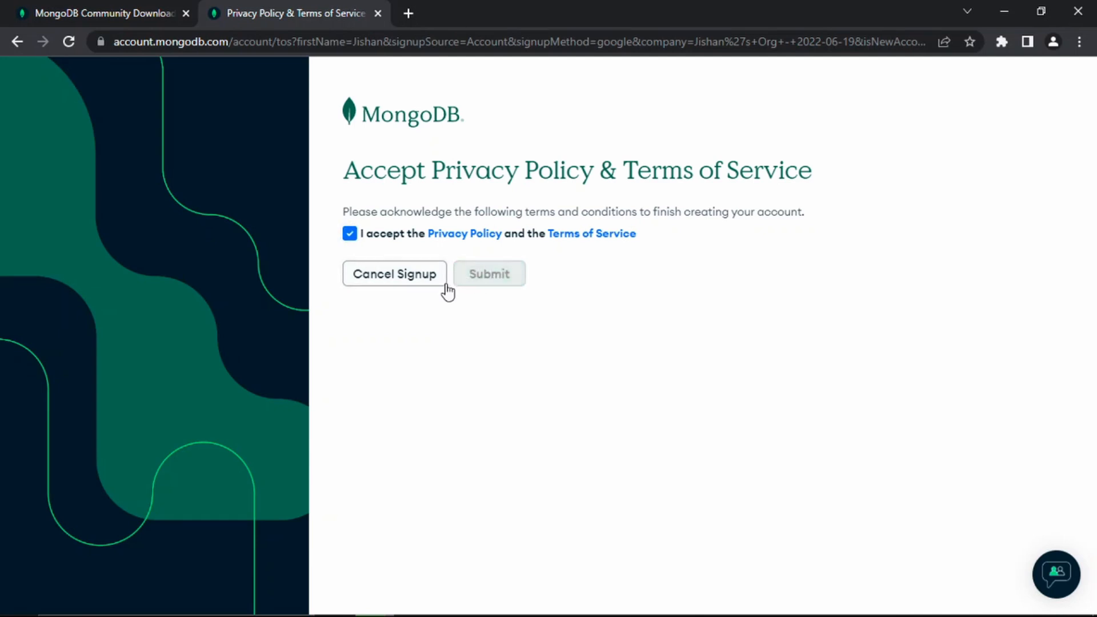
left_click(488, 273)
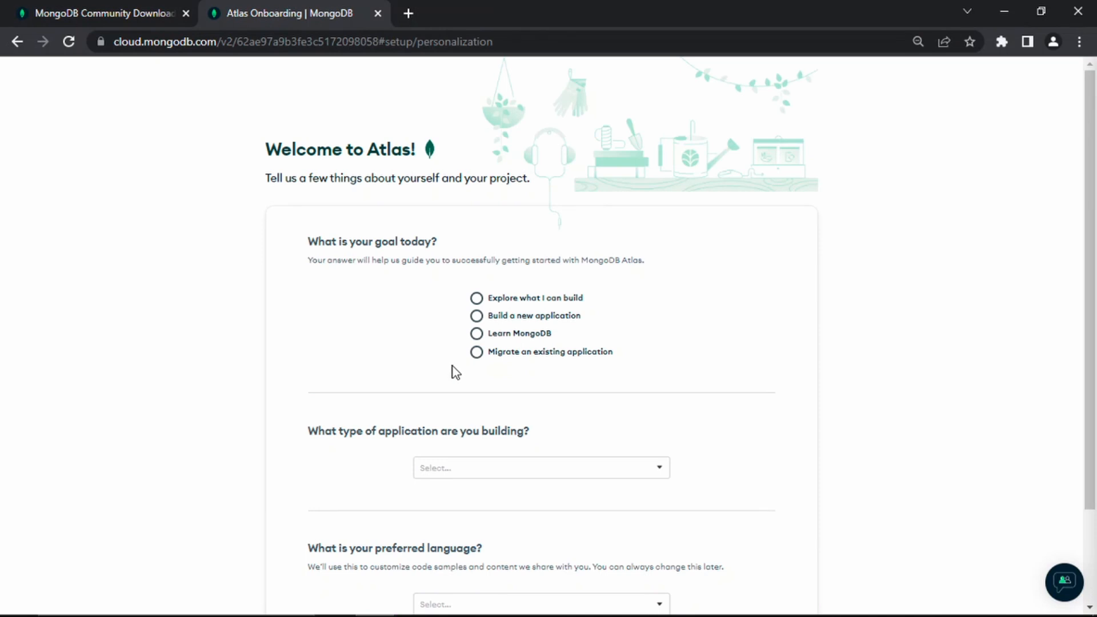
mouse_move(482, 318)
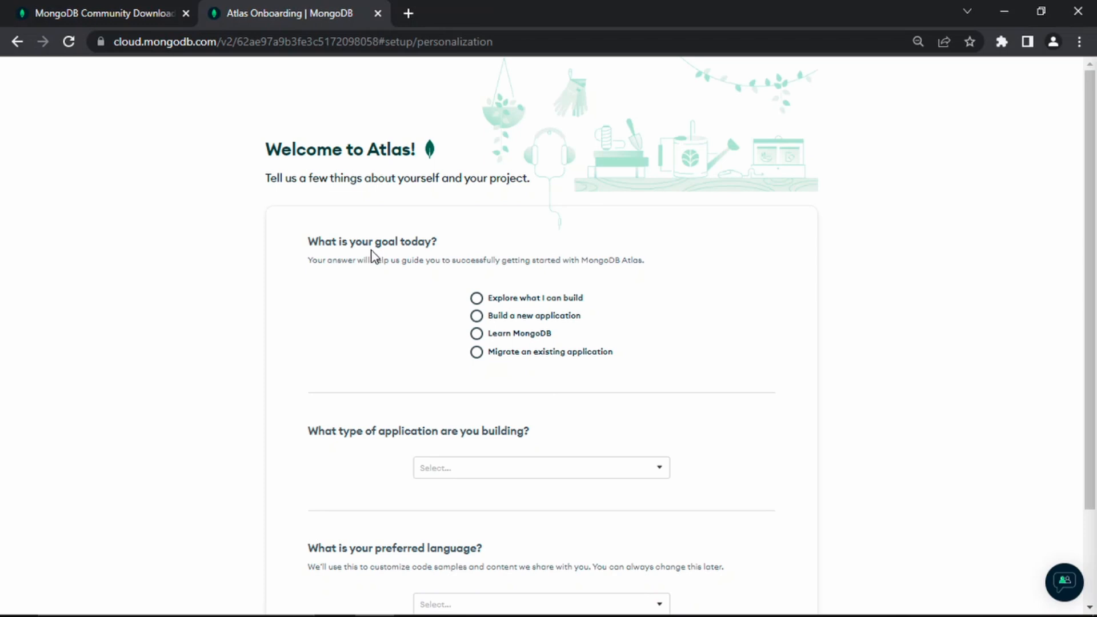
mouse_move(521, 331)
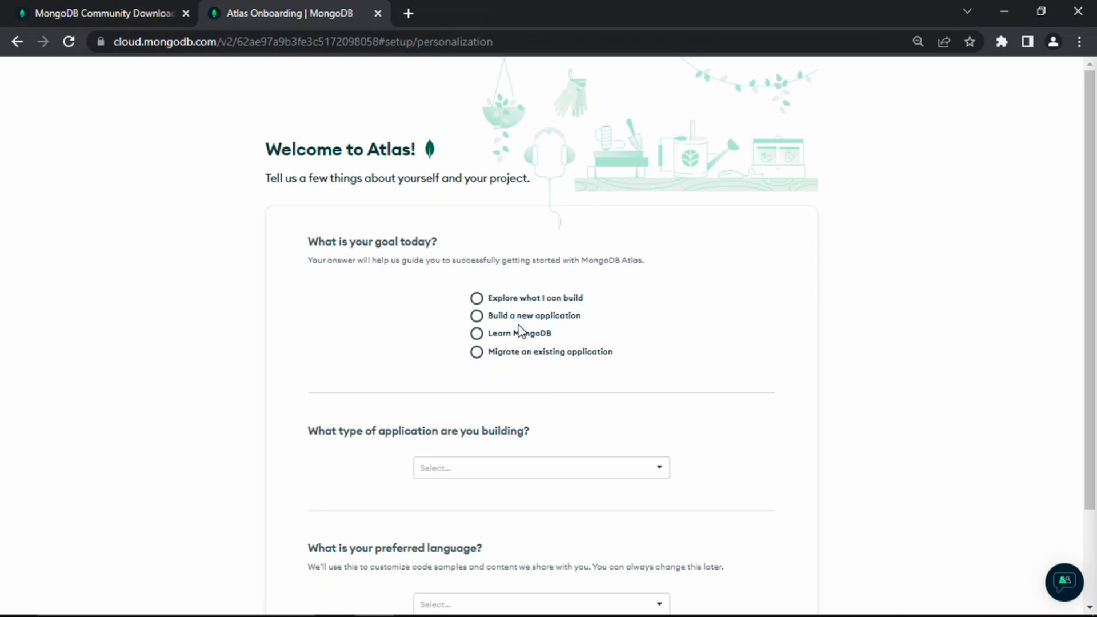
Answer the questionnaire: build a new application, Business Intelligence, JavaScript, and finish
left_click(477, 315)
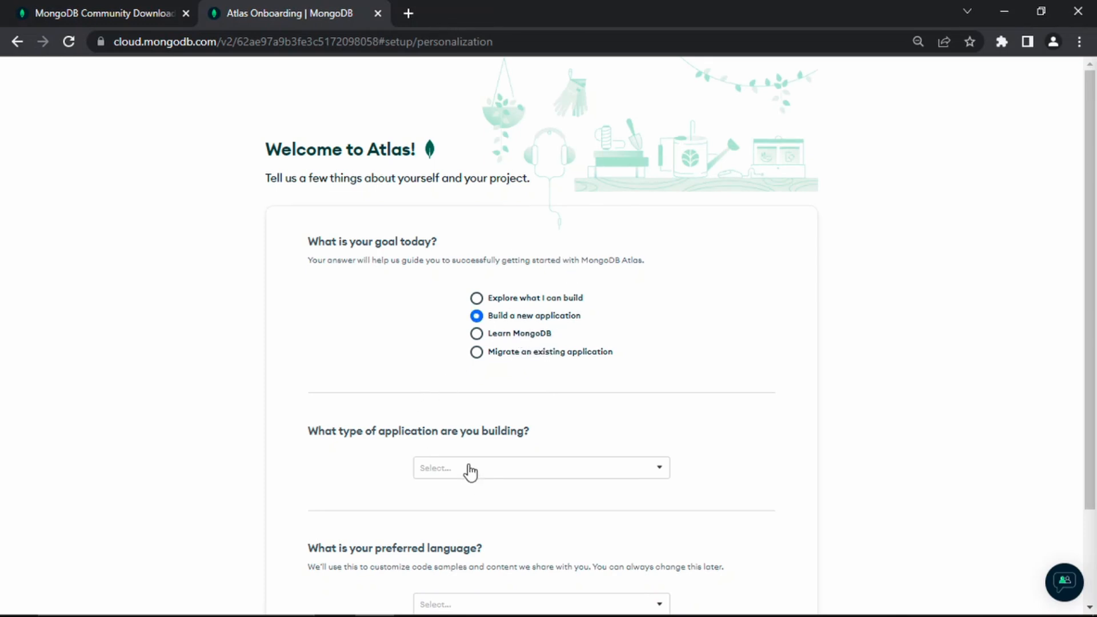
left_click(541, 468)
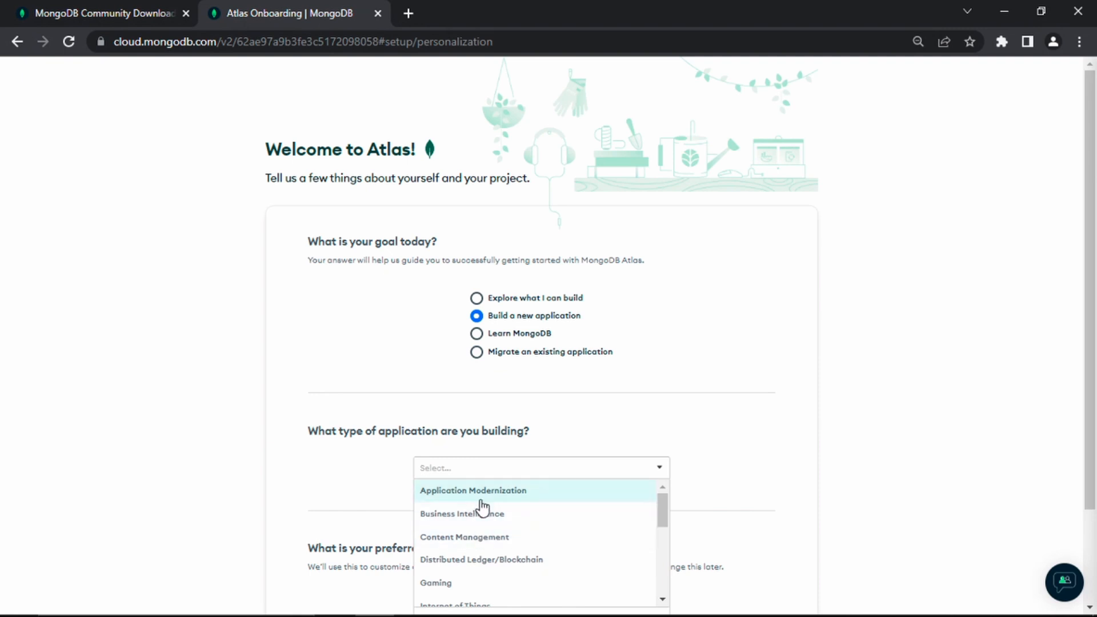
mouse_move(494, 513)
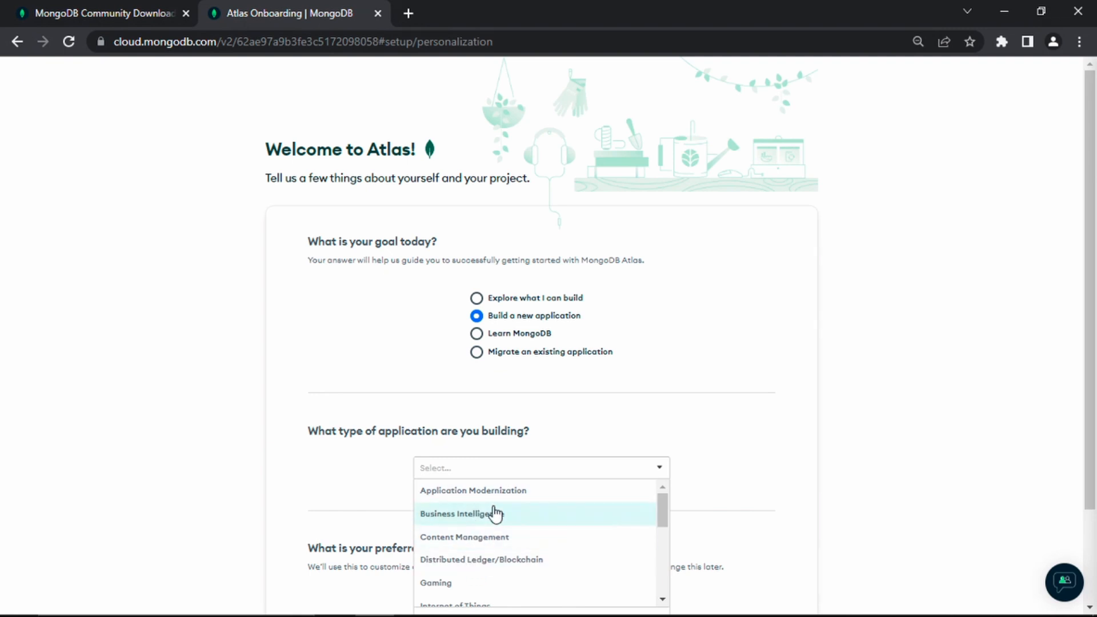
left_click(457, 513)
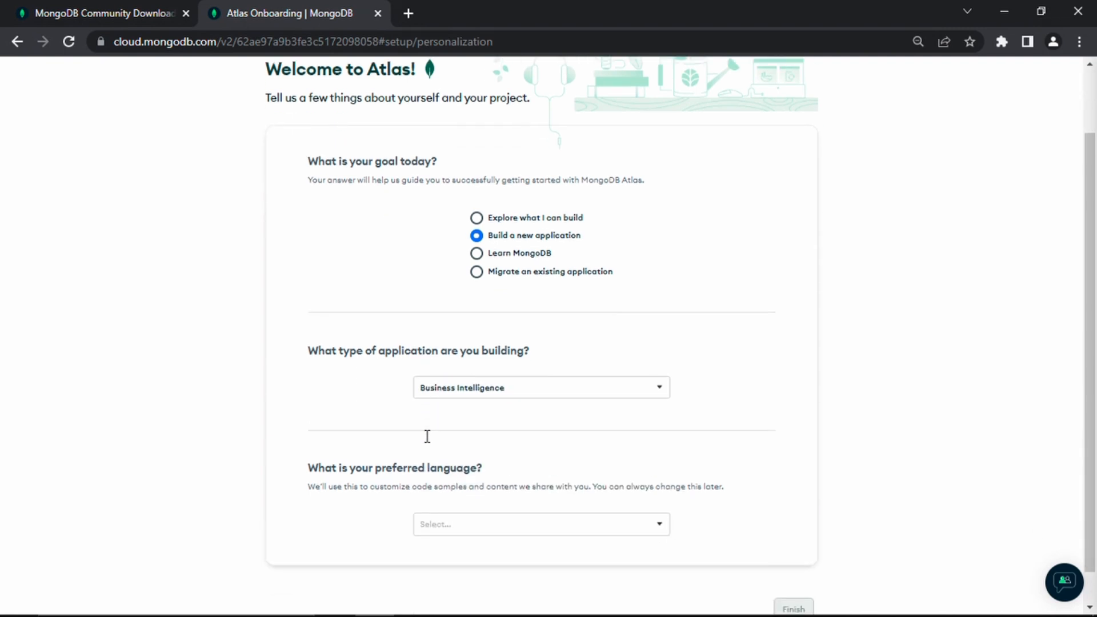
scroll("down", 3)
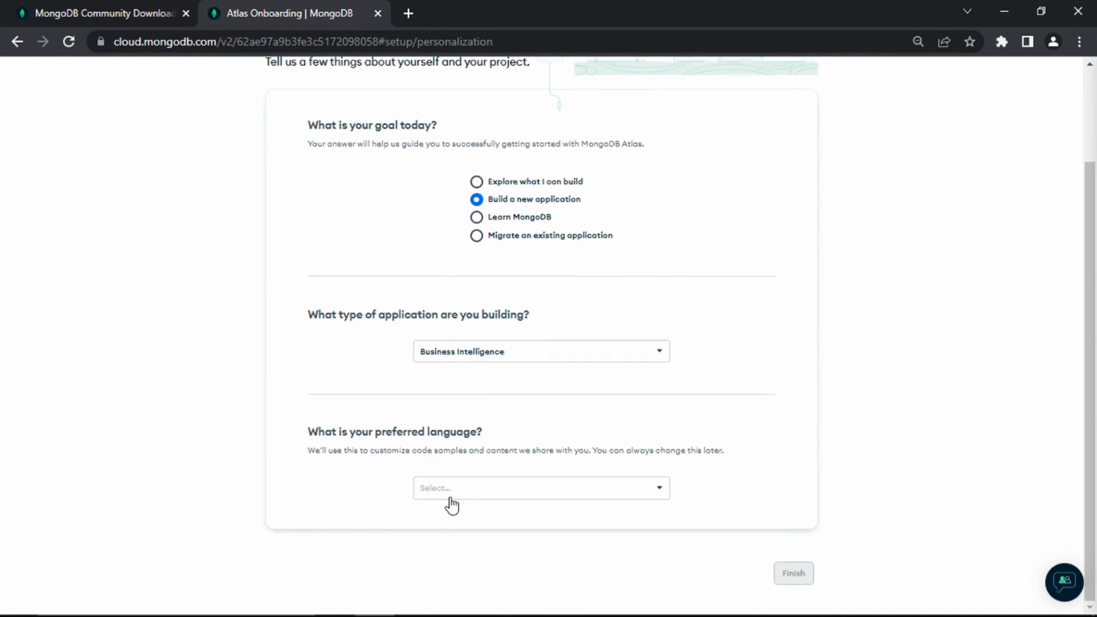
left_click(540, 488)
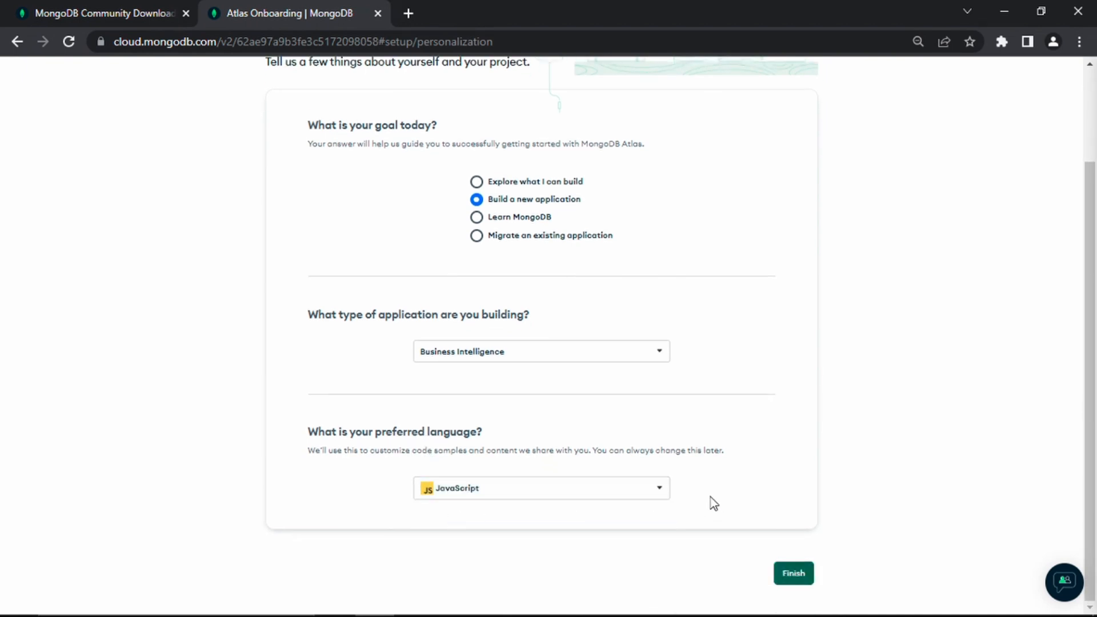
left_click(793, 572)
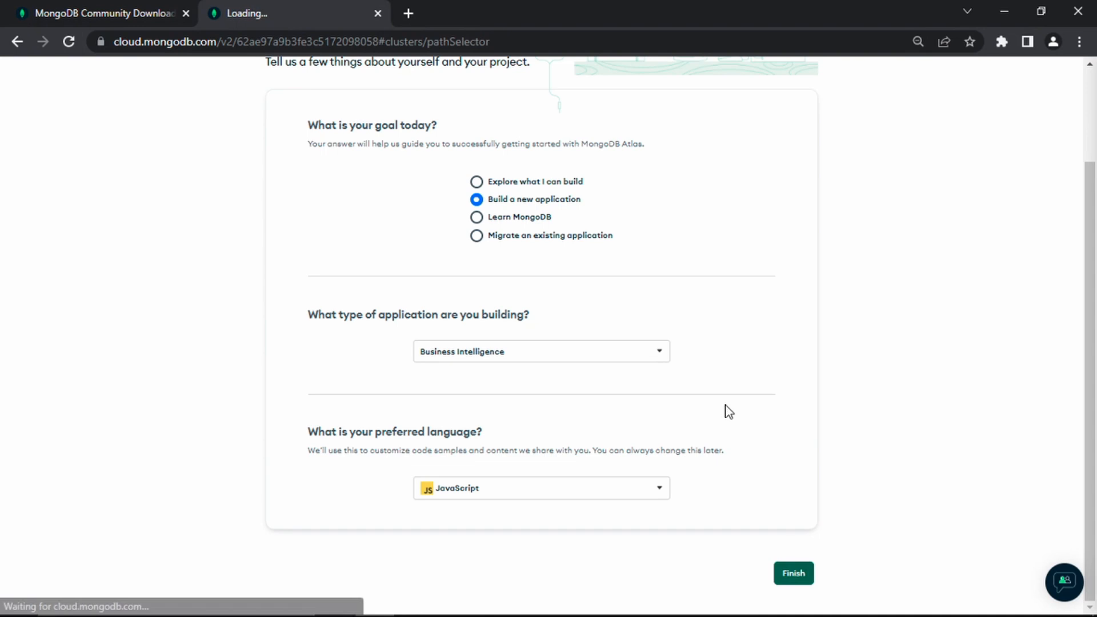
left_click(793, 572)
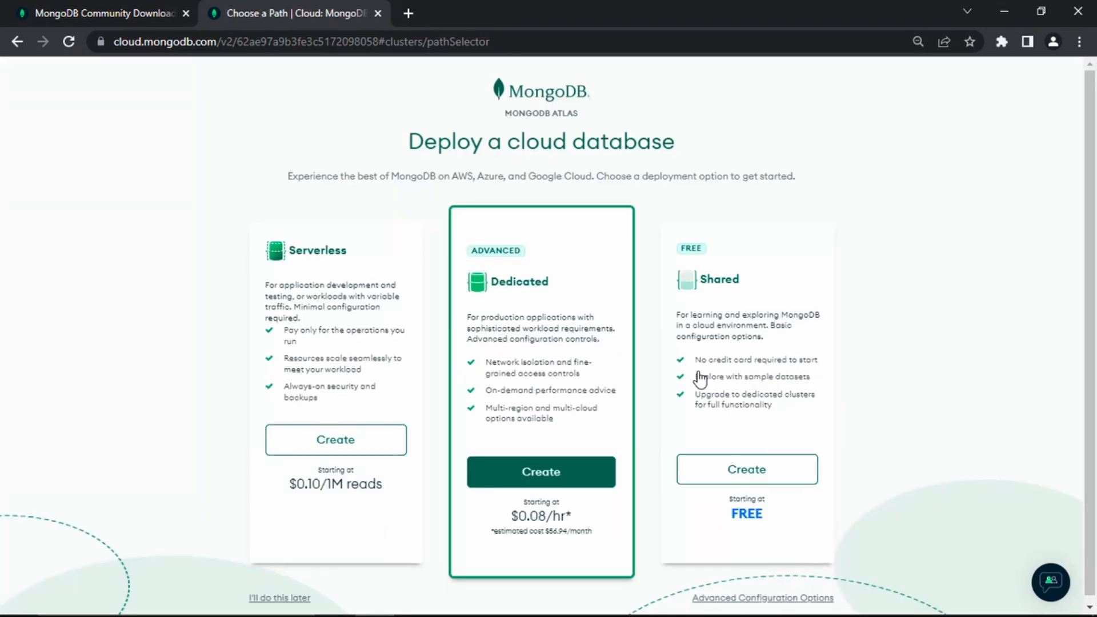
mouse_move(287, 196)
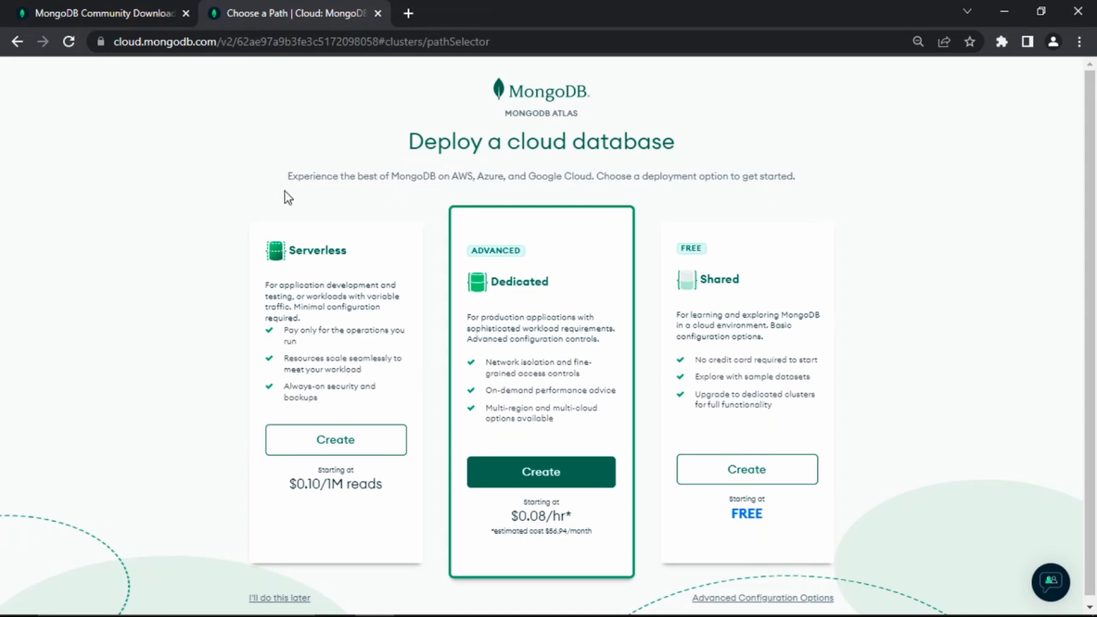
mouse_move(721, 252)
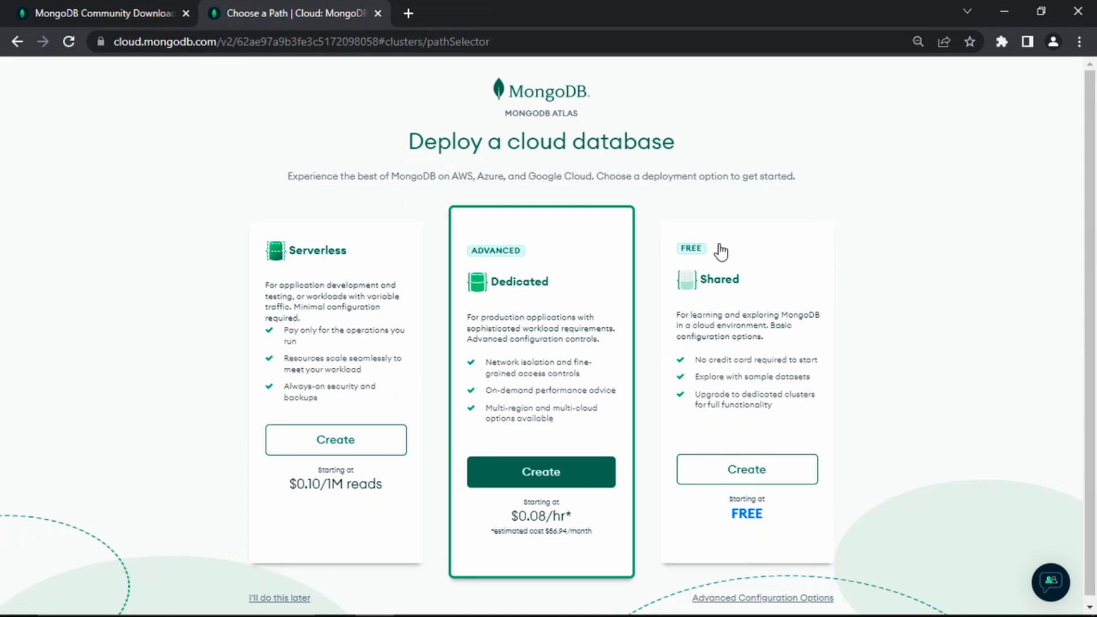
mouse_move(731, 288)
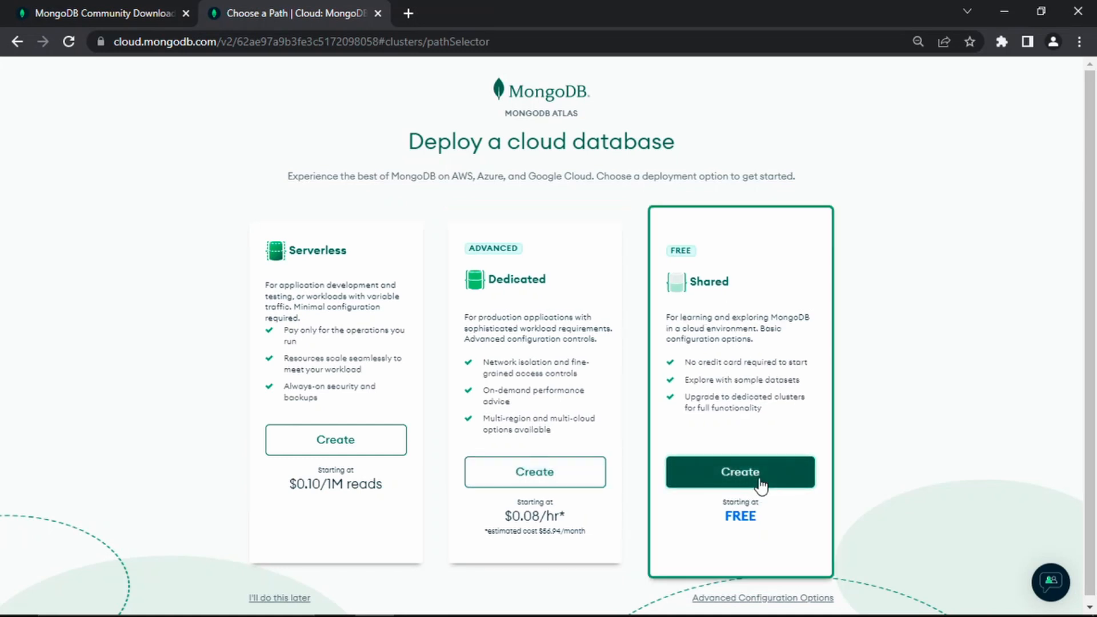
Create a free shared cluster on AWS in the Oregon (us-west-2) region
left_click(739, 472)
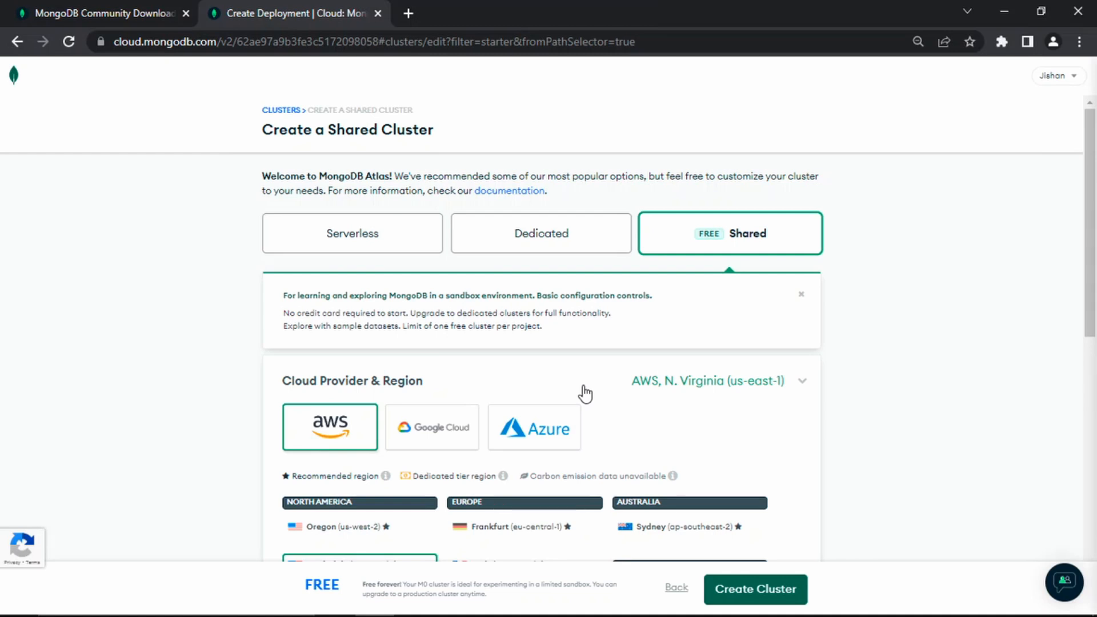
mouse_move(334, 369)
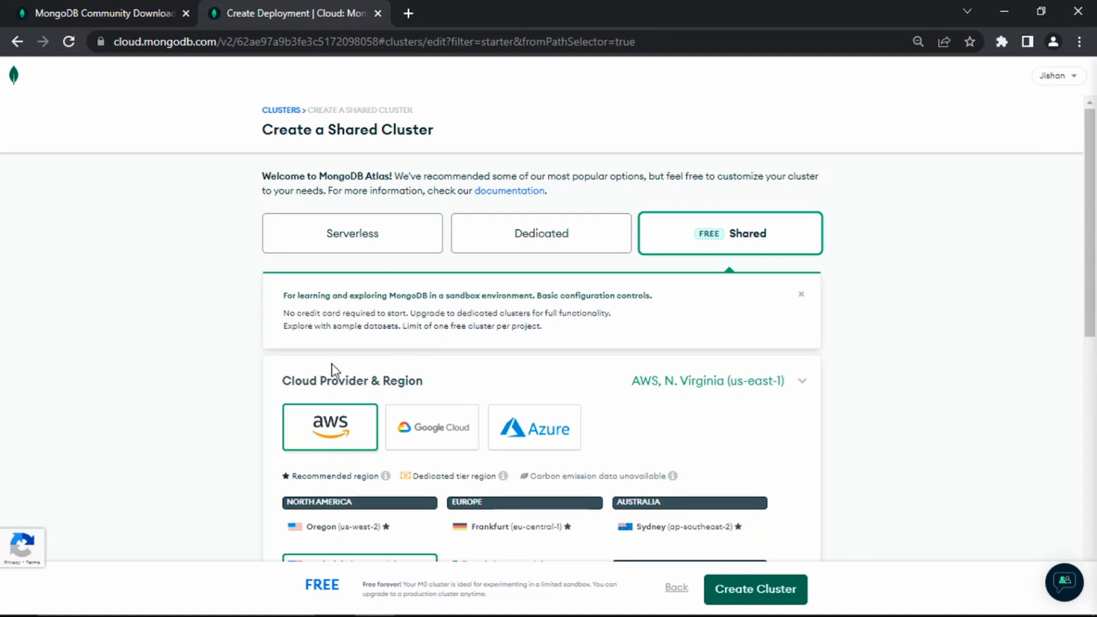
mouse_move(574, 438)
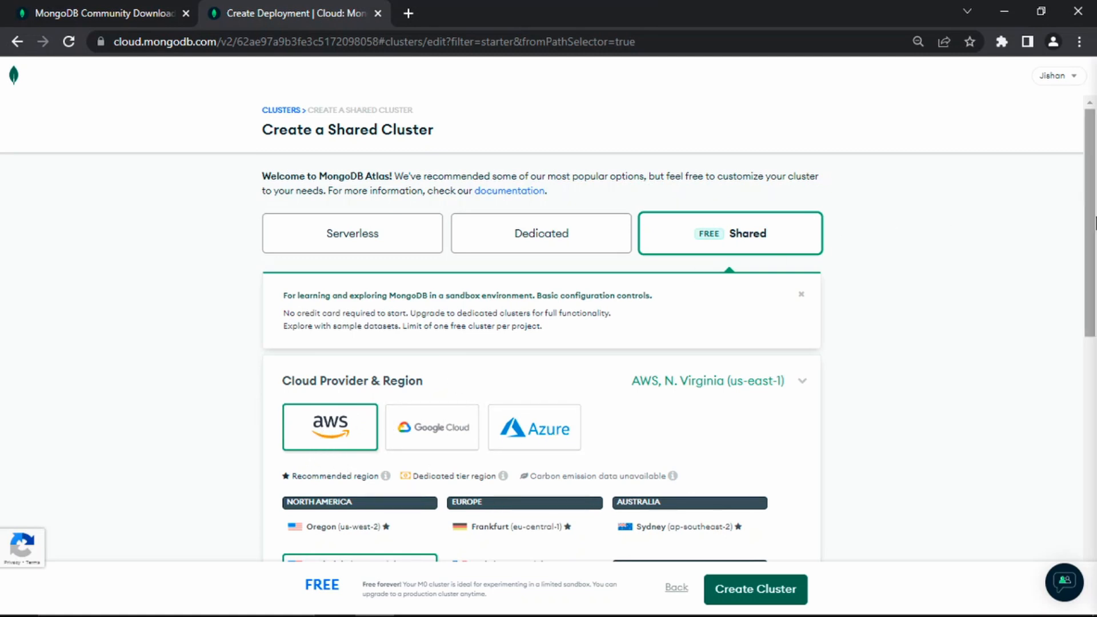
scroll("down", 3)
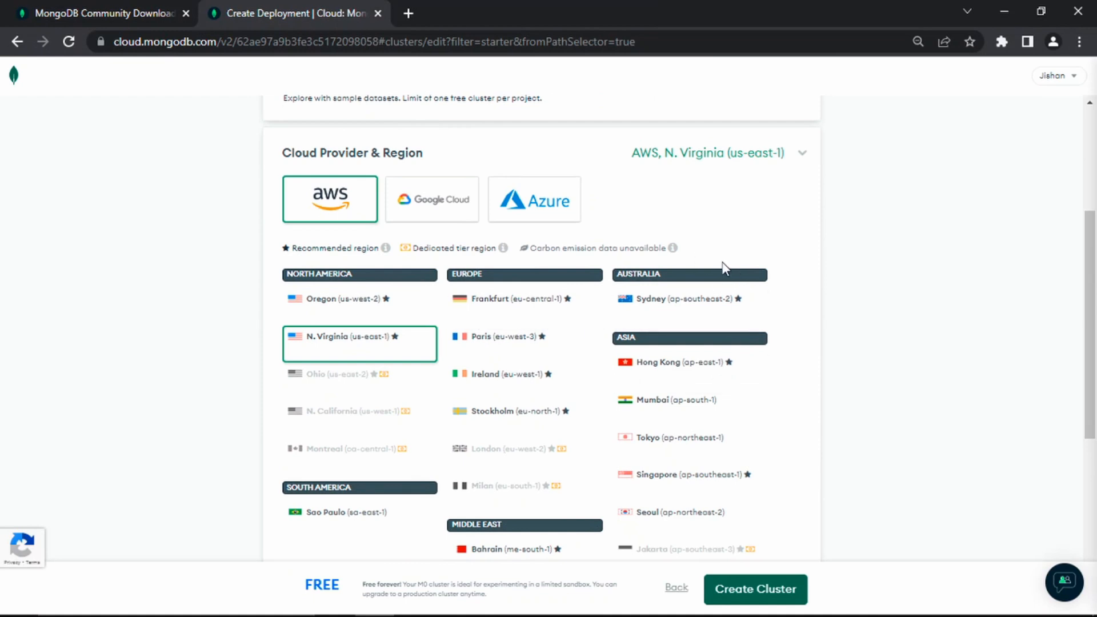
mouse_move(340, 297)
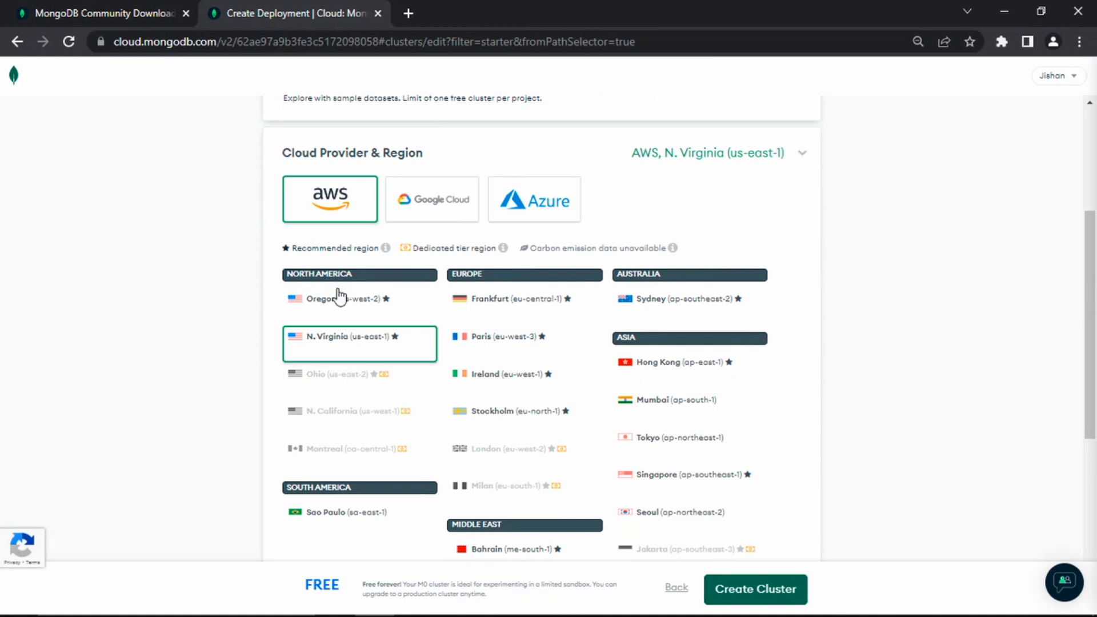
mouse_move(341, 315)
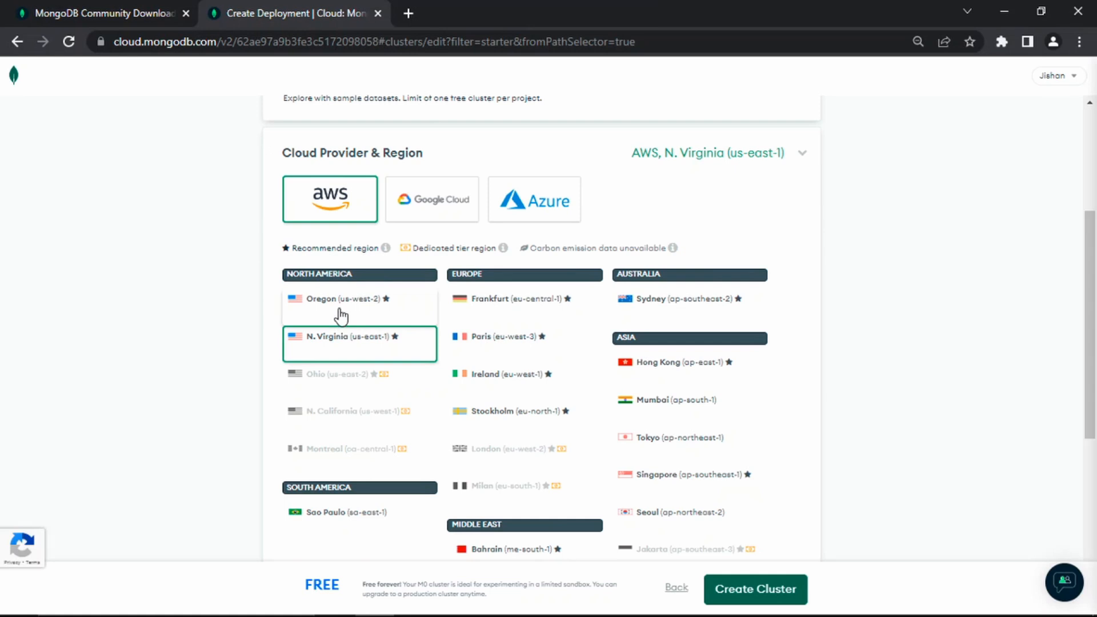
left_click(342, 299)
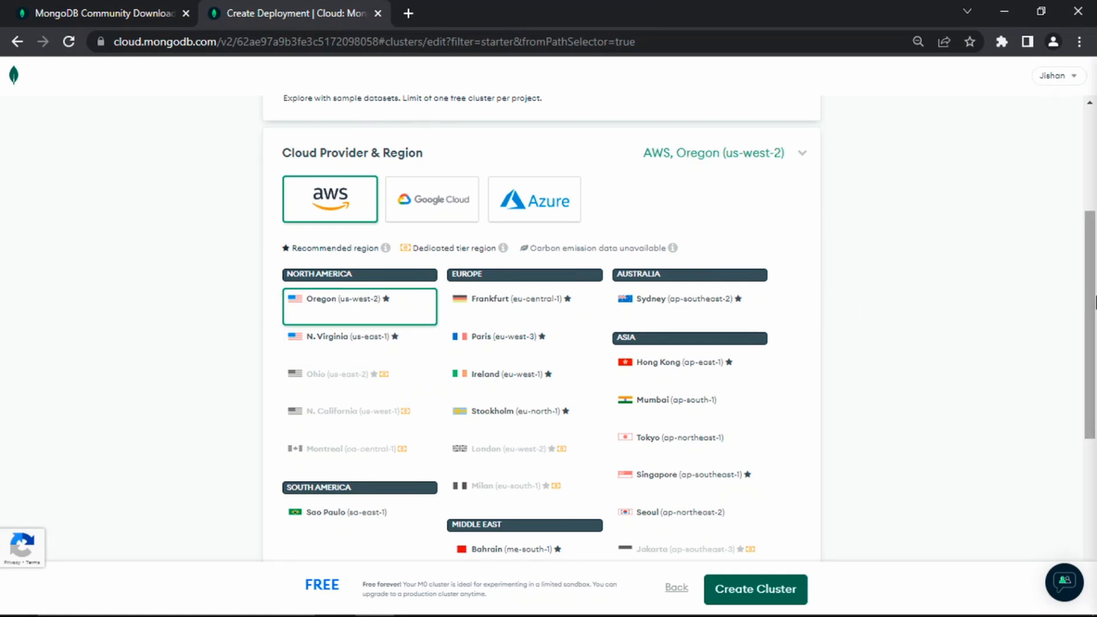
scroll("down", 3)
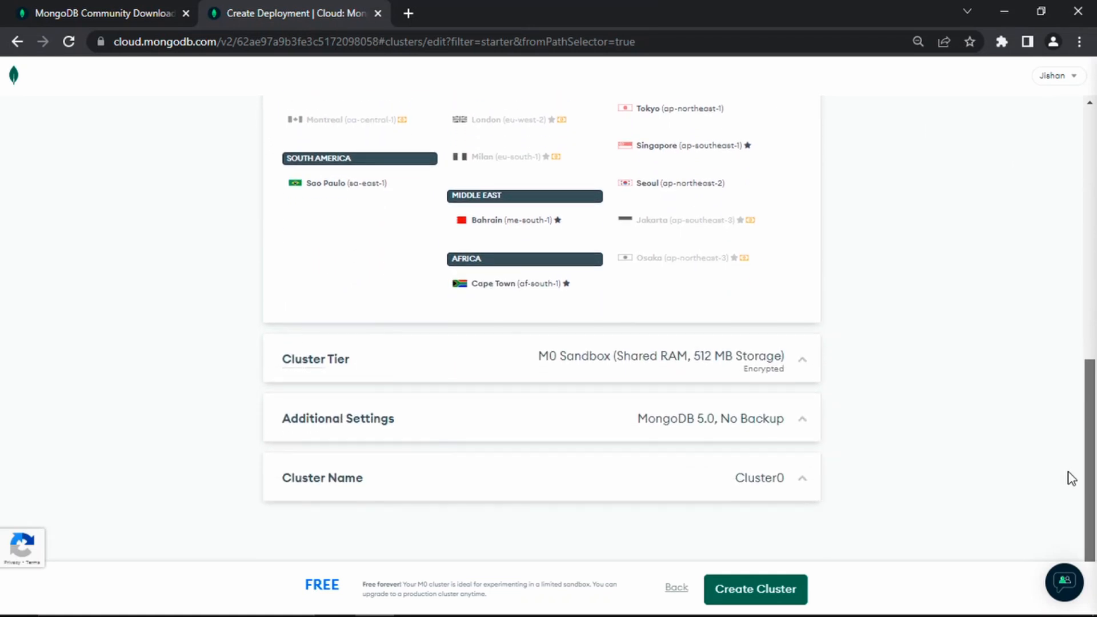
mouse_move(783, 339)
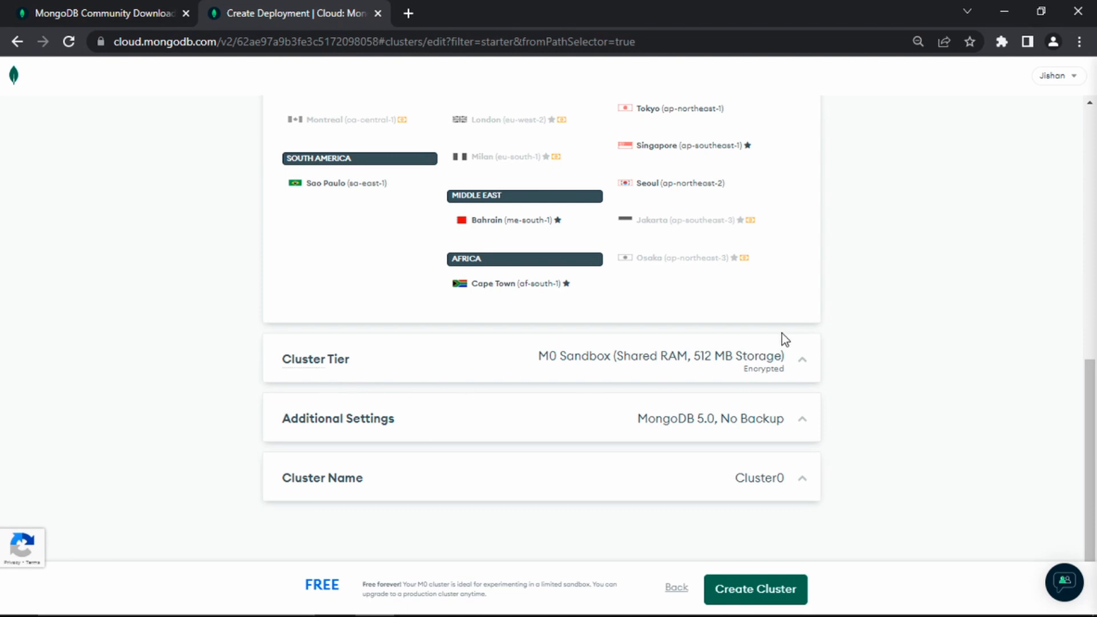
mouse_move(636, 458)
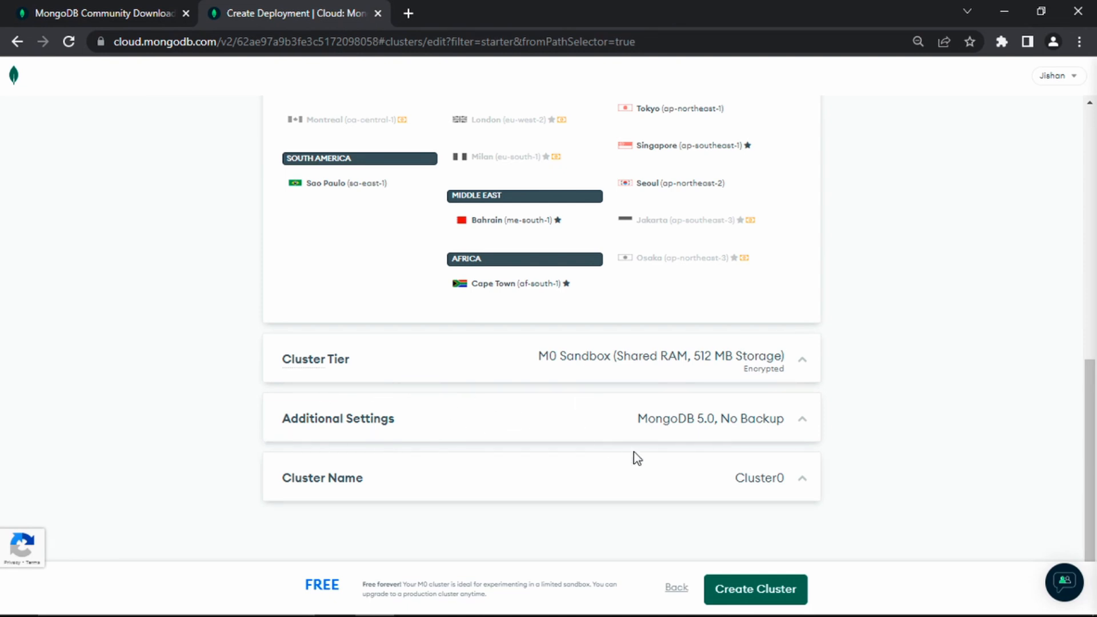
left_click(755, 588)
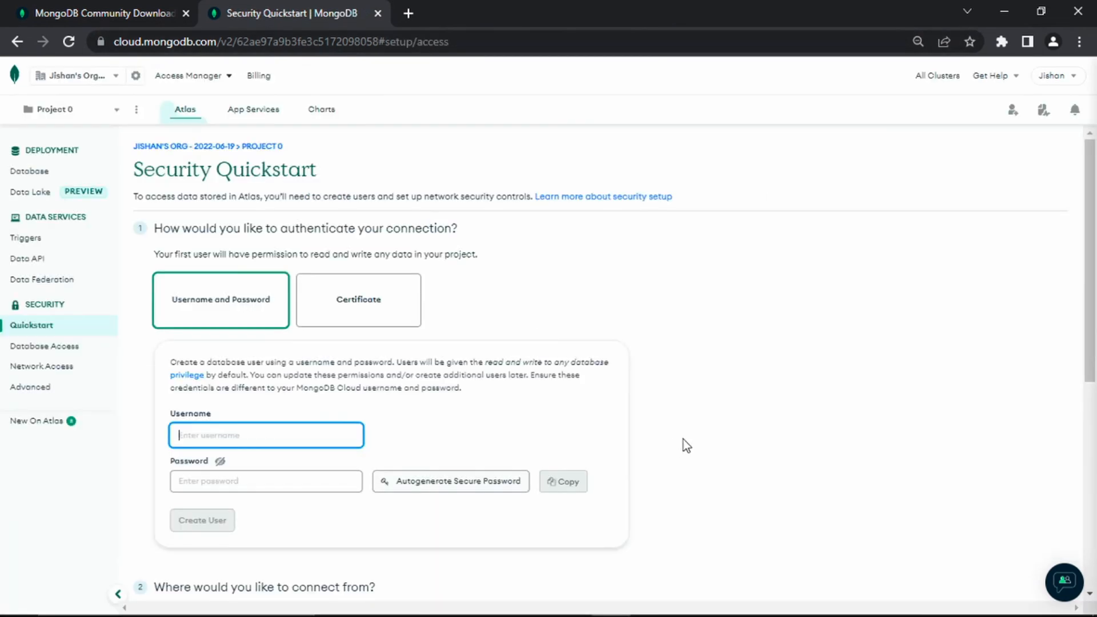
mouse_move(692, 429)
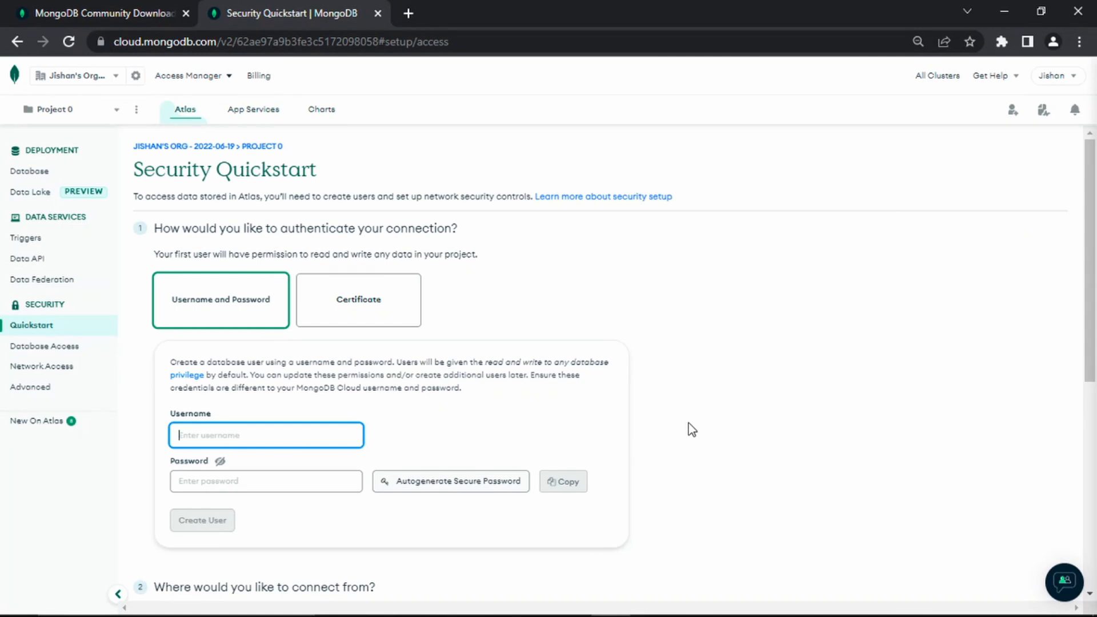
type("D")
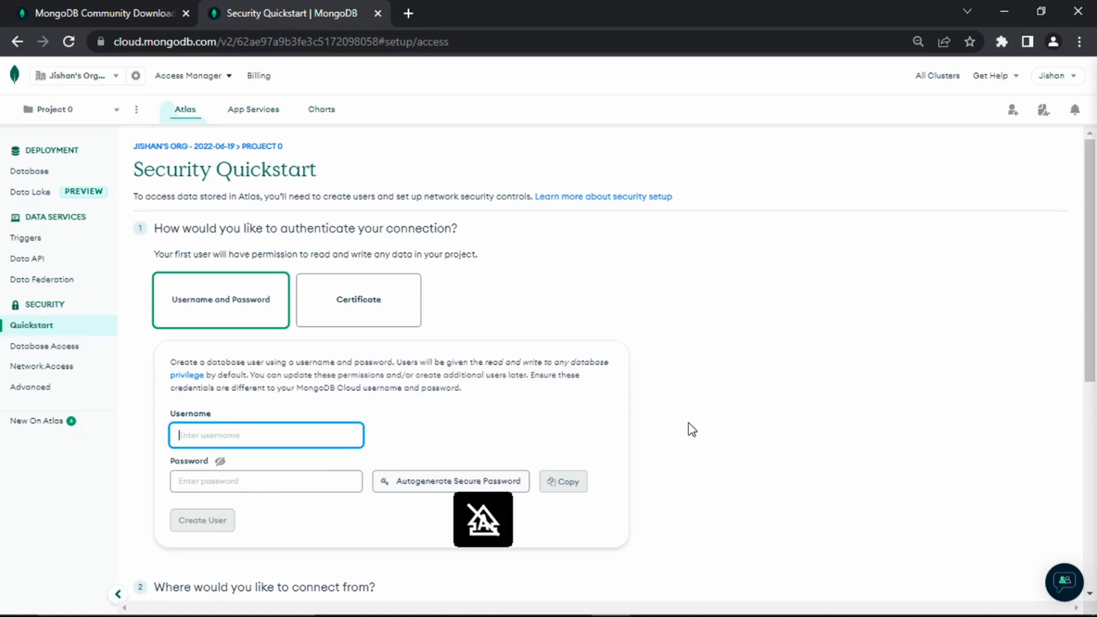
type("discordbot")
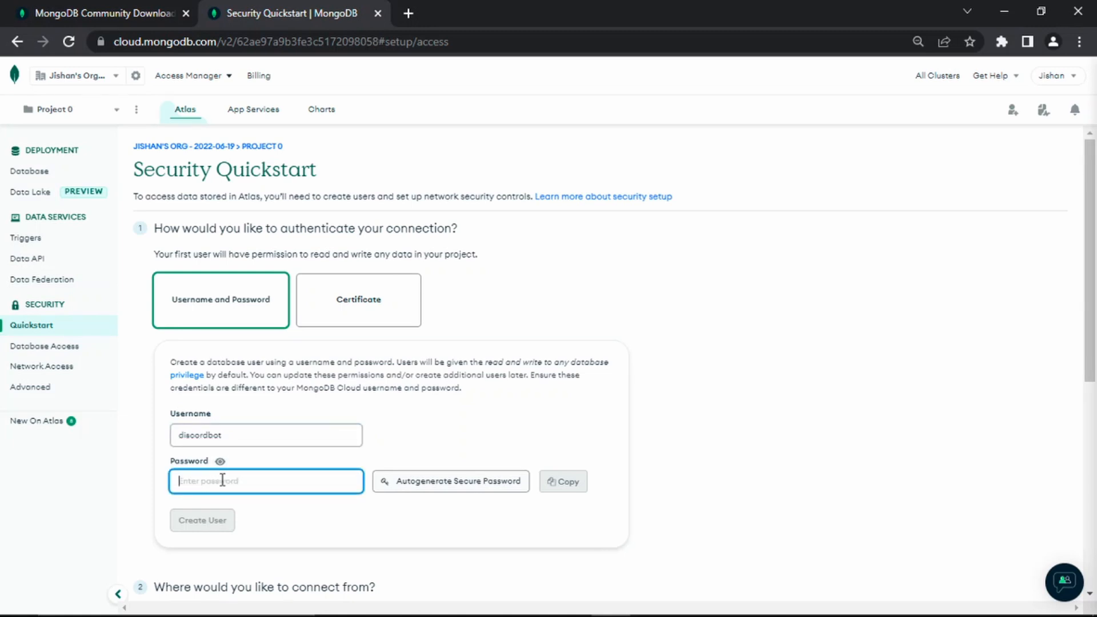
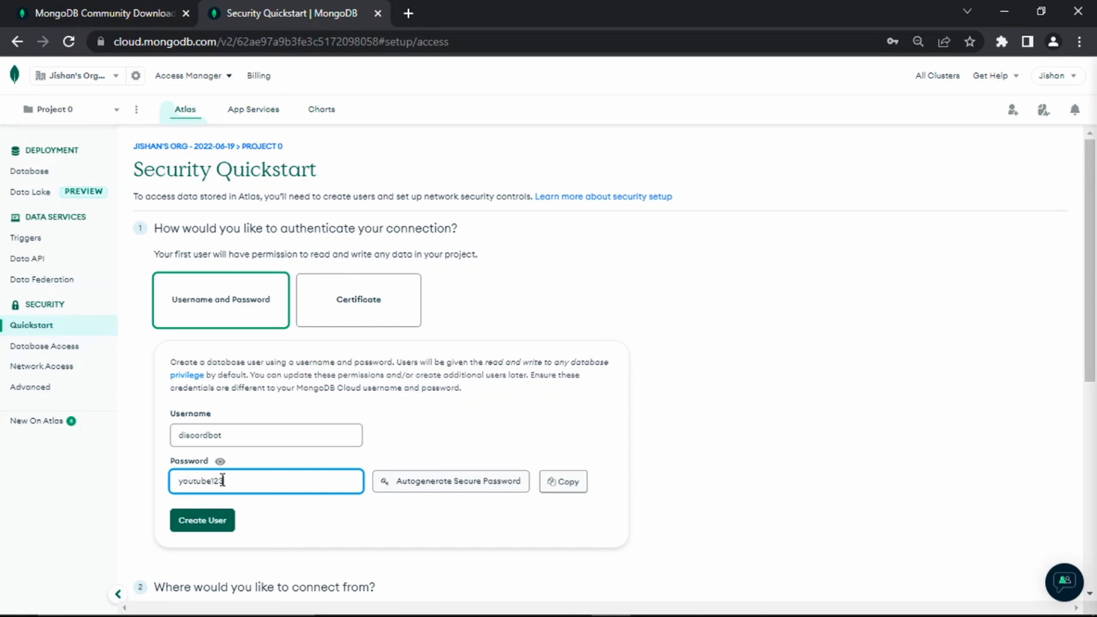
mouse_move(301, 392)
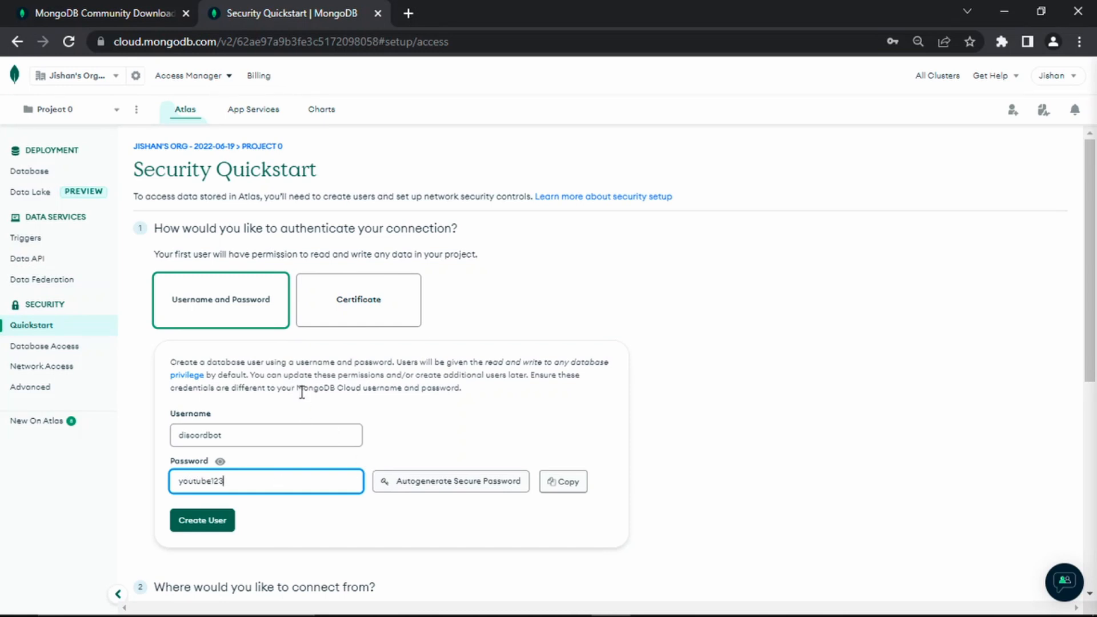
mouse_move(255, 544)
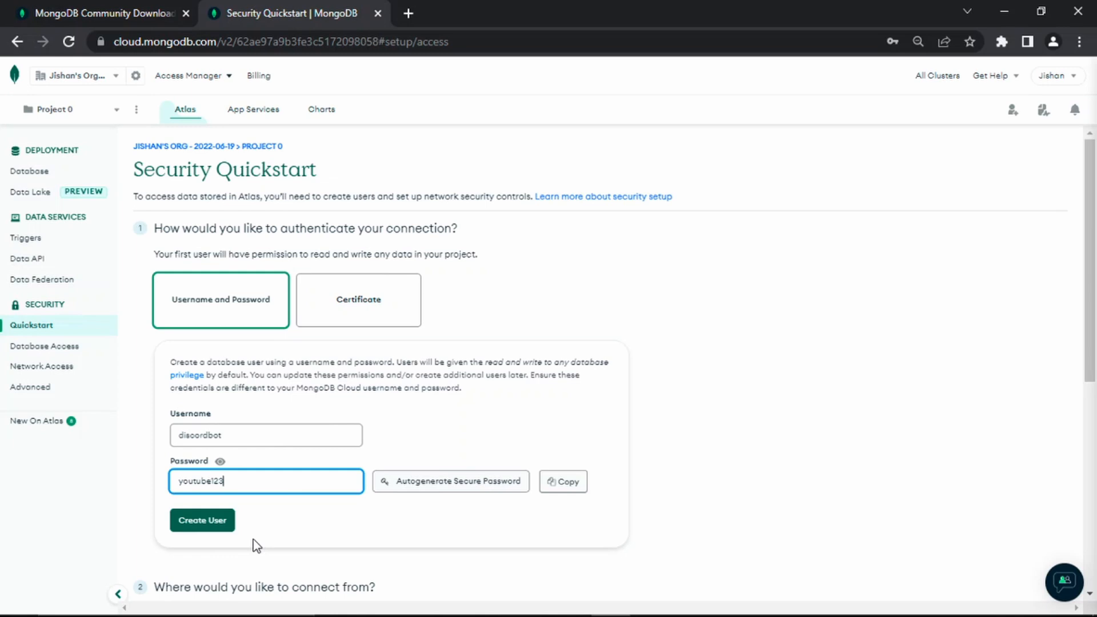
left_click(201, 519)
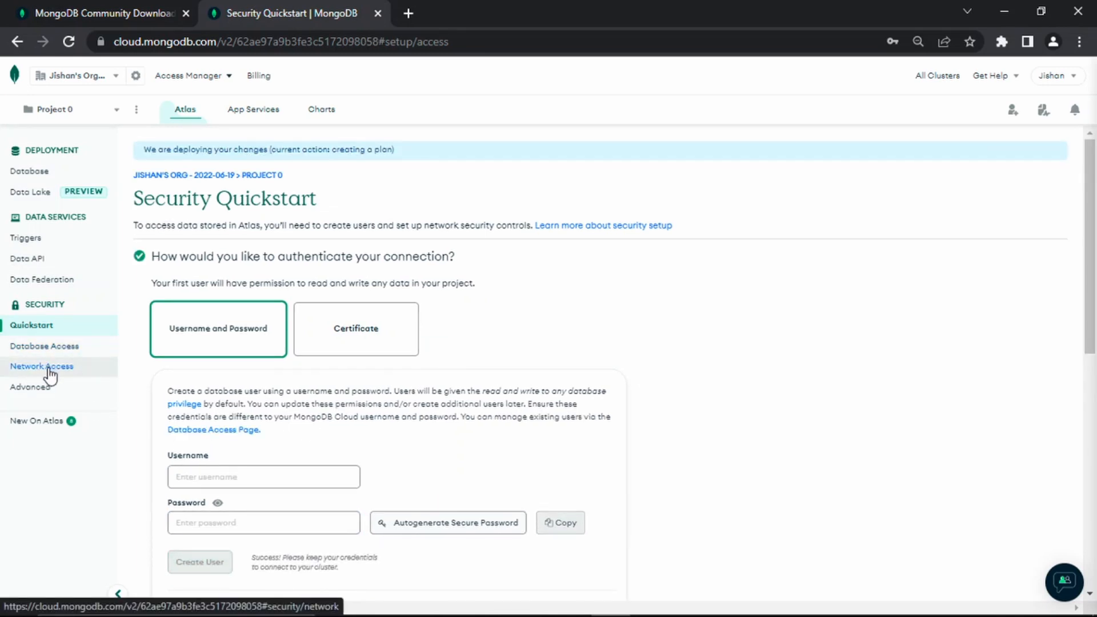
left_click(41, 365)
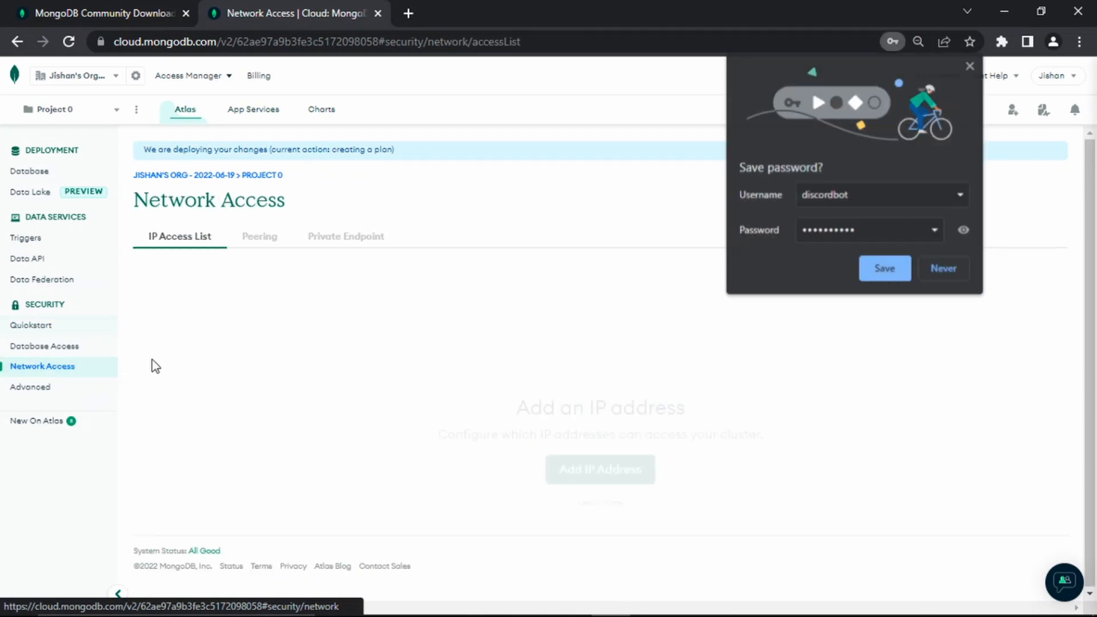
Add this computer's current IP address to the access list
left_click(943, 267)
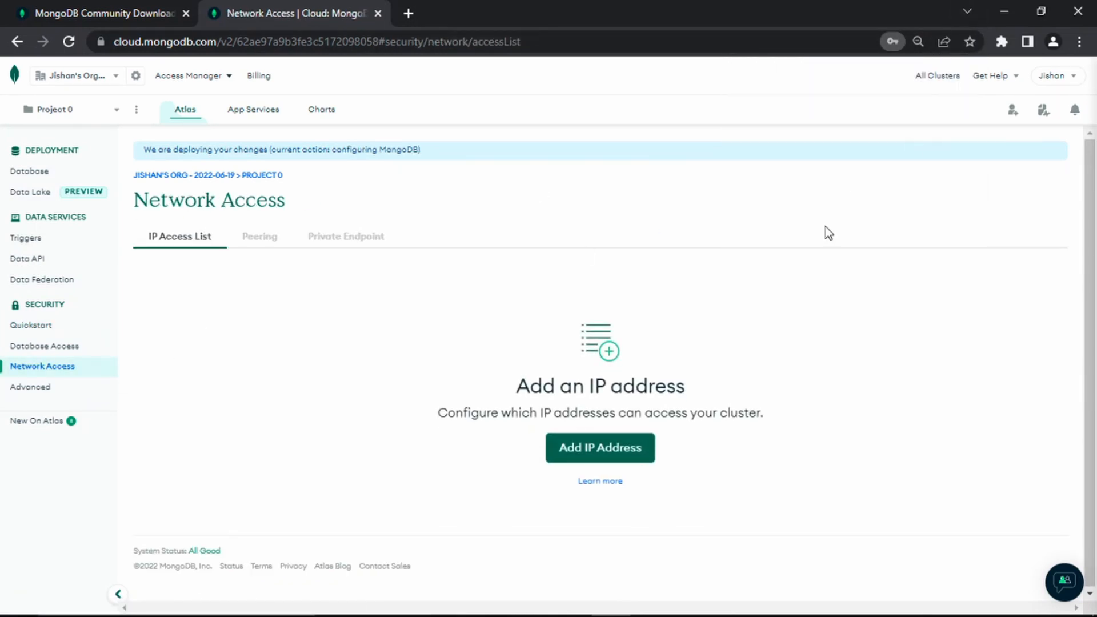
left_click(599, 448)
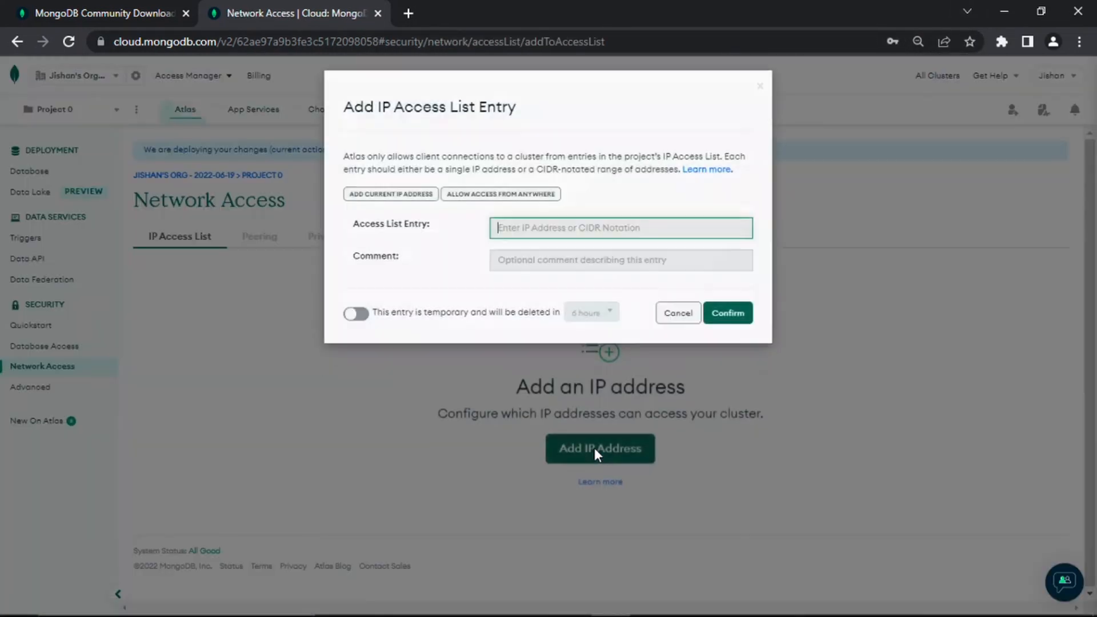
left_click(390, 192)
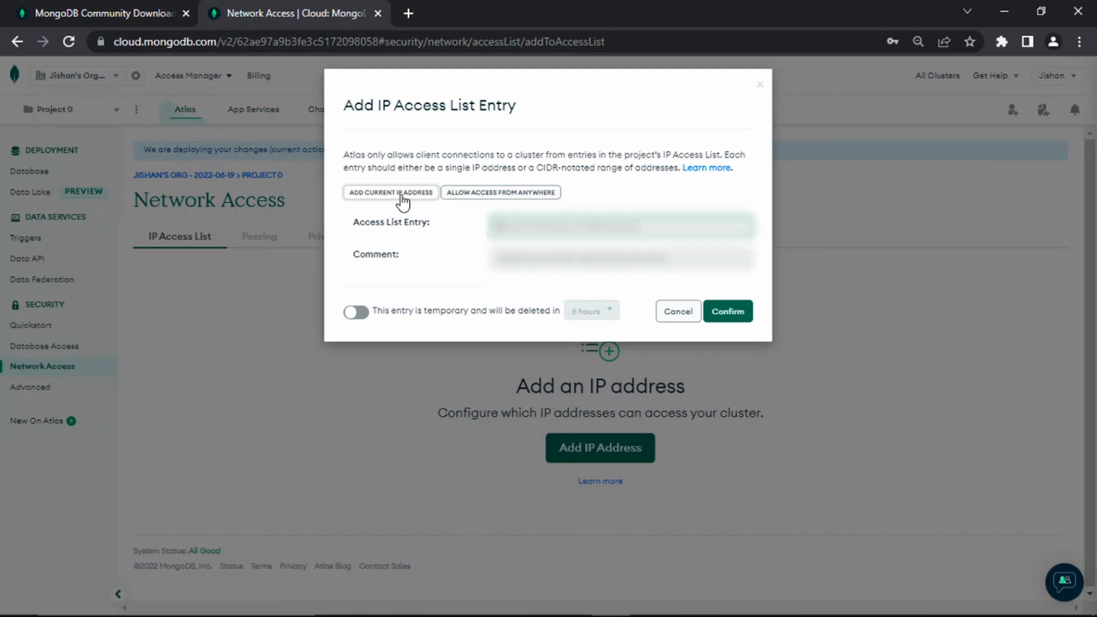
left_click(390, 192)
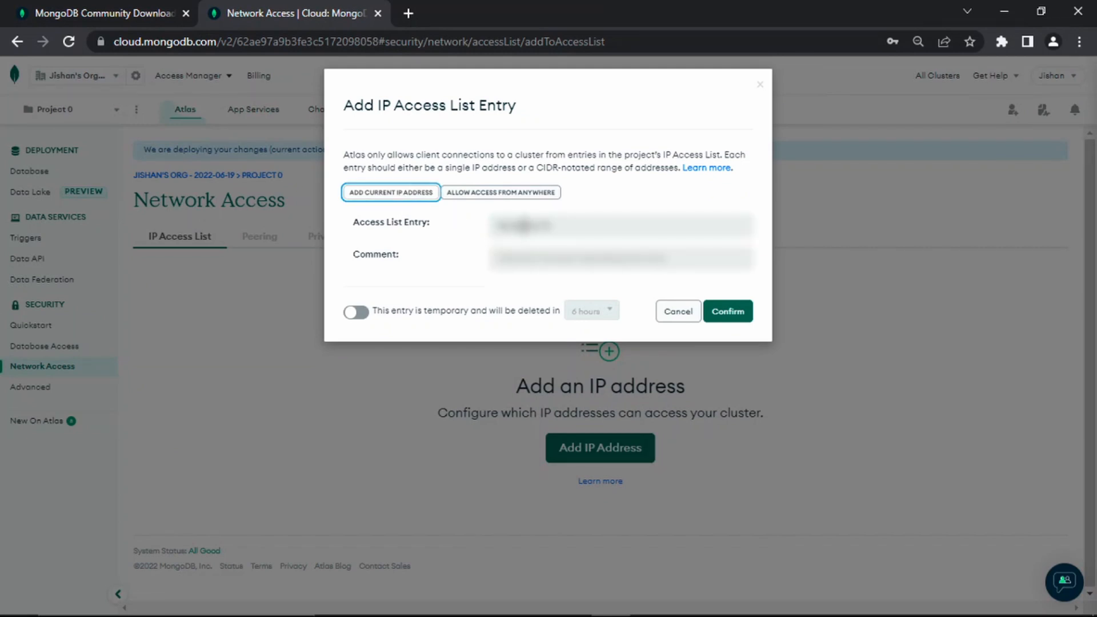
left_click(726, 311)
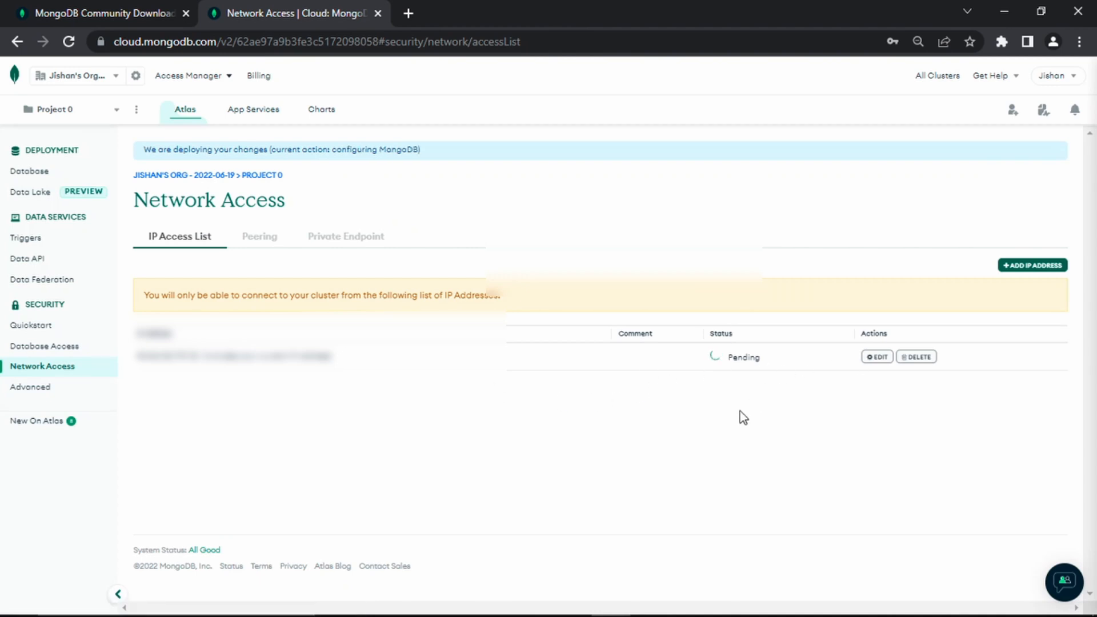
mouse_move(877, 367)
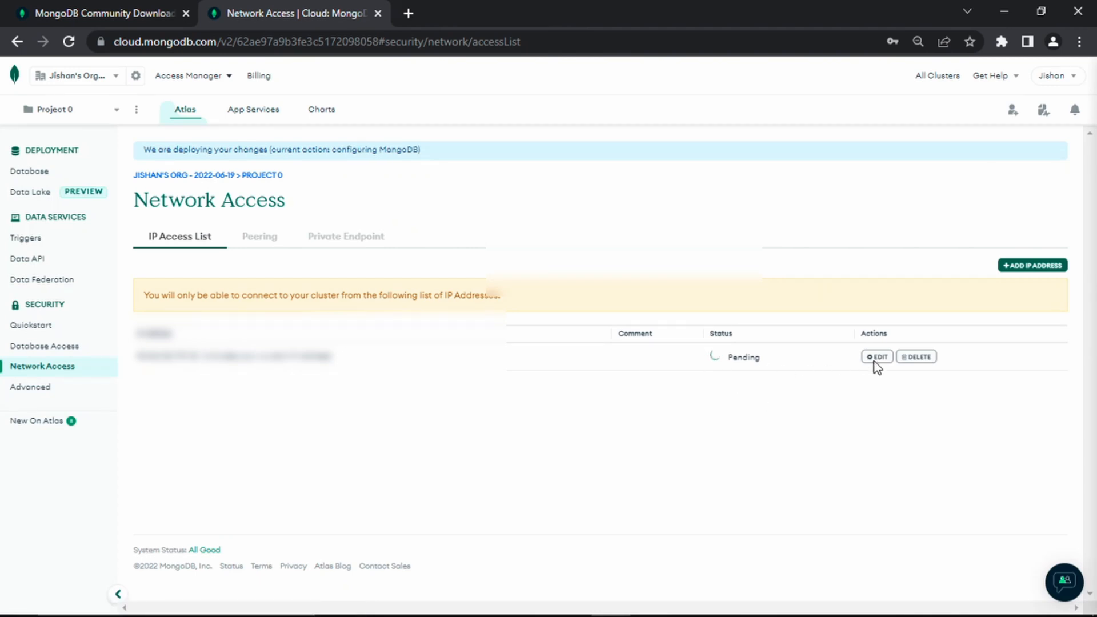
mouse_move(1060, 276)
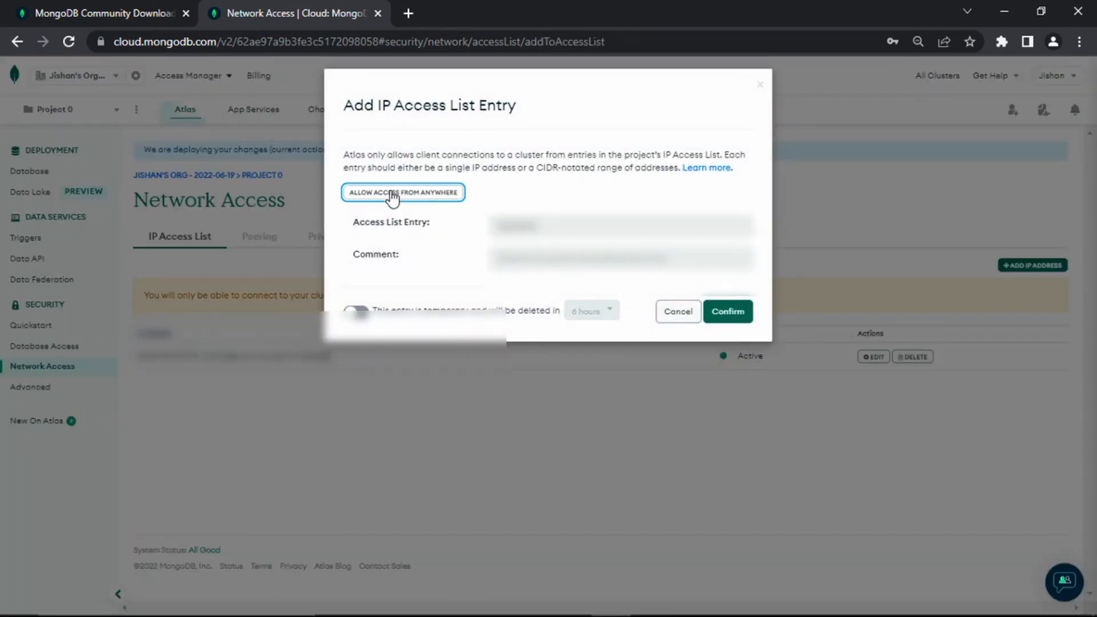
Save an allow-access-from-anywhere entry and return to the Database overview
left_click(727, 311)
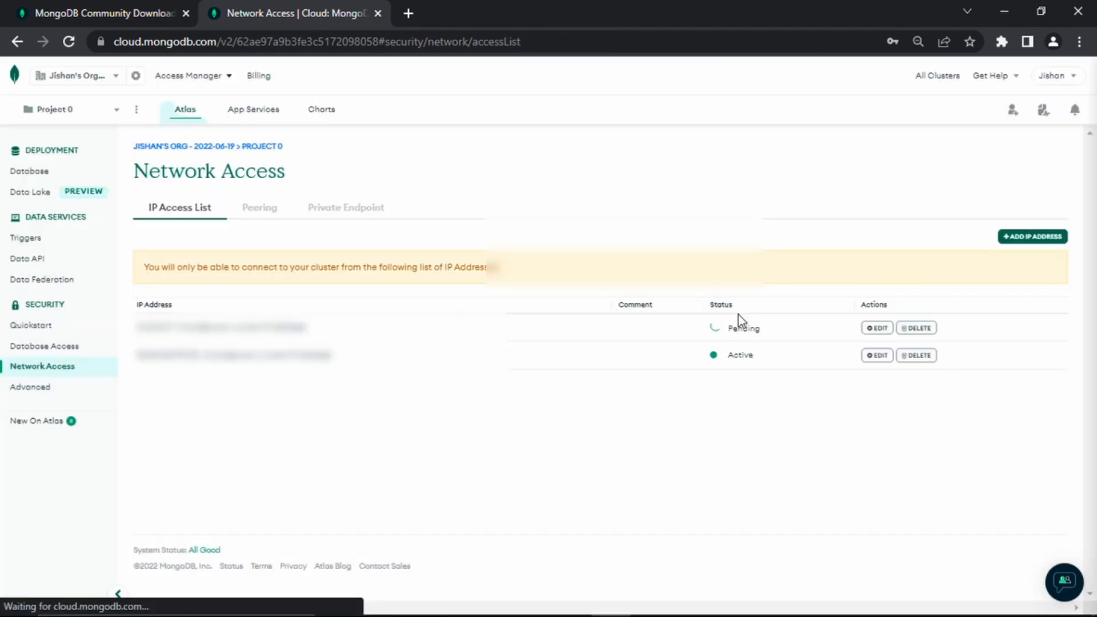
mouse_move(754, 356)
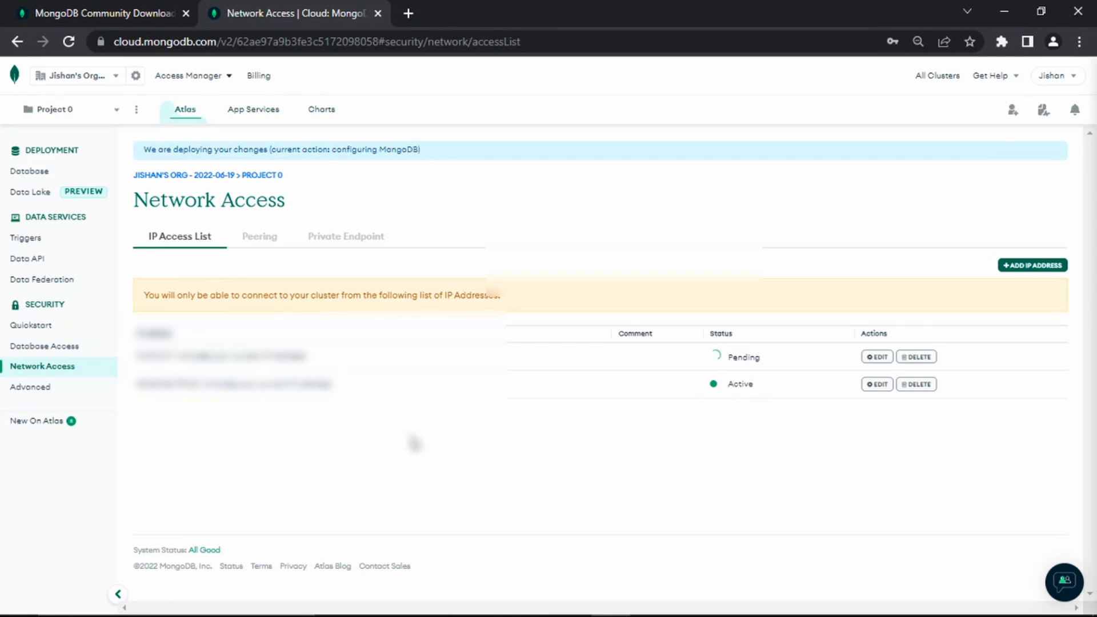
left_click(29, 172)
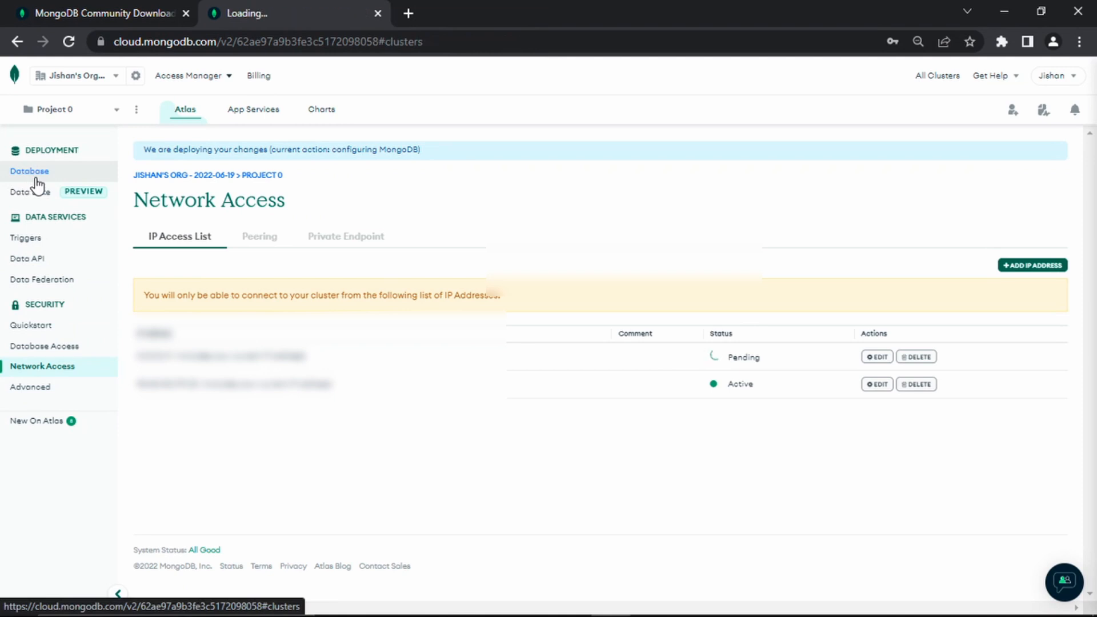
Bring up the Connect dialog for Cluster0 from the Database page
left_click(30, 171)
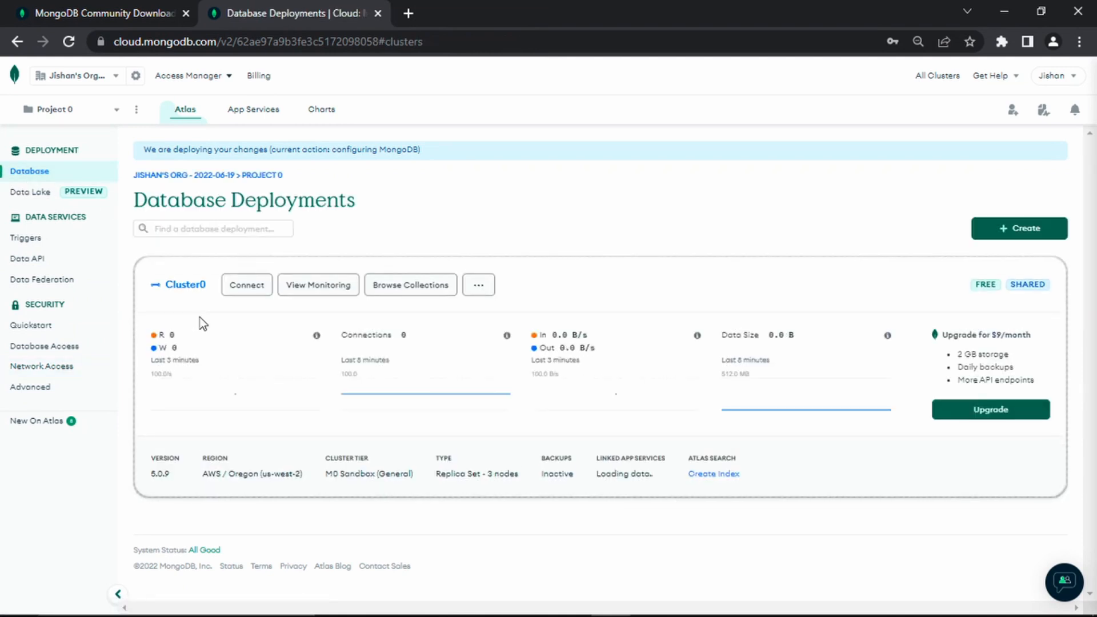
mouse_move(157, 284)
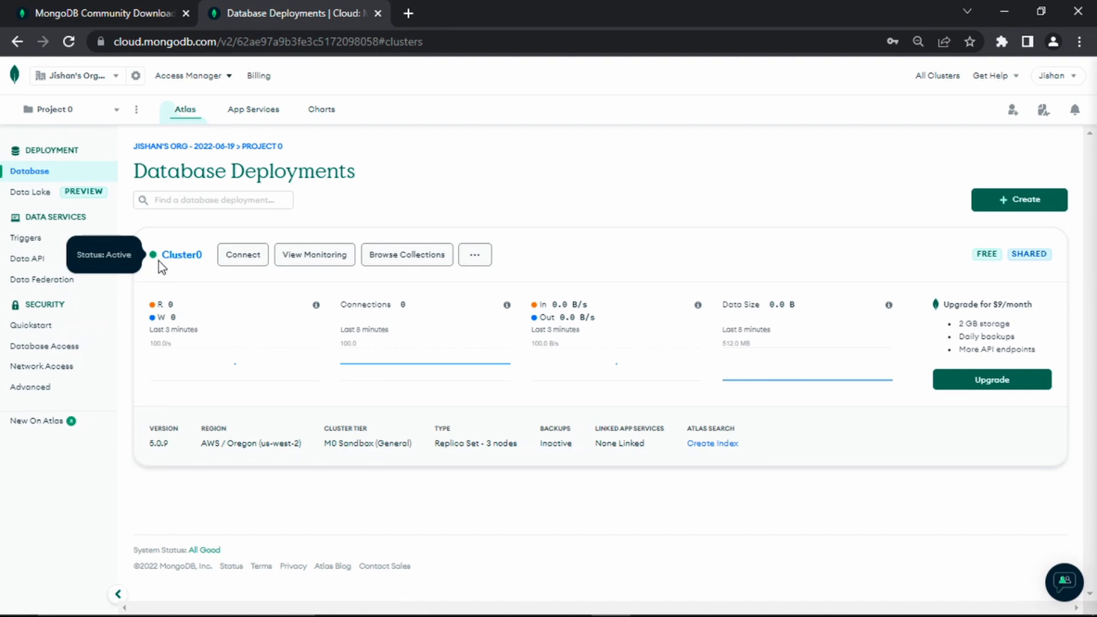
left_click(242, 254)
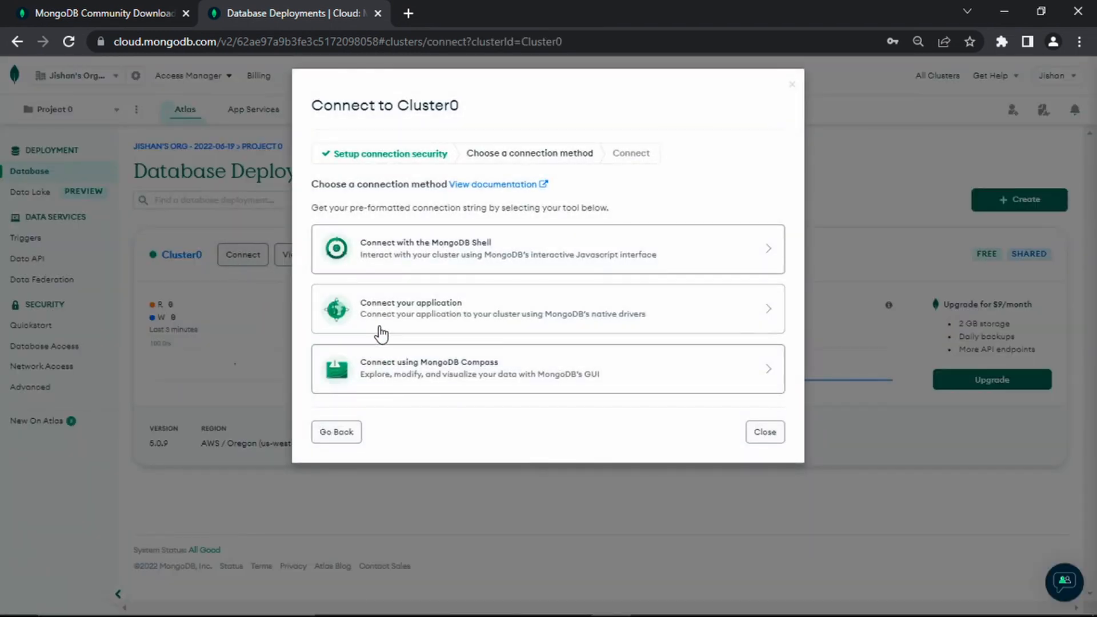
mouse_move(431, 392)
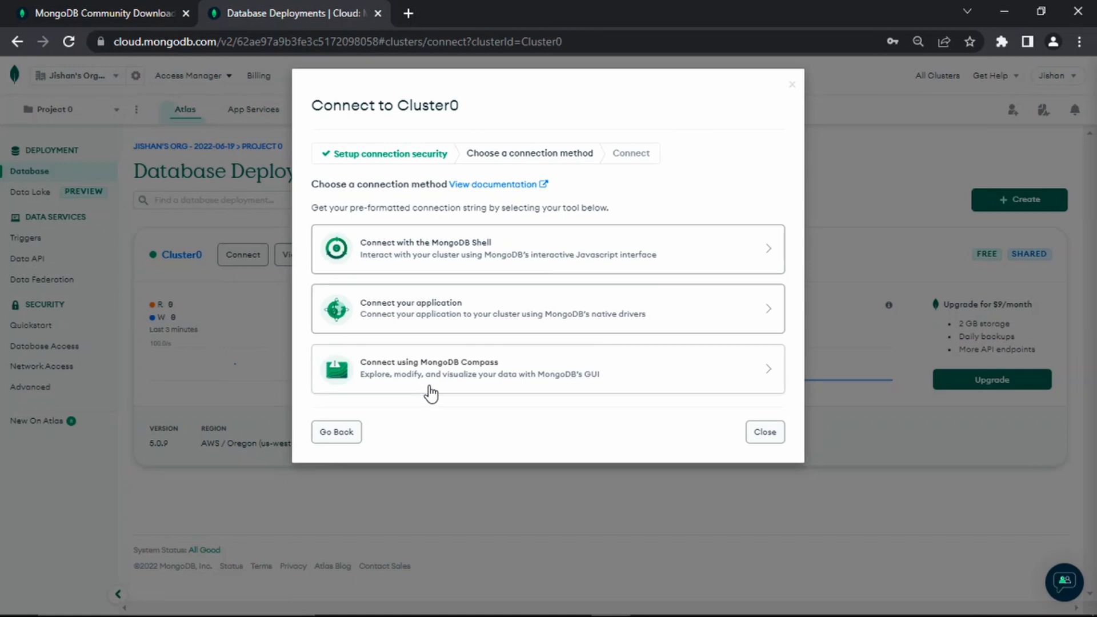
mouse_move(439, 398)
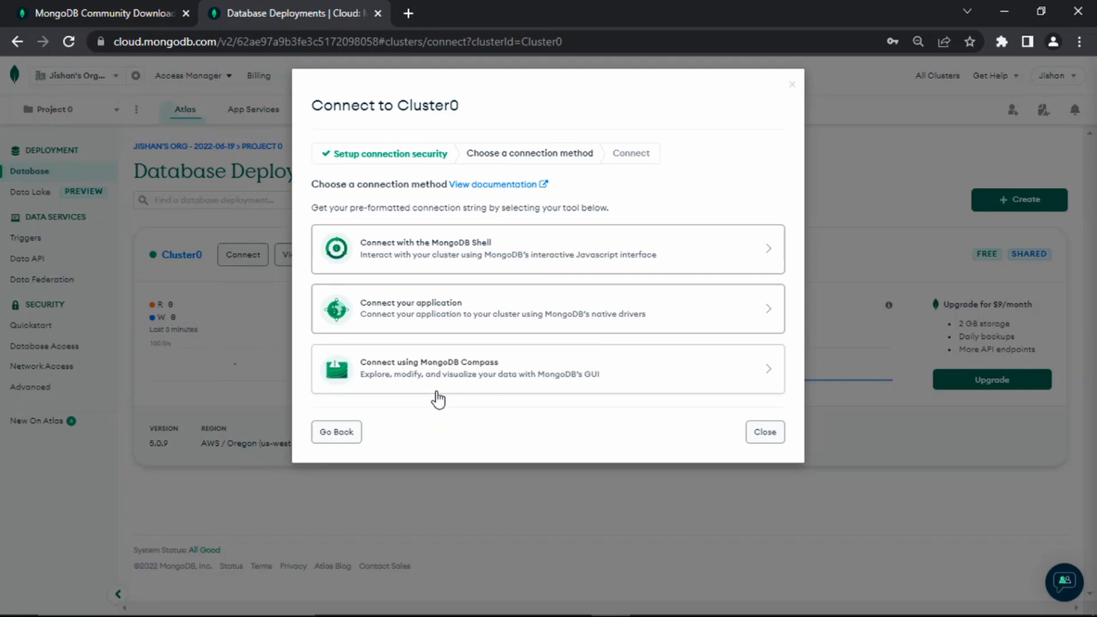
mouse_move(510, 409)
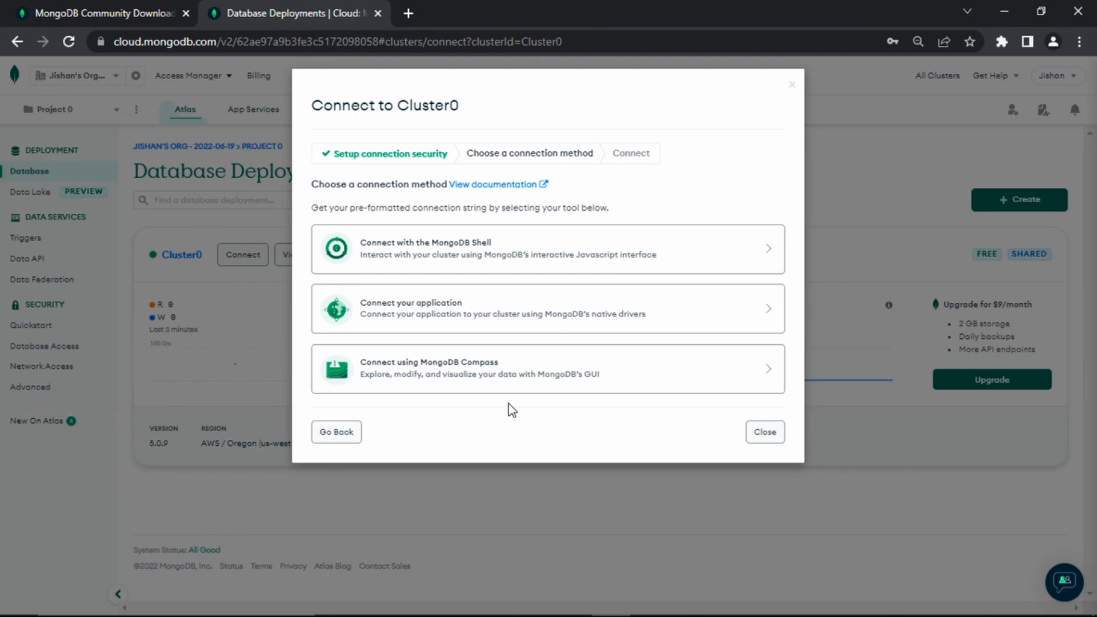
mouse_move(531, 389)
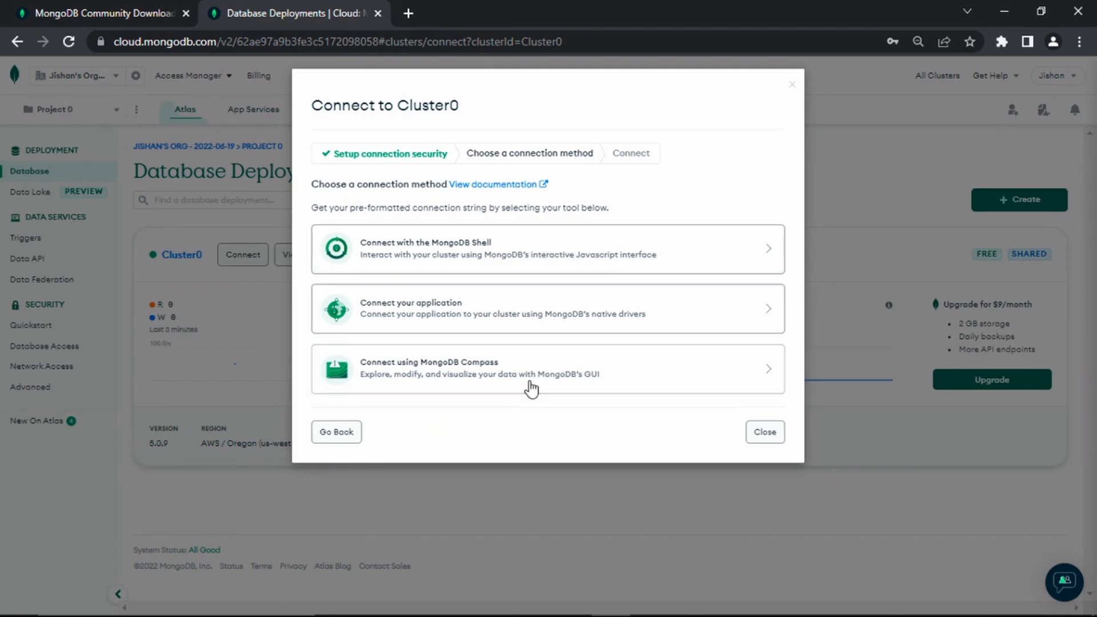
Copy Cluster0's MongoDB Compass connection string and close the dialog
left_click(548, 369)
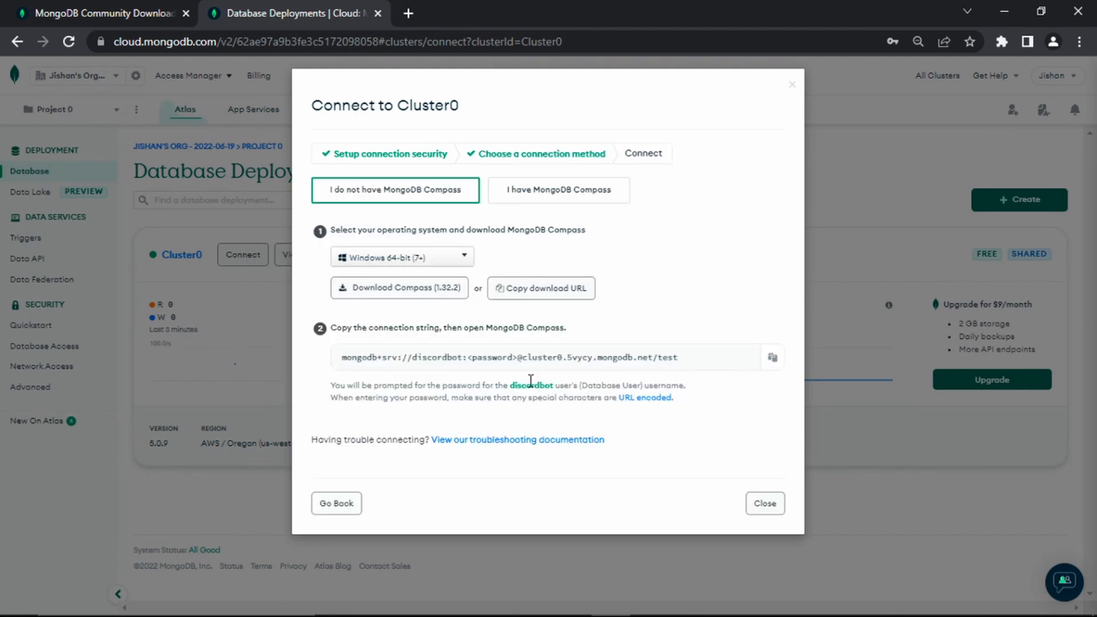
mouse_move(360, 208)
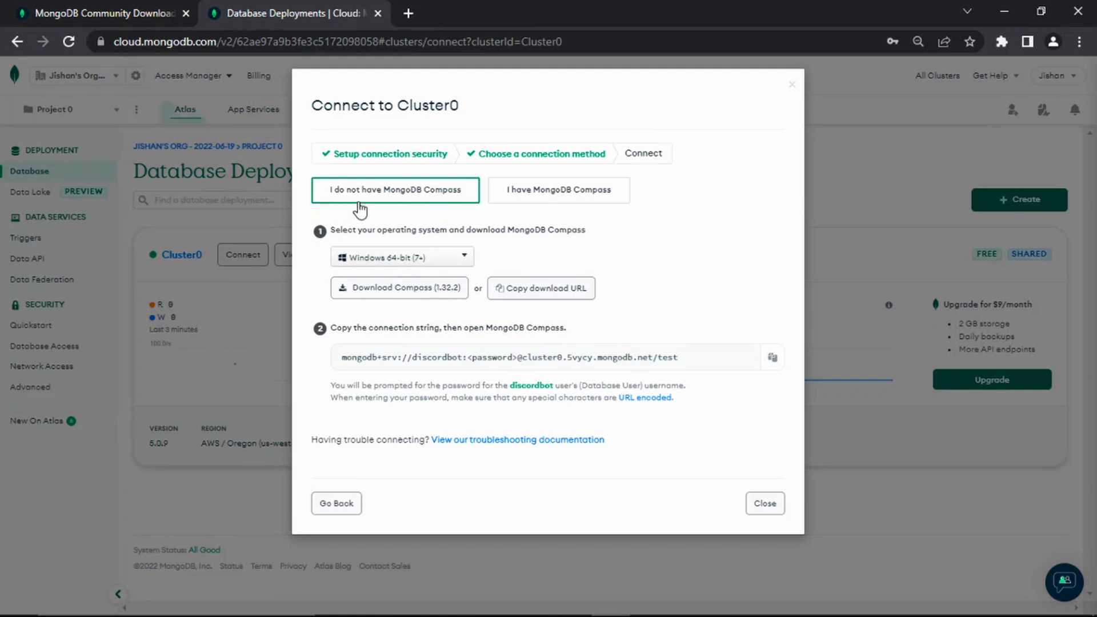
mouse_move(414, 232)
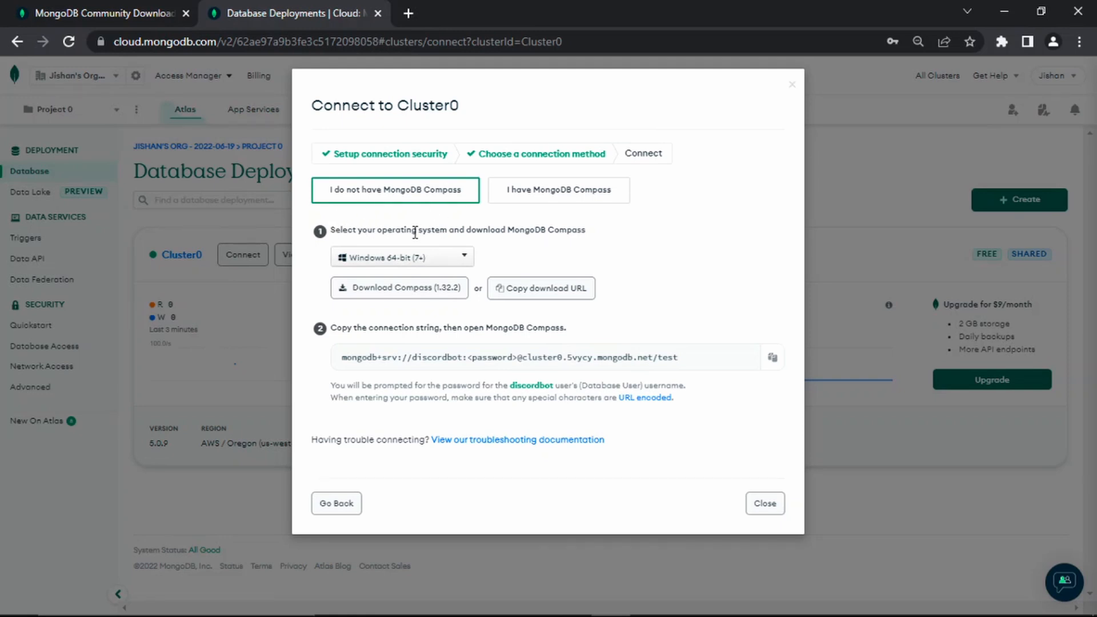
mouse_move(507, 263)
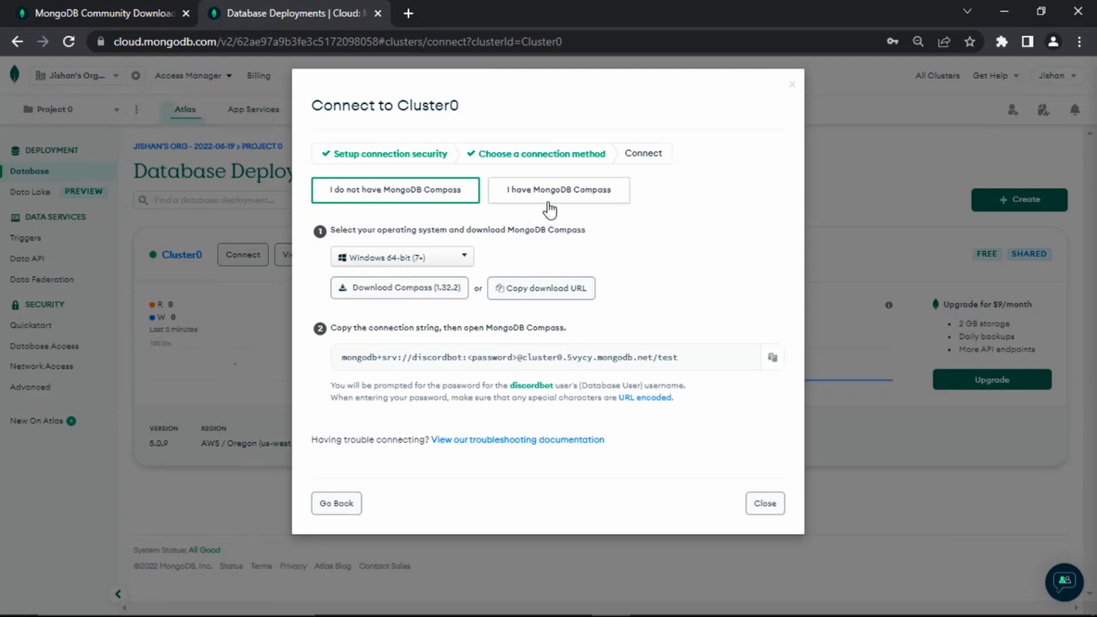
left_click(558, 190)
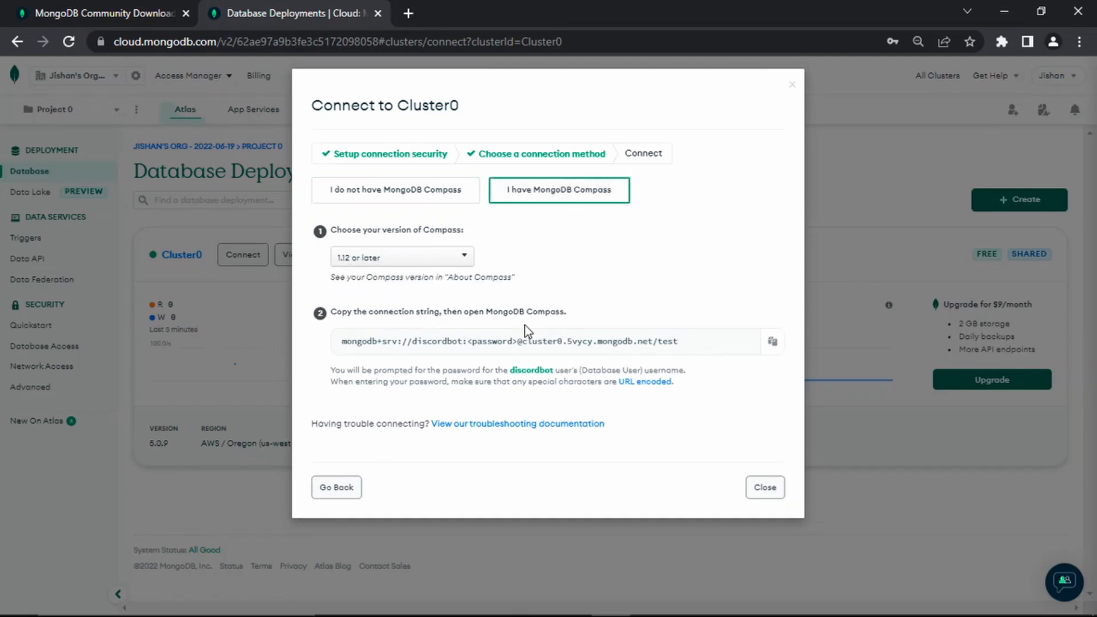
left_click(771, 342)
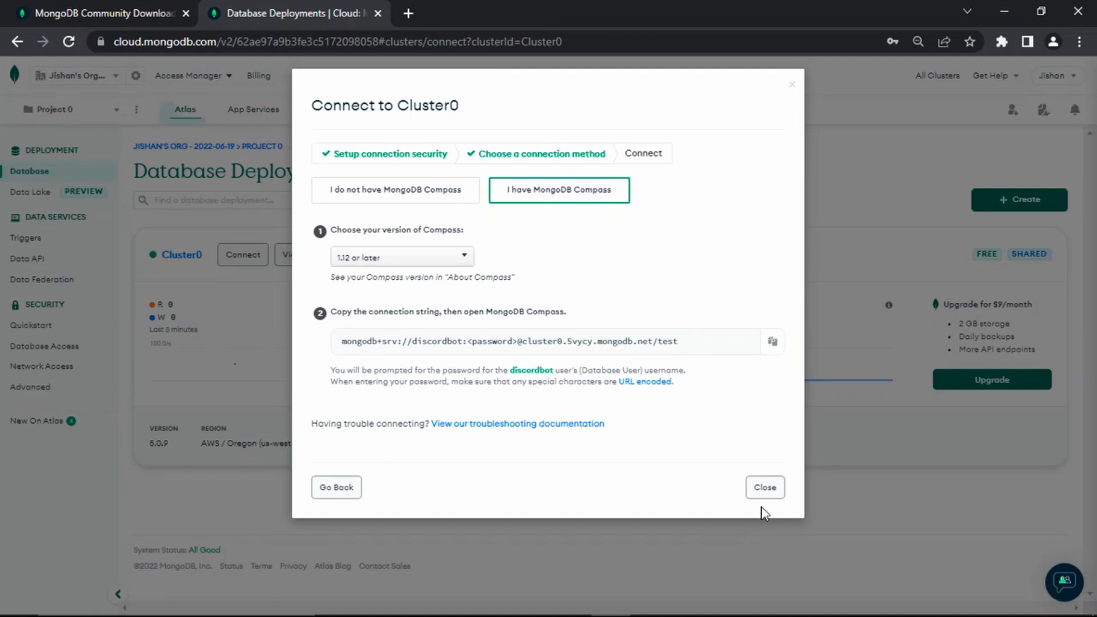
mouse_move(772, 458)
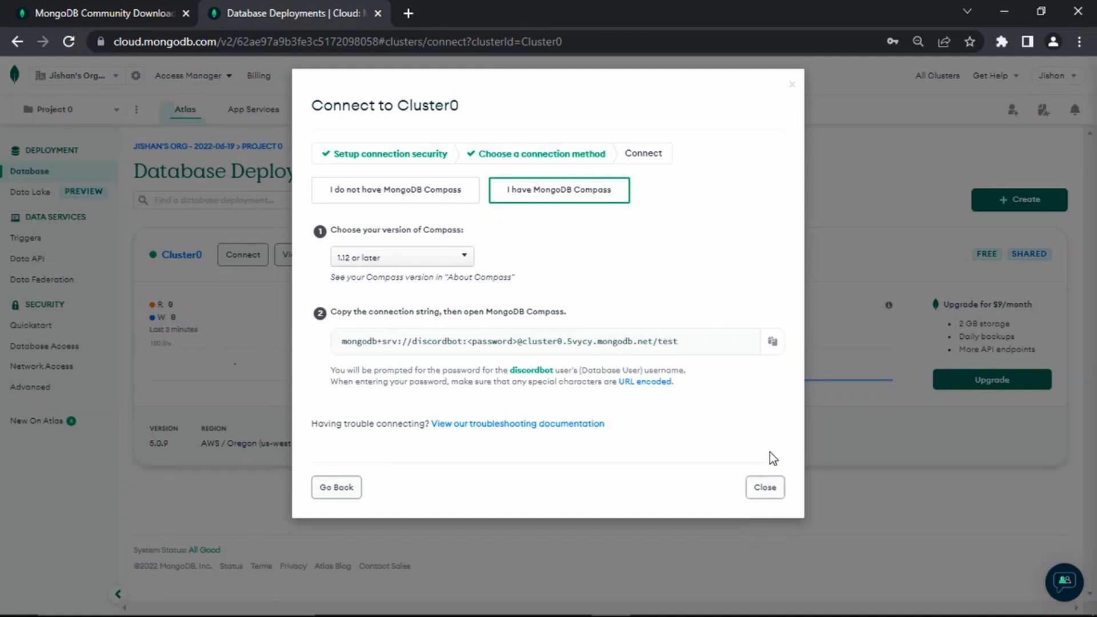
left_click(772, 342)
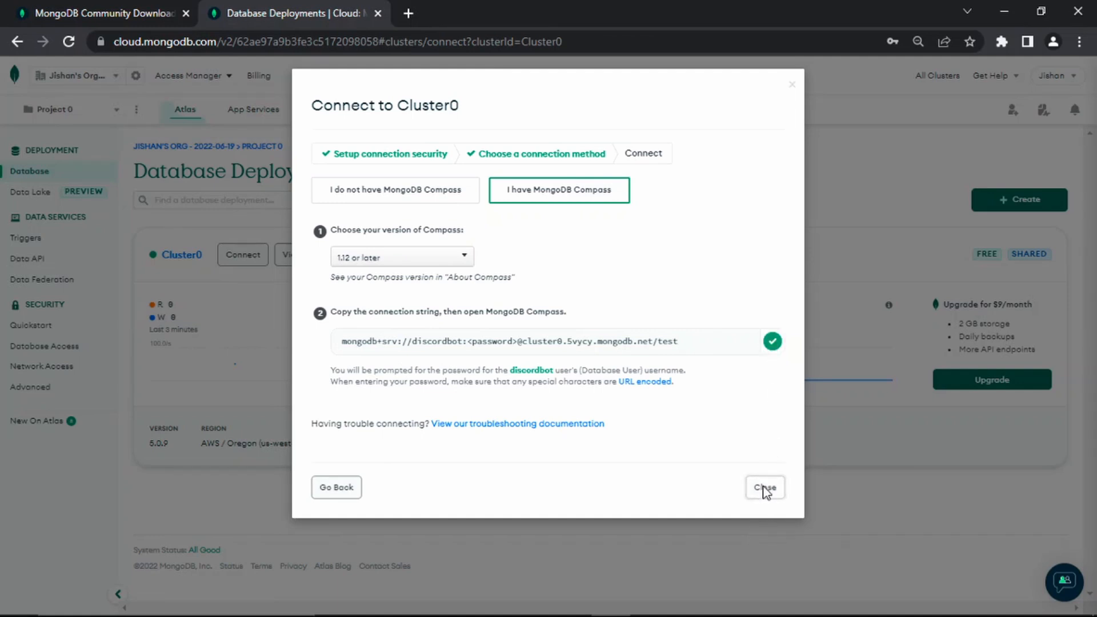
left_click(764, 487)
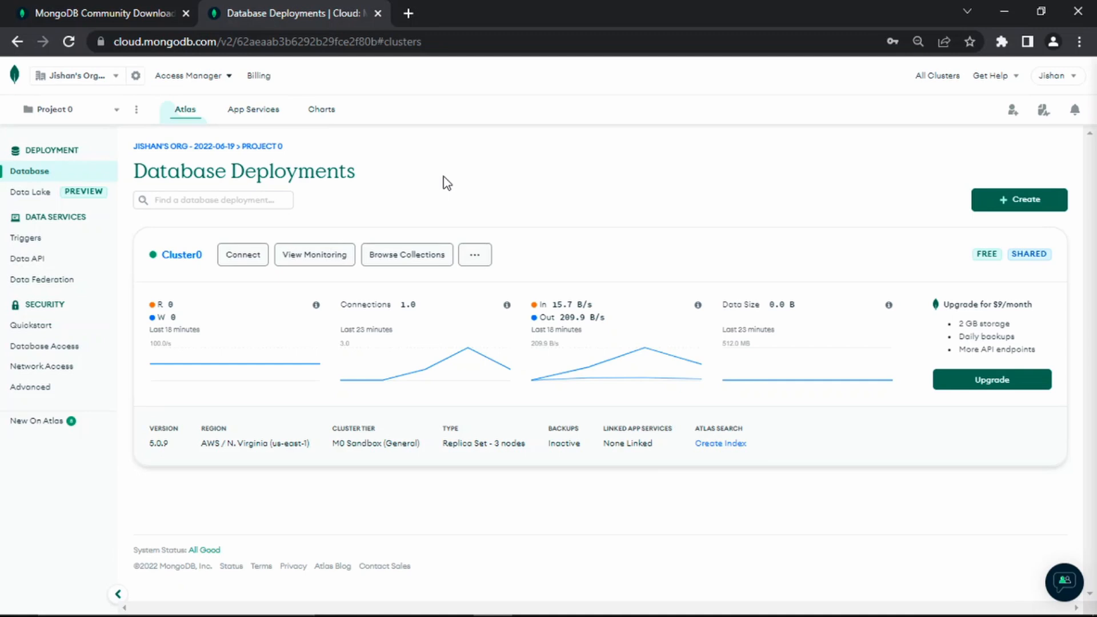
Launch MongoDB Compass from the Start menu's Recently added list
left_click(18, 600)
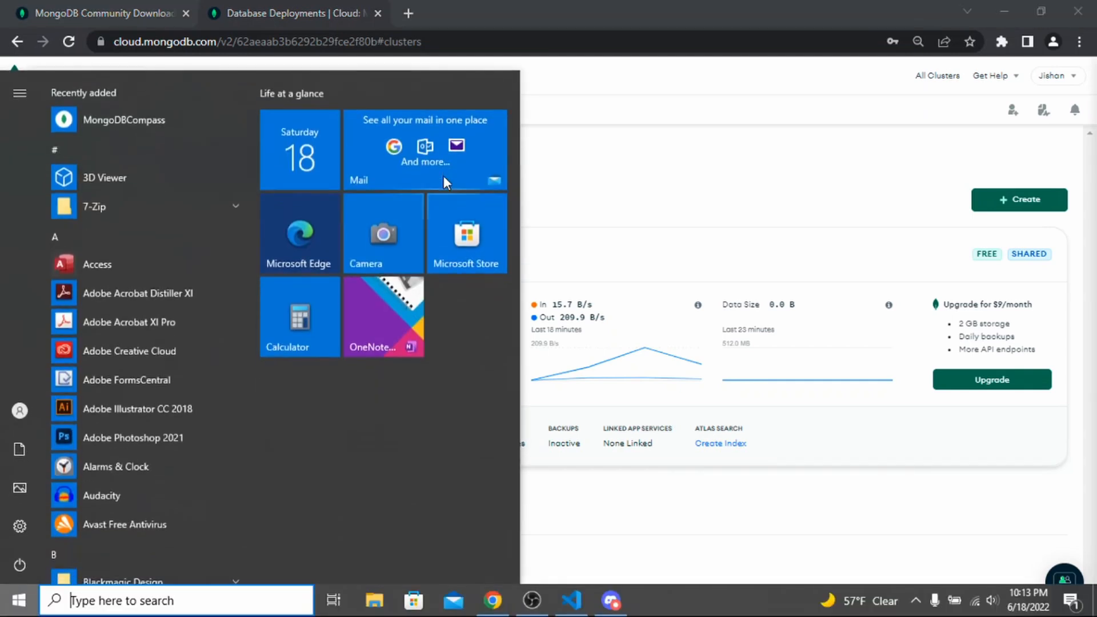
left_click(451, 176)
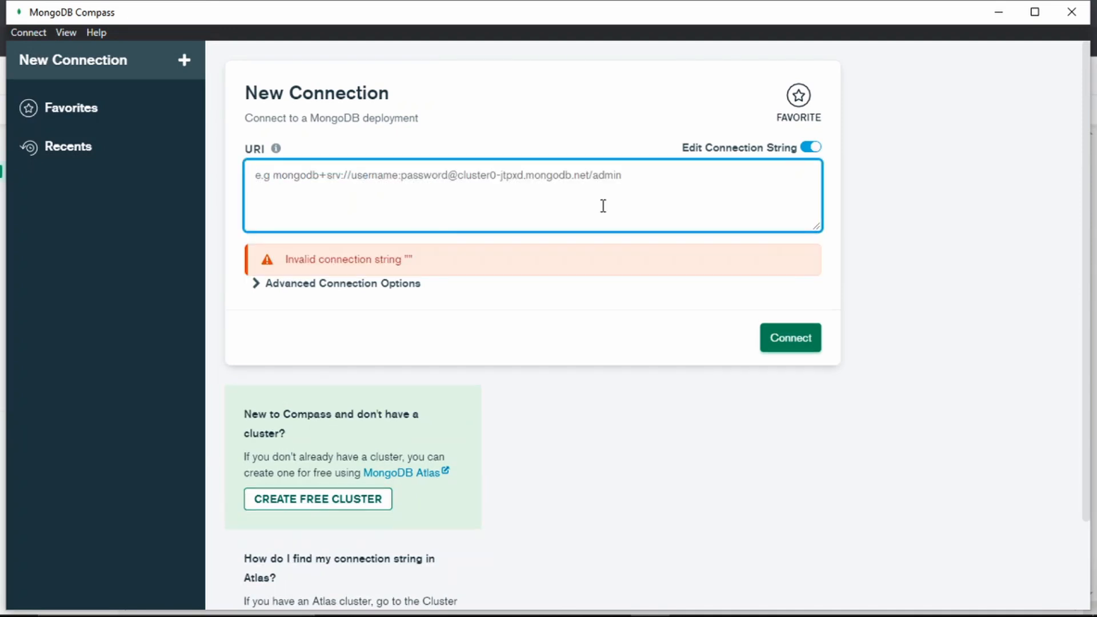
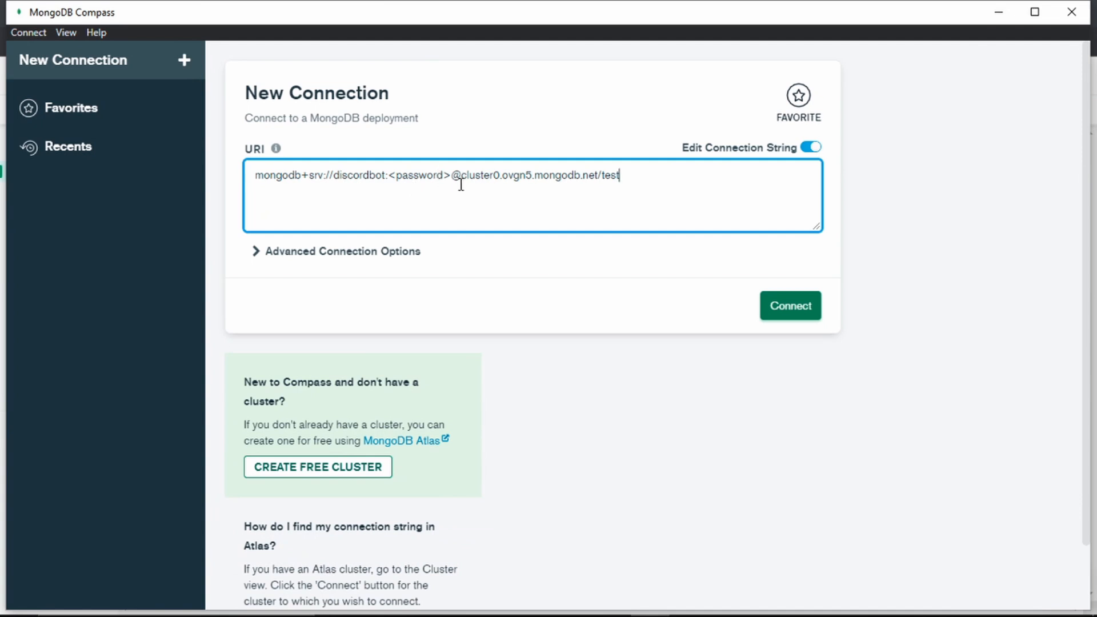
key("Backspace")
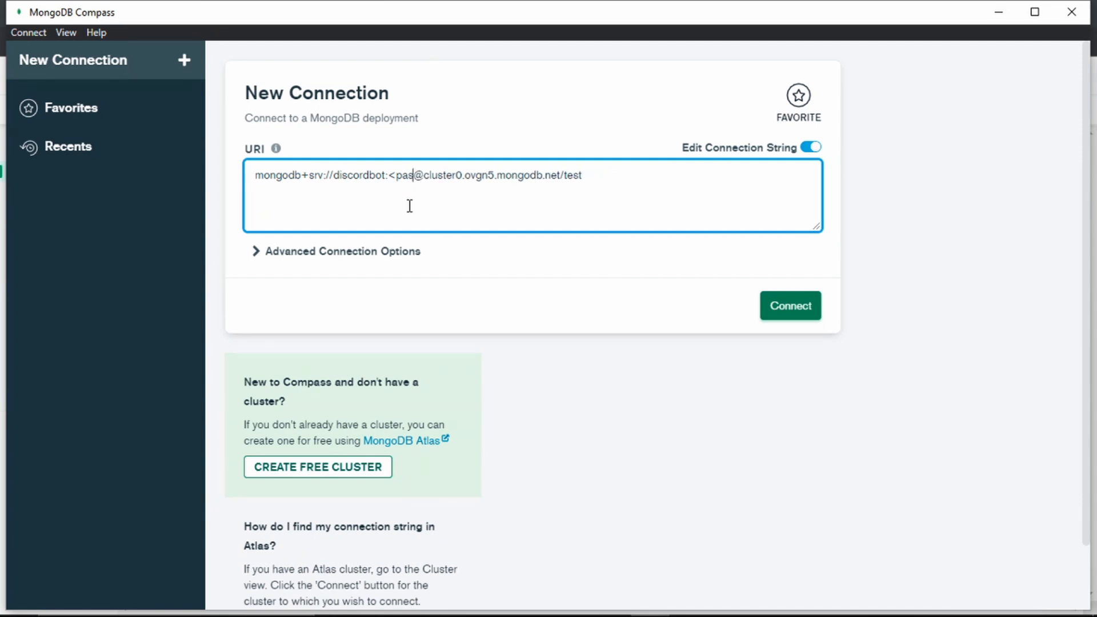
key("Backspace")
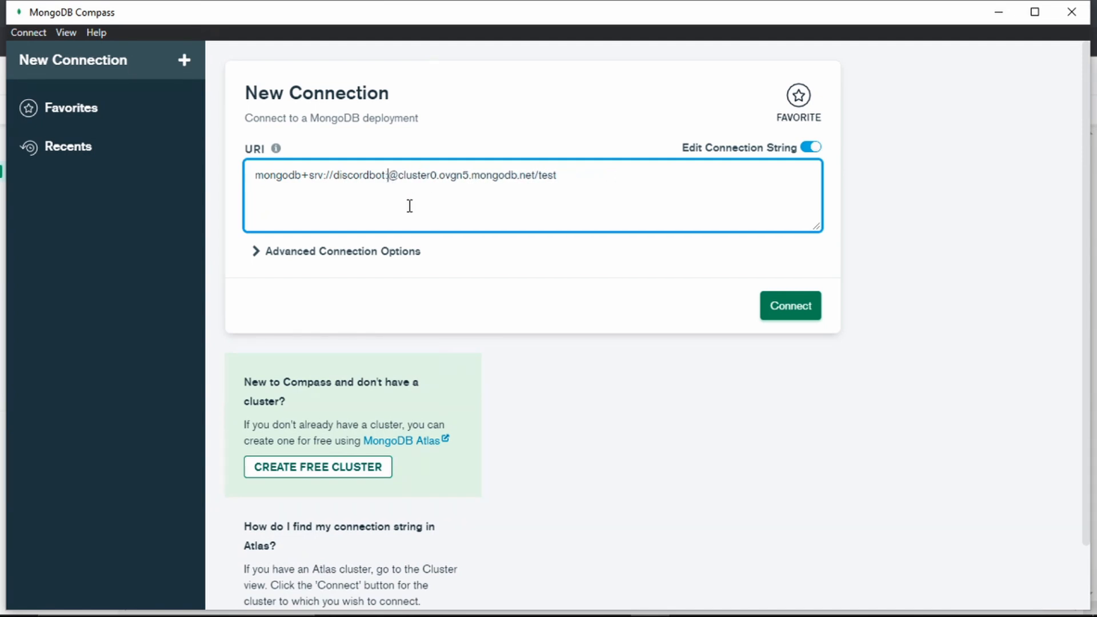
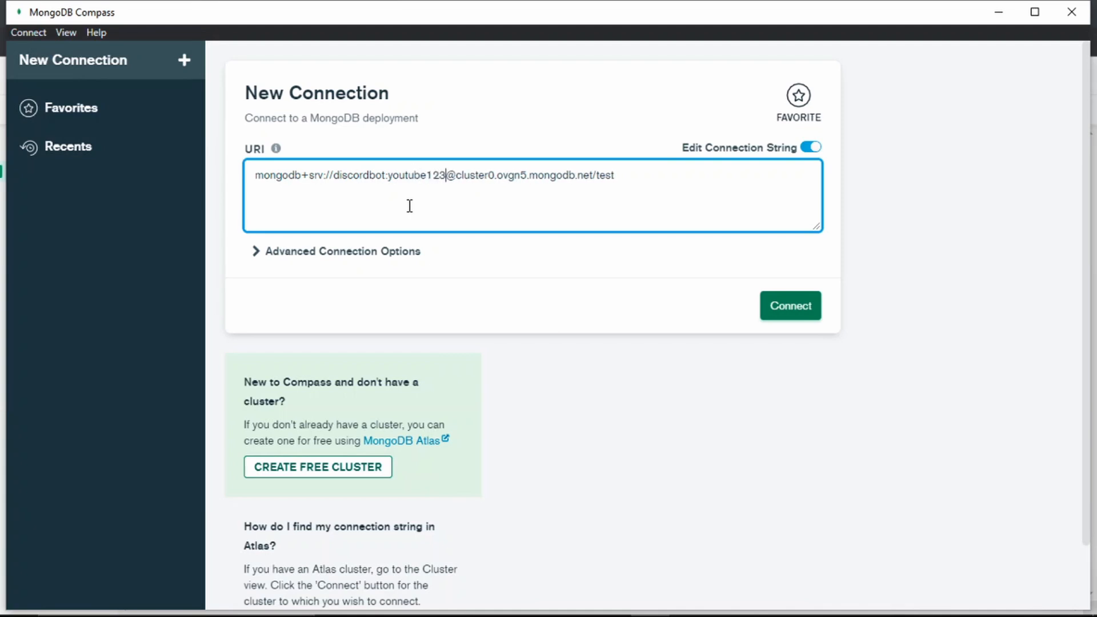
left_click(789, 307)
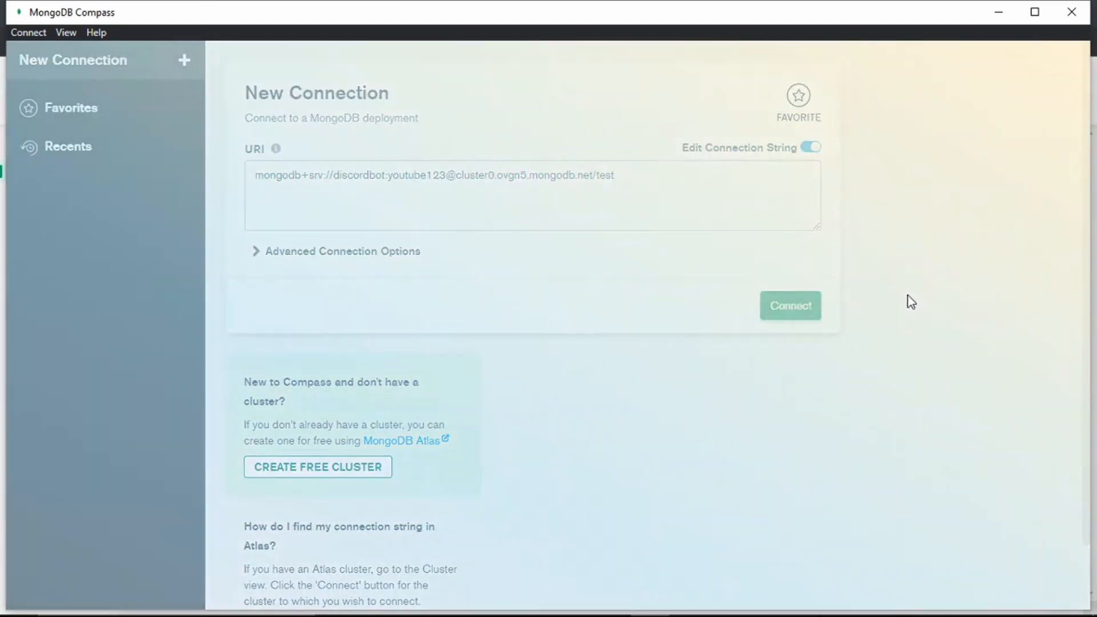
left_click(789, 307)
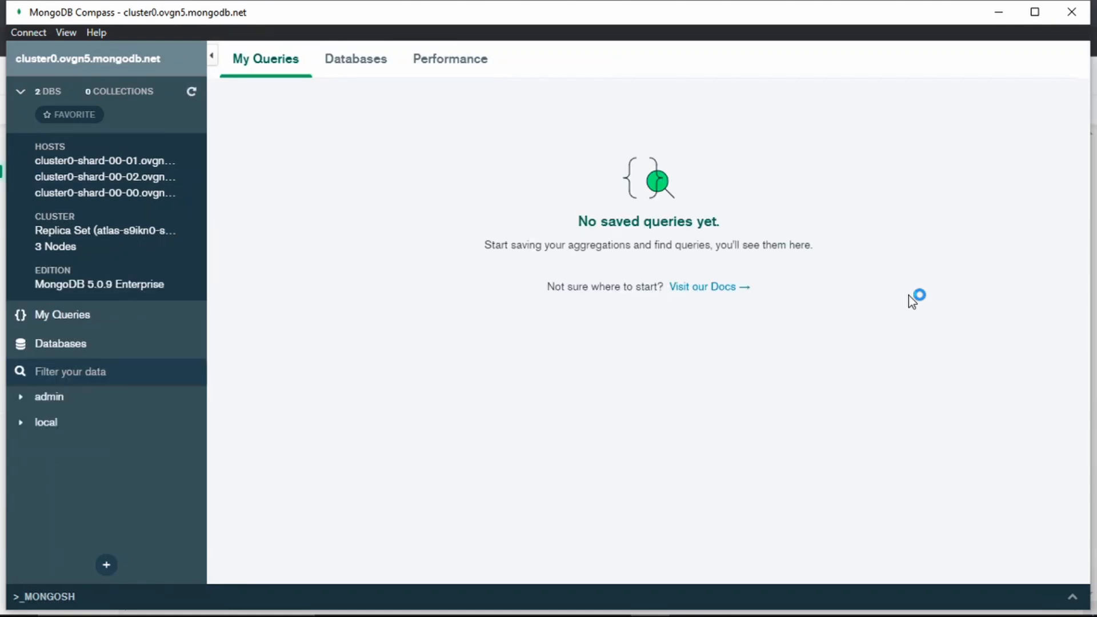
mouse_move(912, 302)
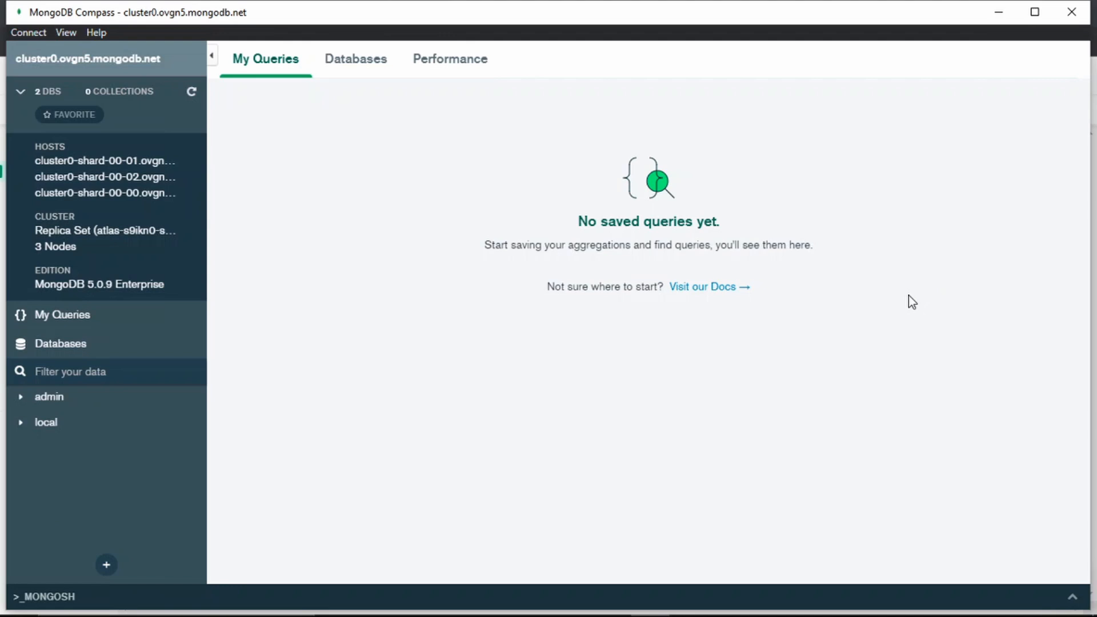
mouse_move(279, 519)
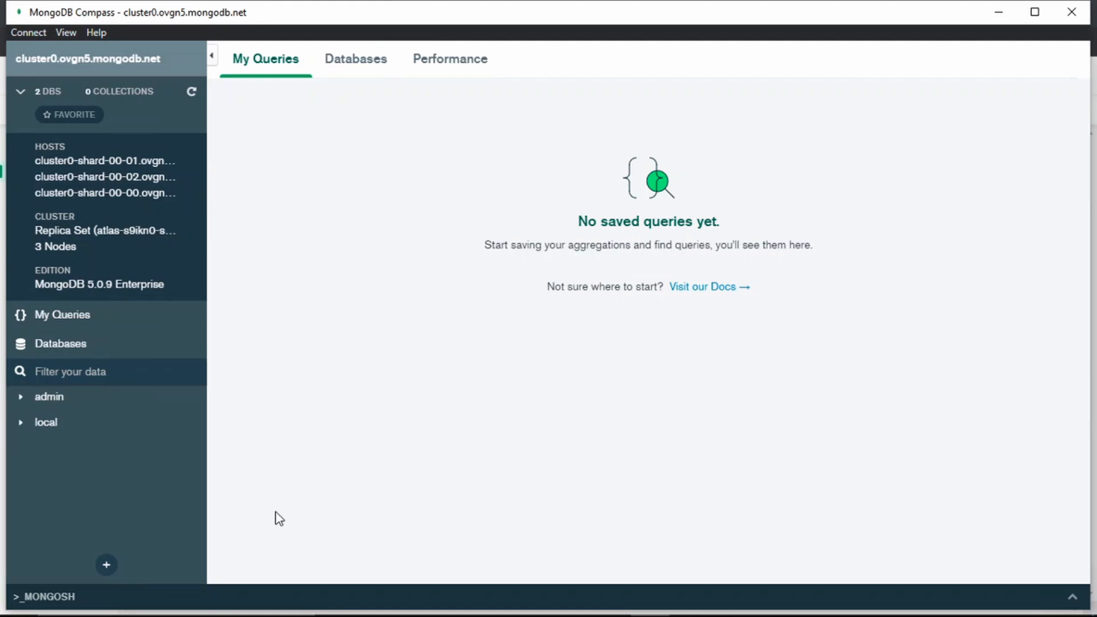
mouse_move(414, 494)
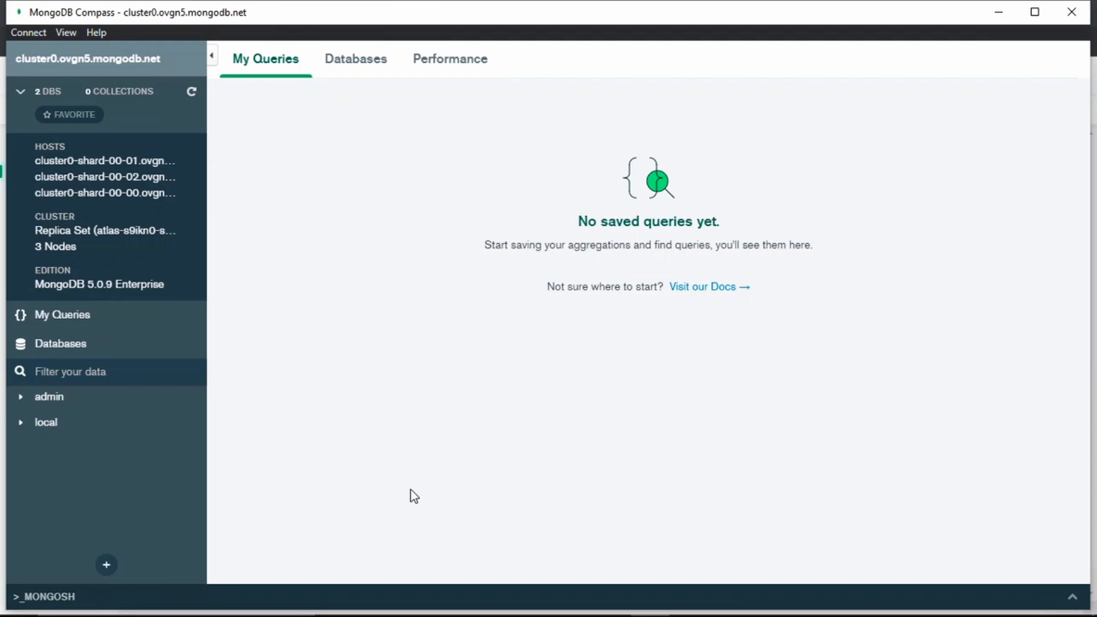
mouse_move(998, 12)
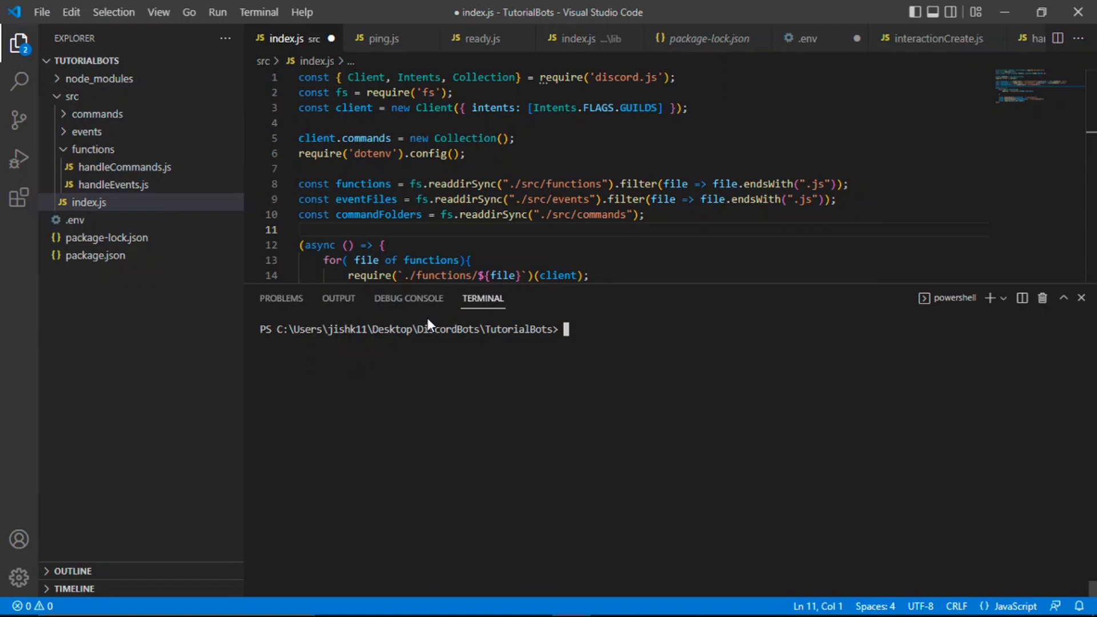
left_click(73, 219)
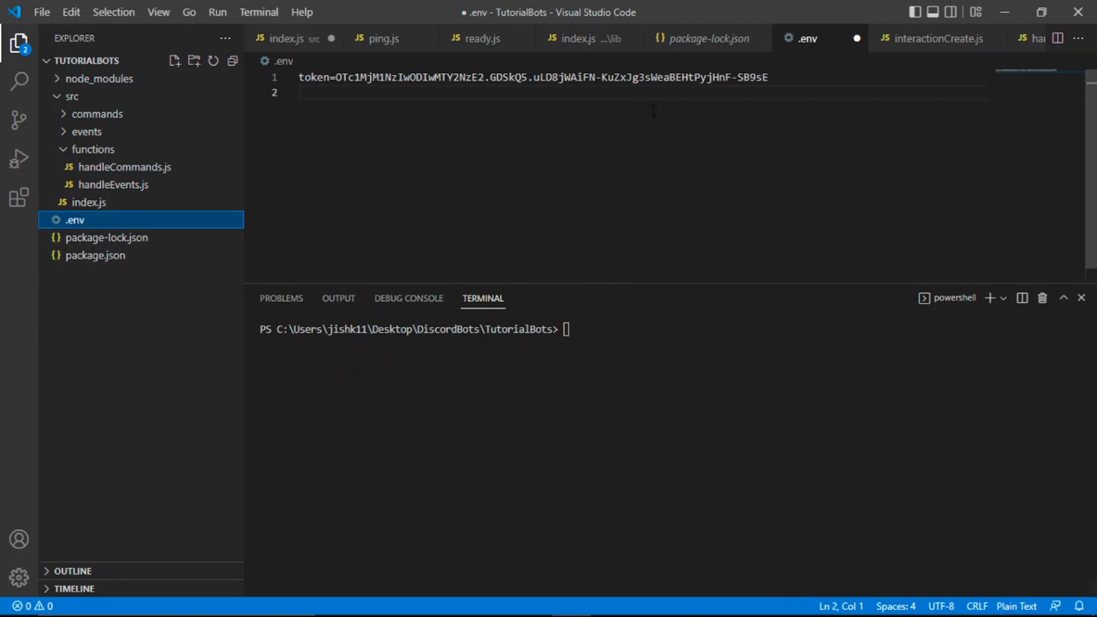
left_click(294, 93)
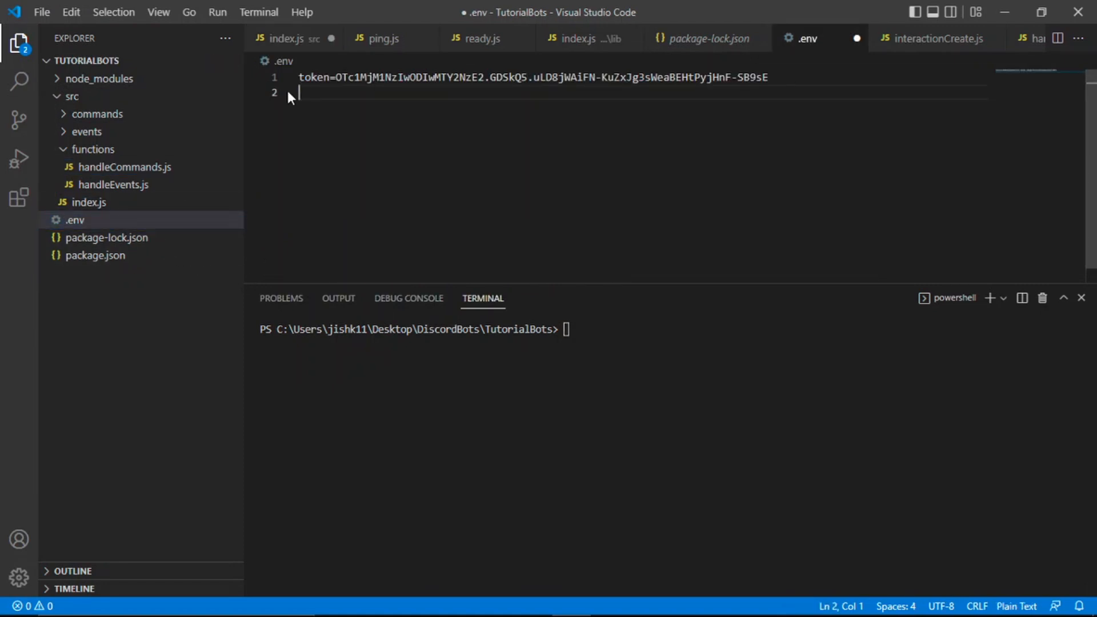
type("dbToken")
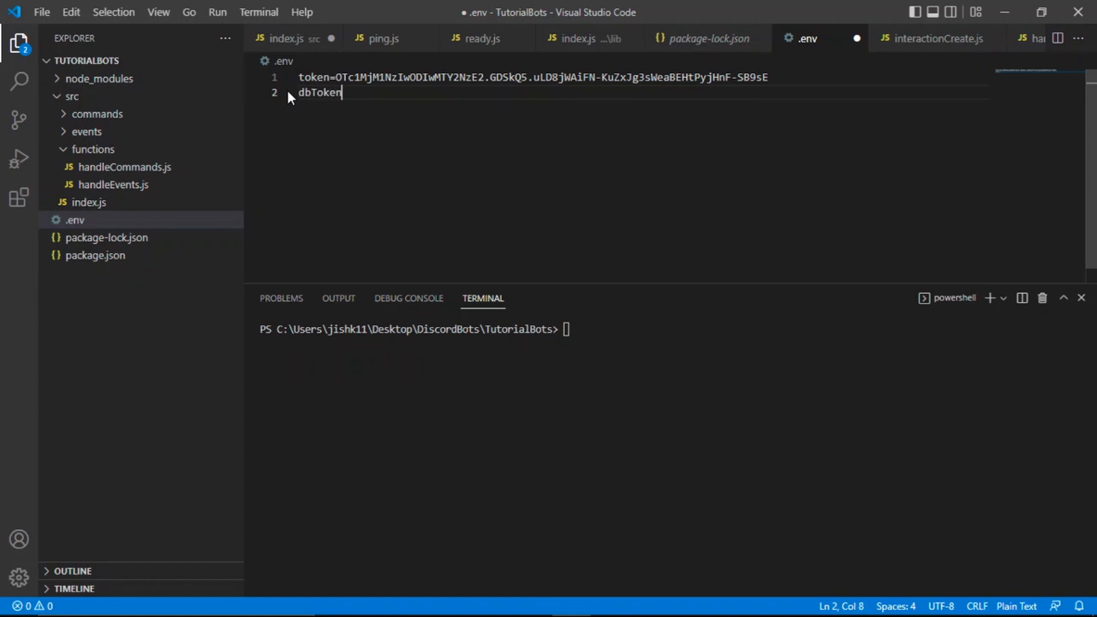
type("=mongodb+srv://discordbot:<password>@cluster0.ovgn5.mongodb.net/?retryWrites=true&w=majority")
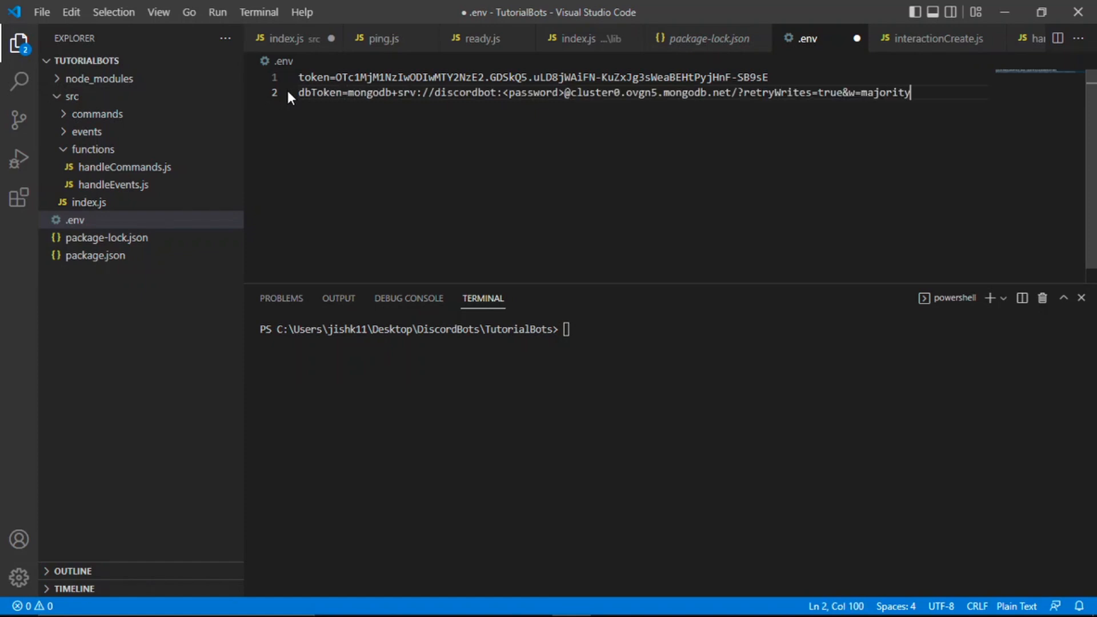
double_click(538, 93)
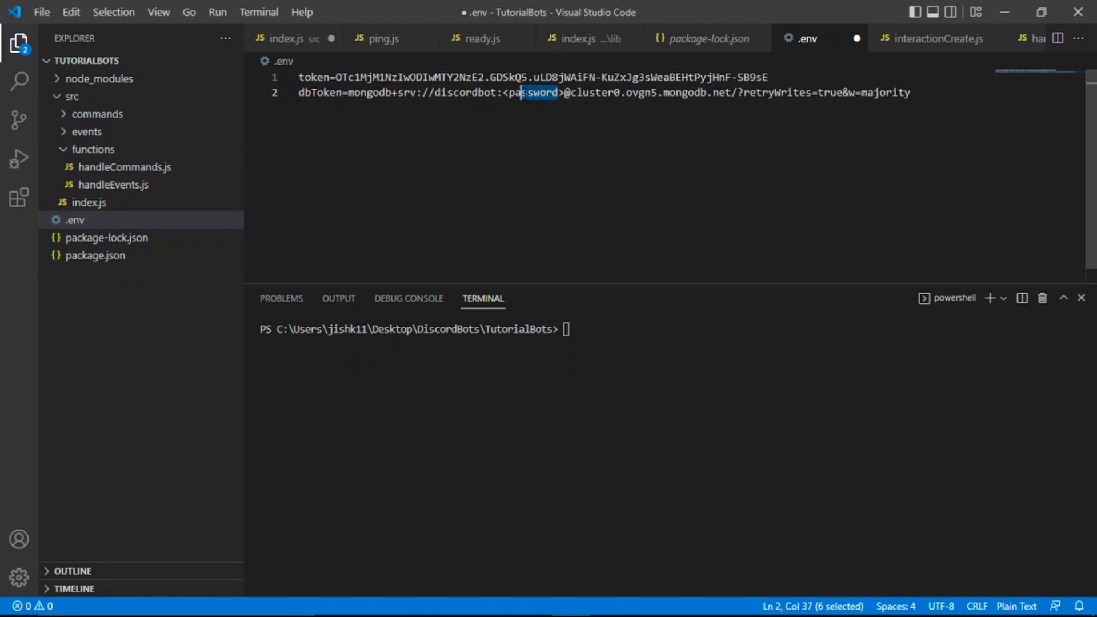
double_click(531, 92)
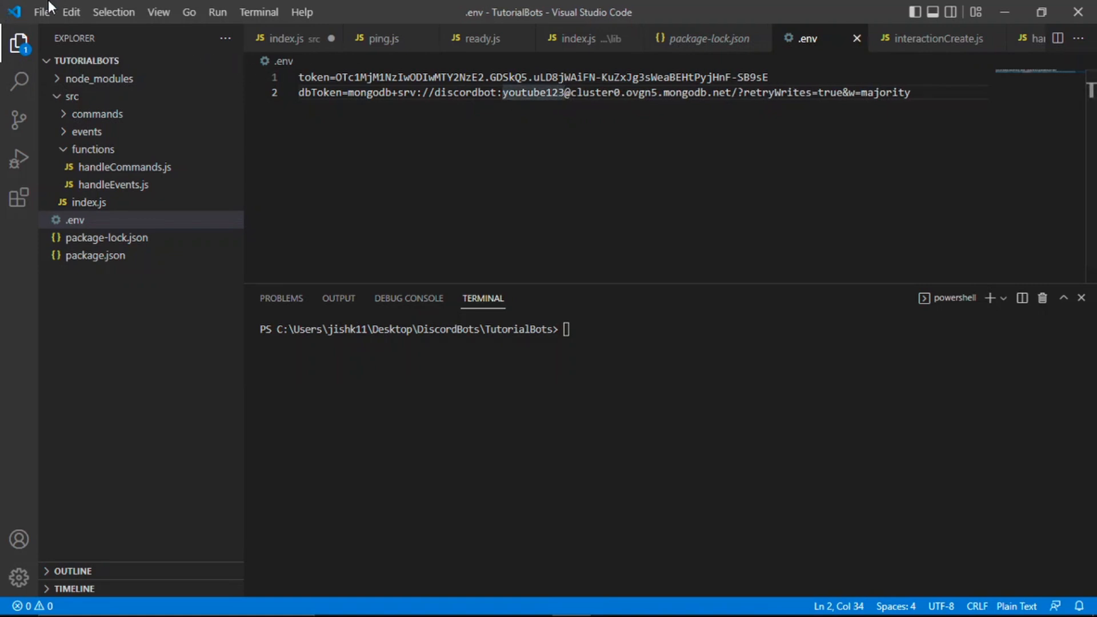
mouse_move(129, 194)
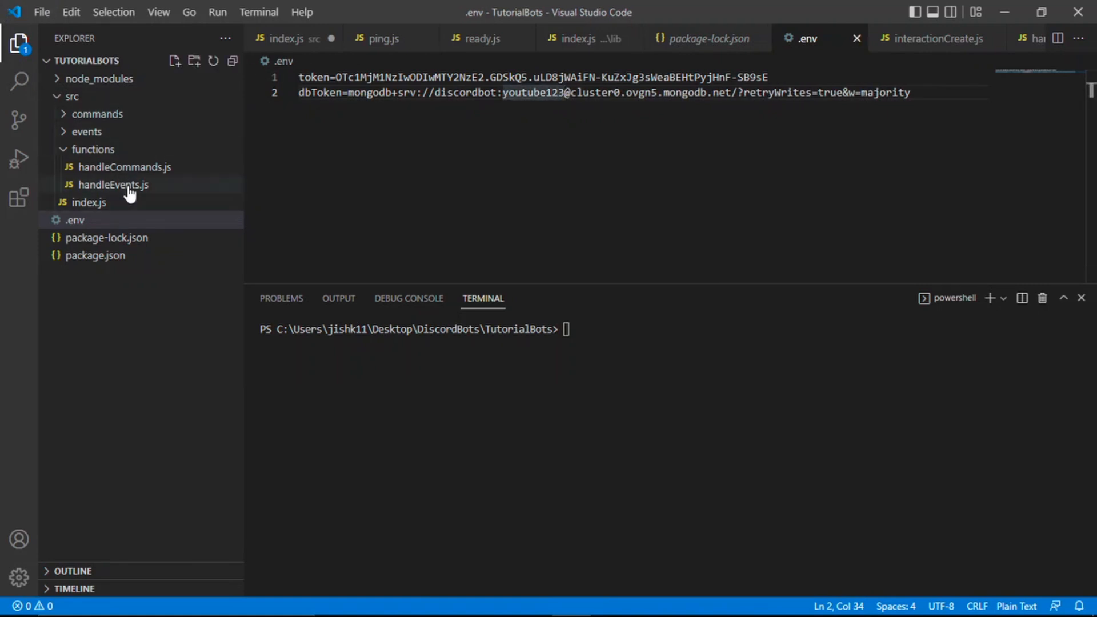
Create functions/mongoose.js and a new mongoEvents folder inside src
left_click(92, 148)
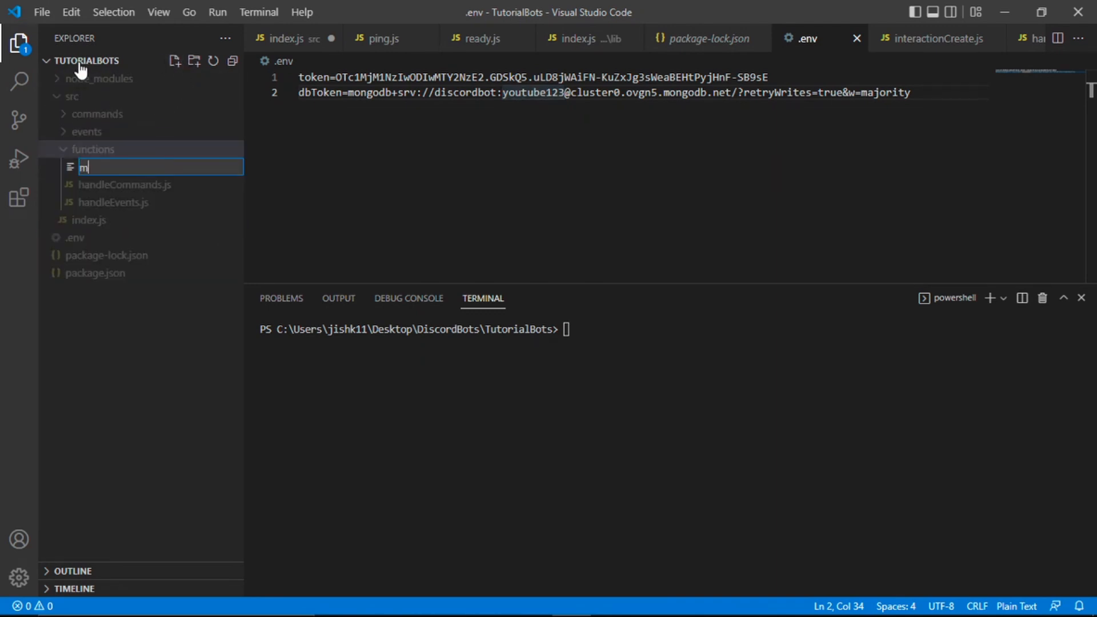
key("Enter")
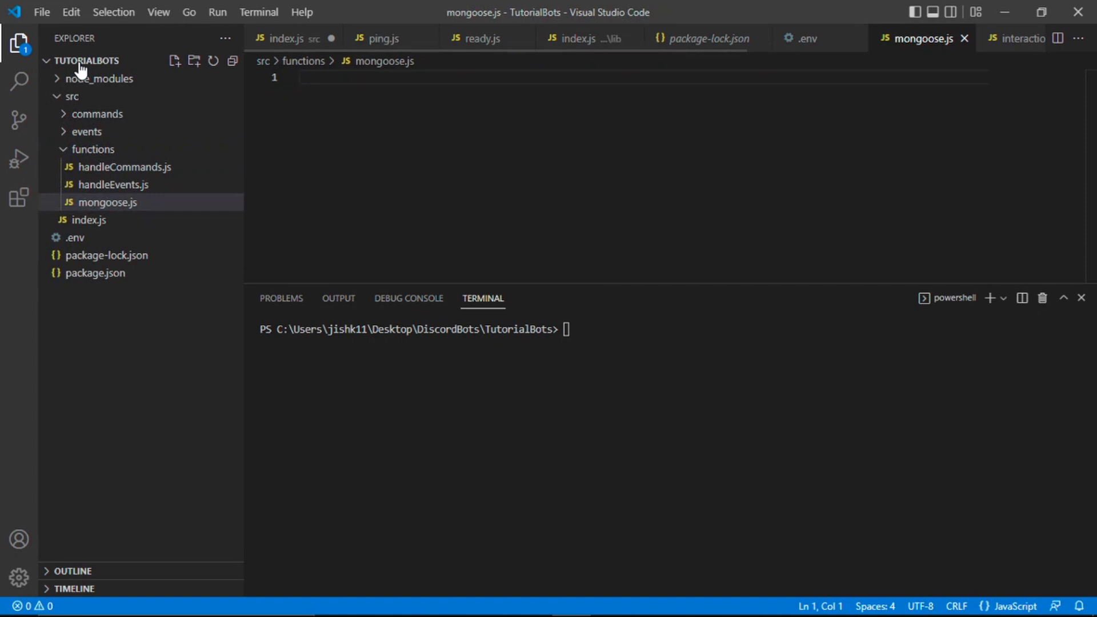
mouse_move(125, 167)
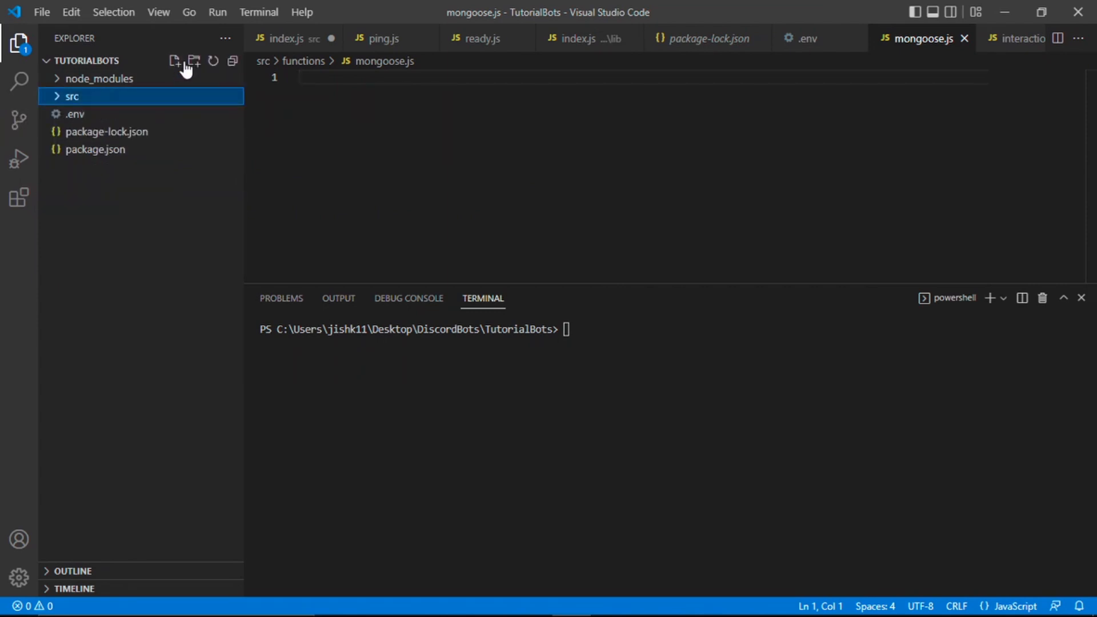
left_click(194, 61)
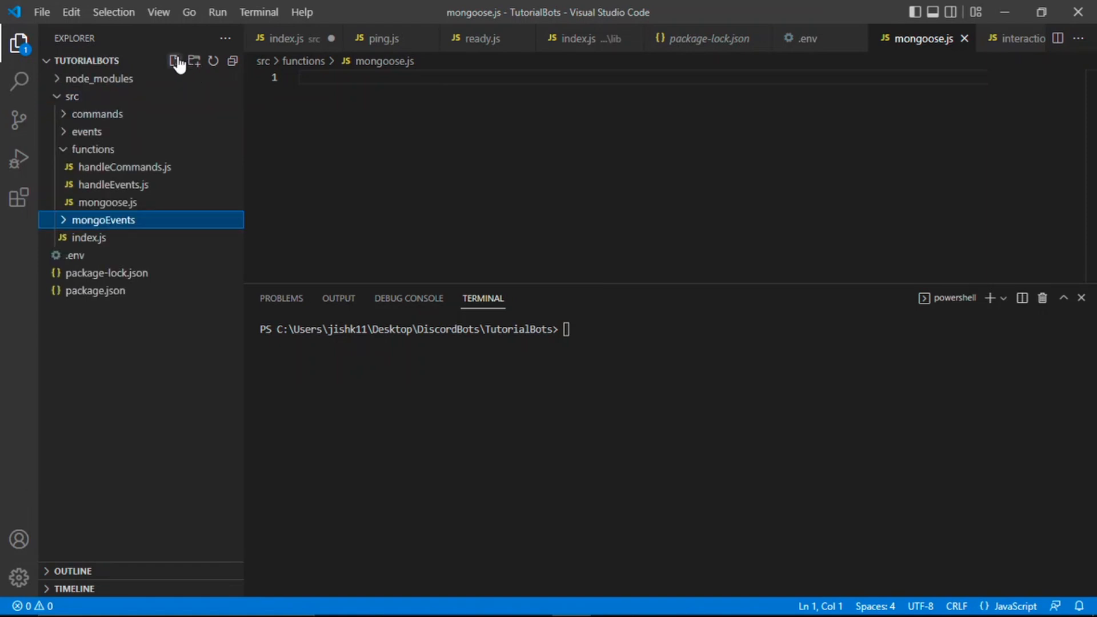
Create connected.js, disconnected.js and error.js inside mongoEvents
left_click(175, 60)
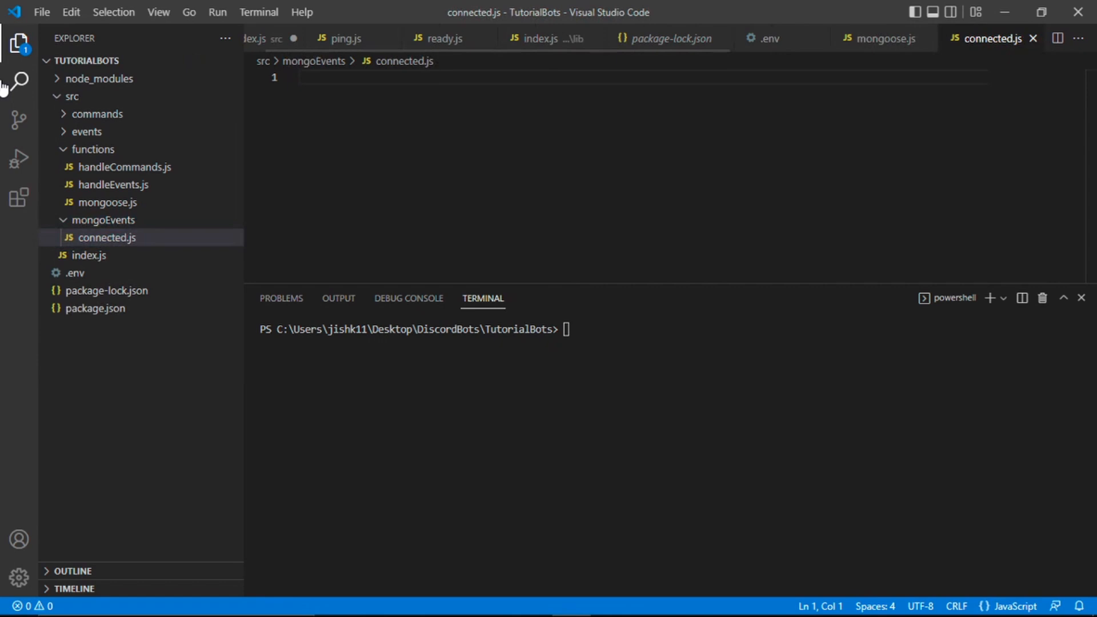
left_click(176, 62)
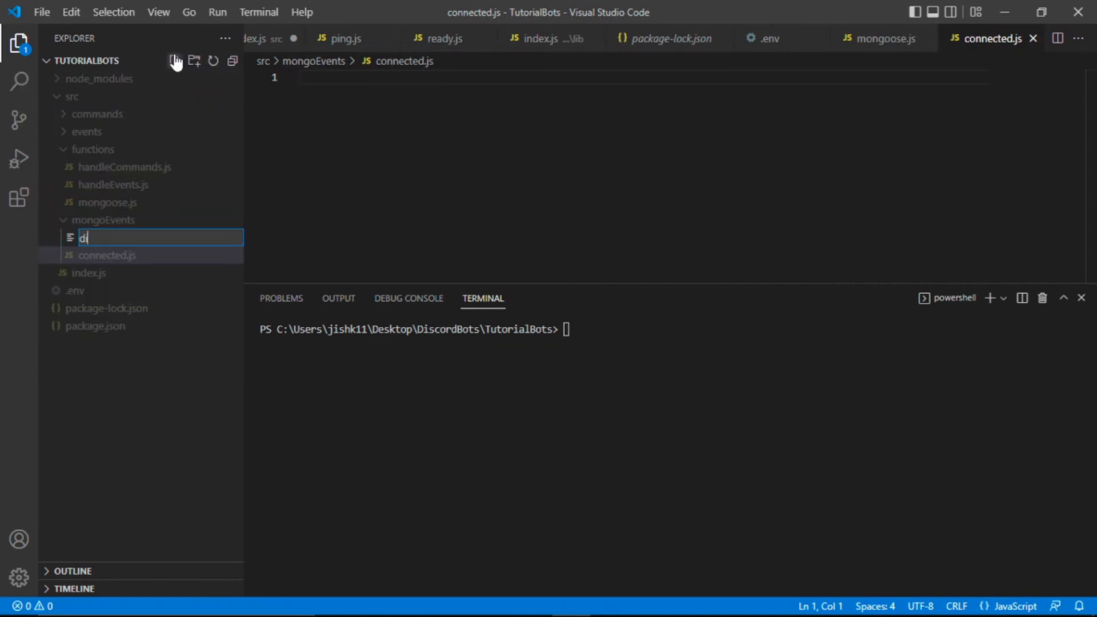
type("isconnected.js")
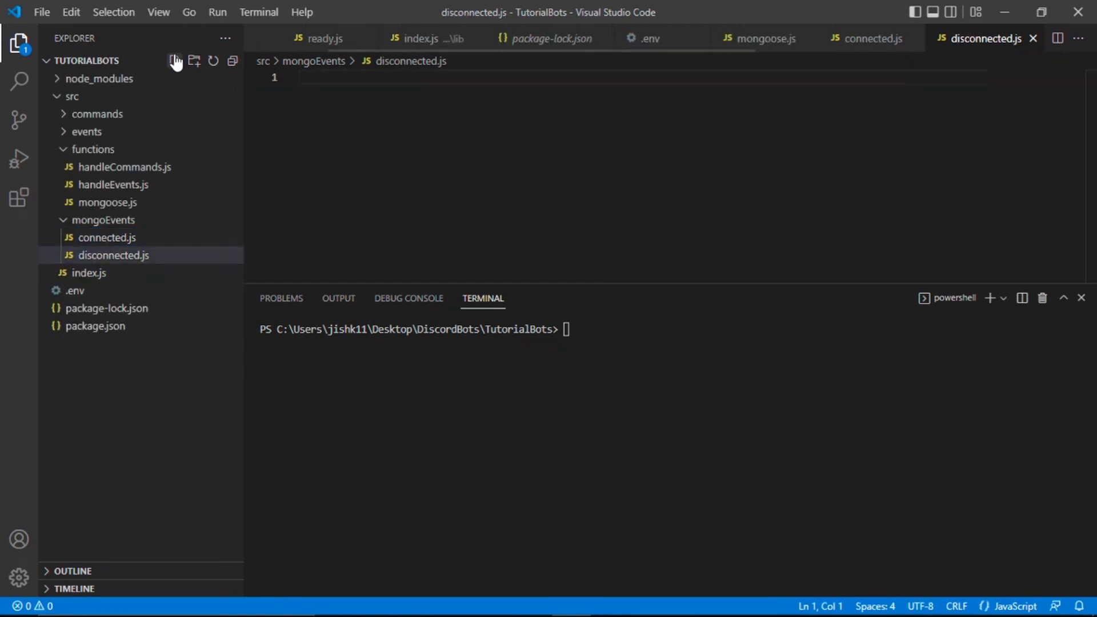
left_click(175, 60)
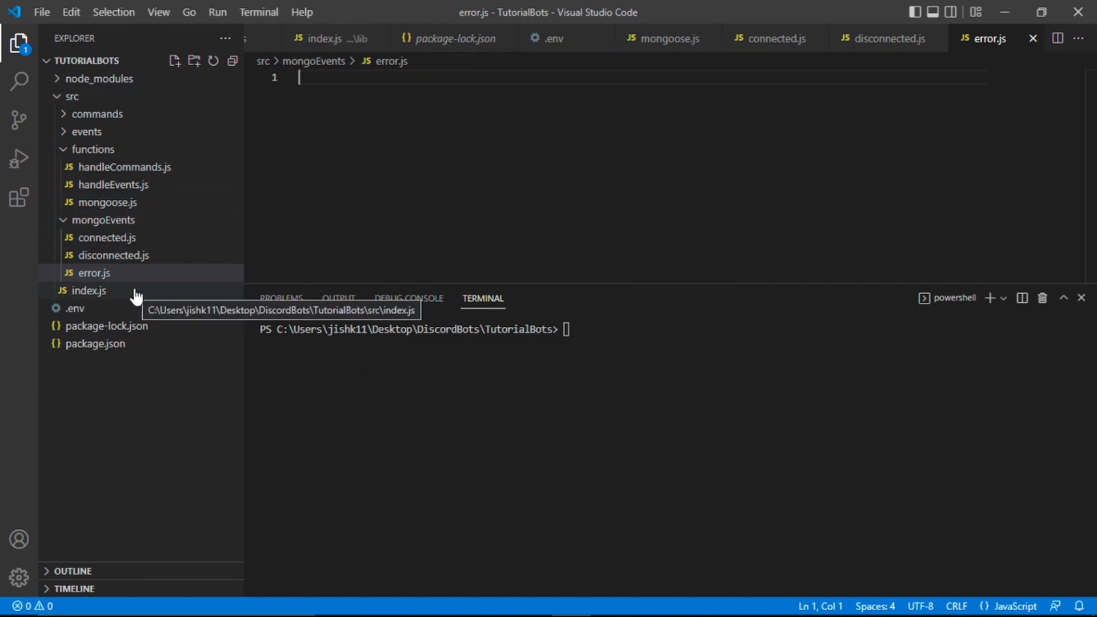
mouse_move(203, 136)
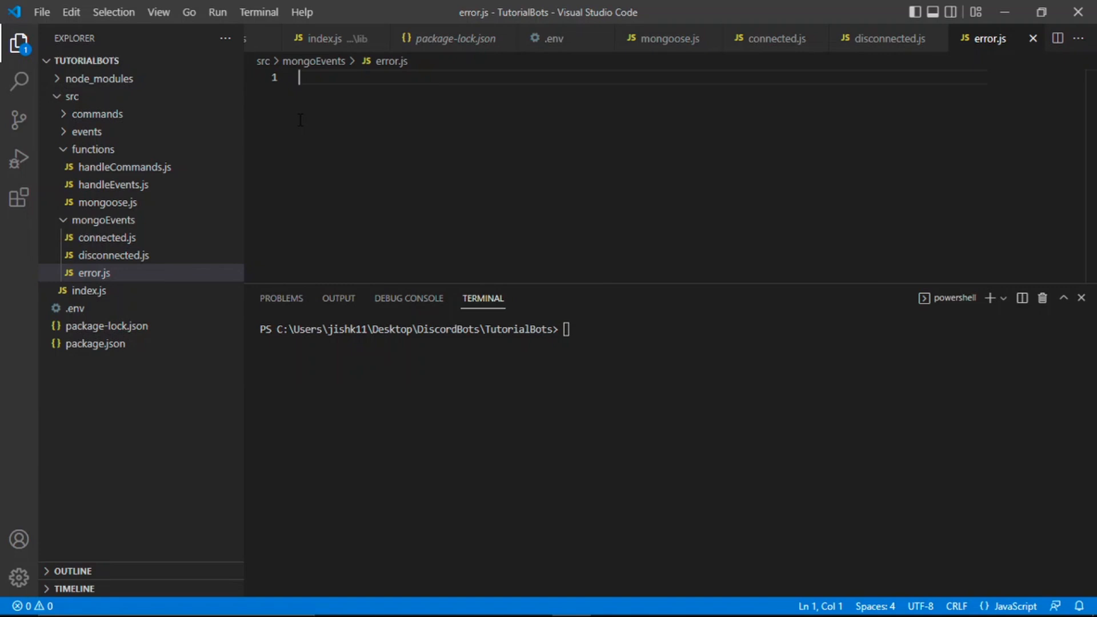
Require fs in error.js and start module.exports with name: 'error'
type("const fs = require(")
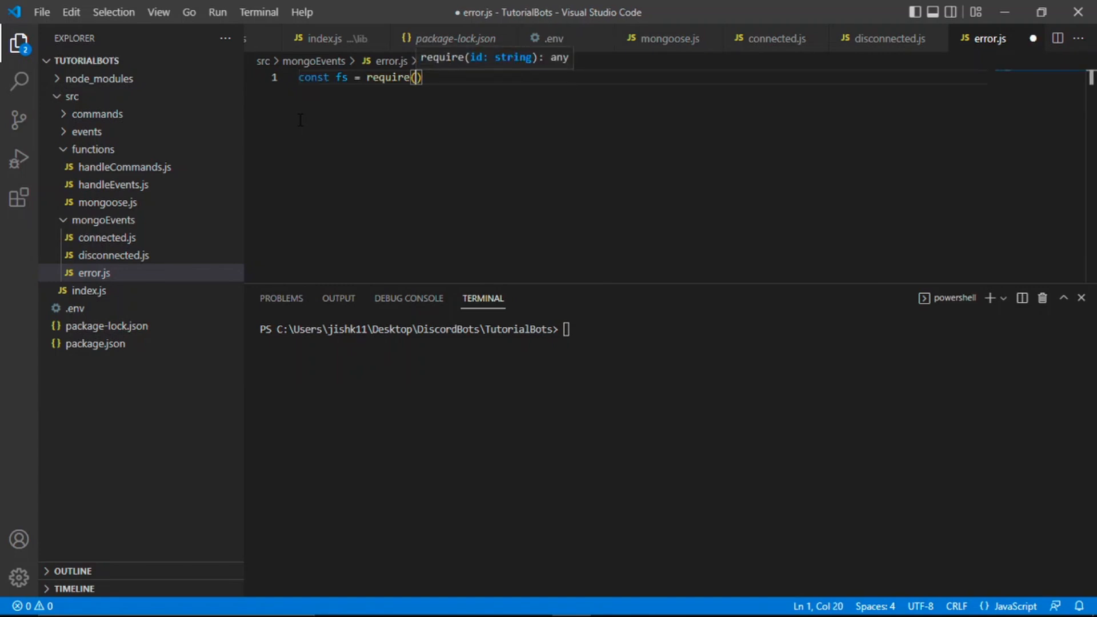
type("'fs'")
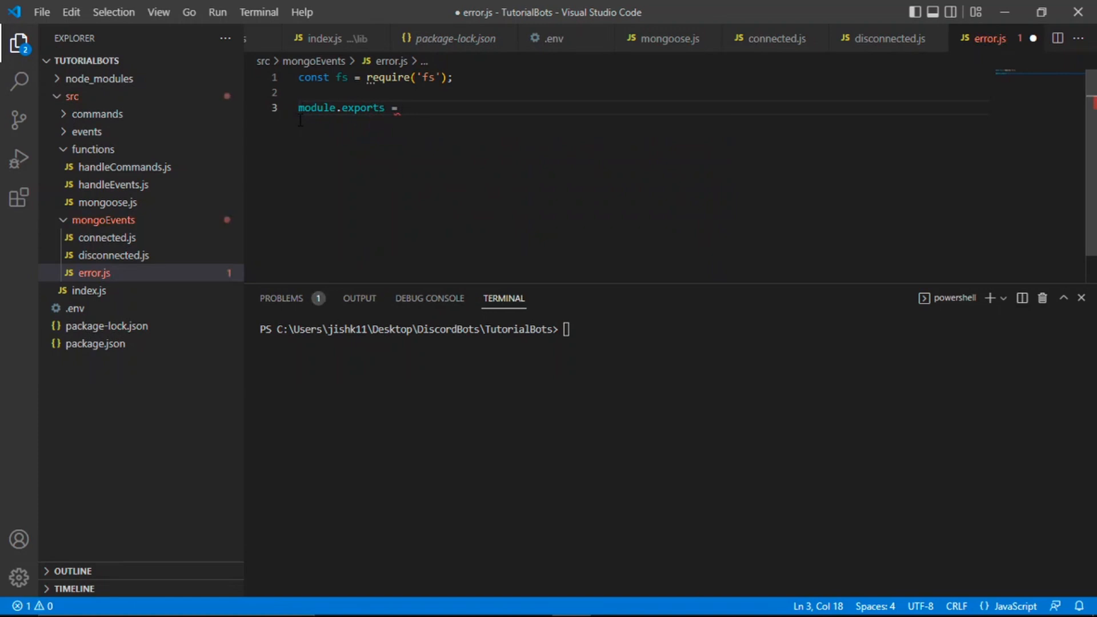
type("{")
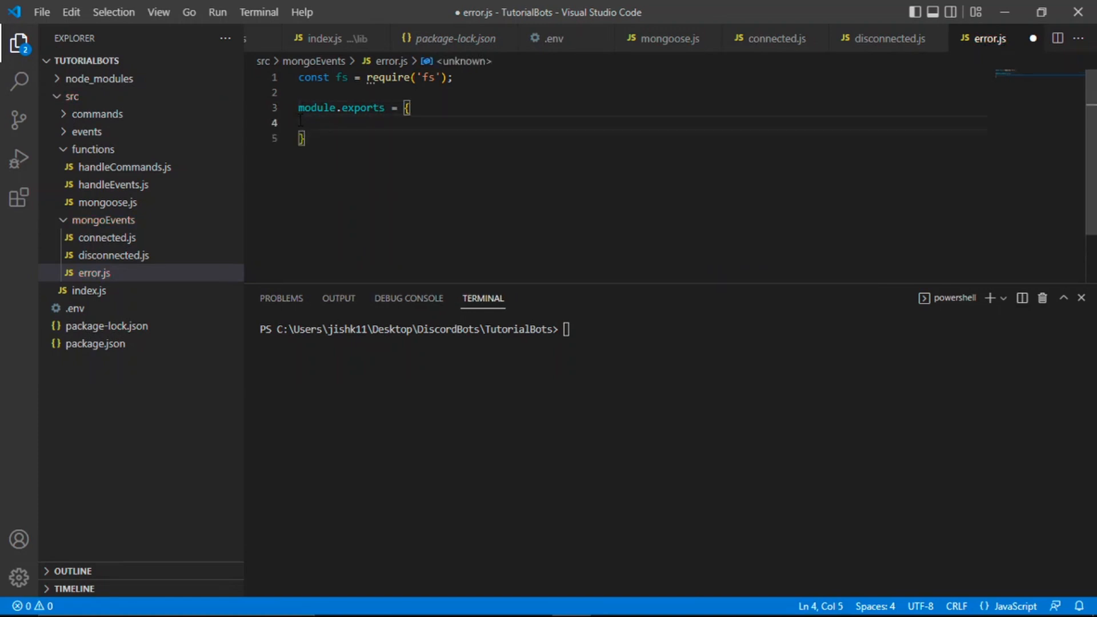
type("name:")
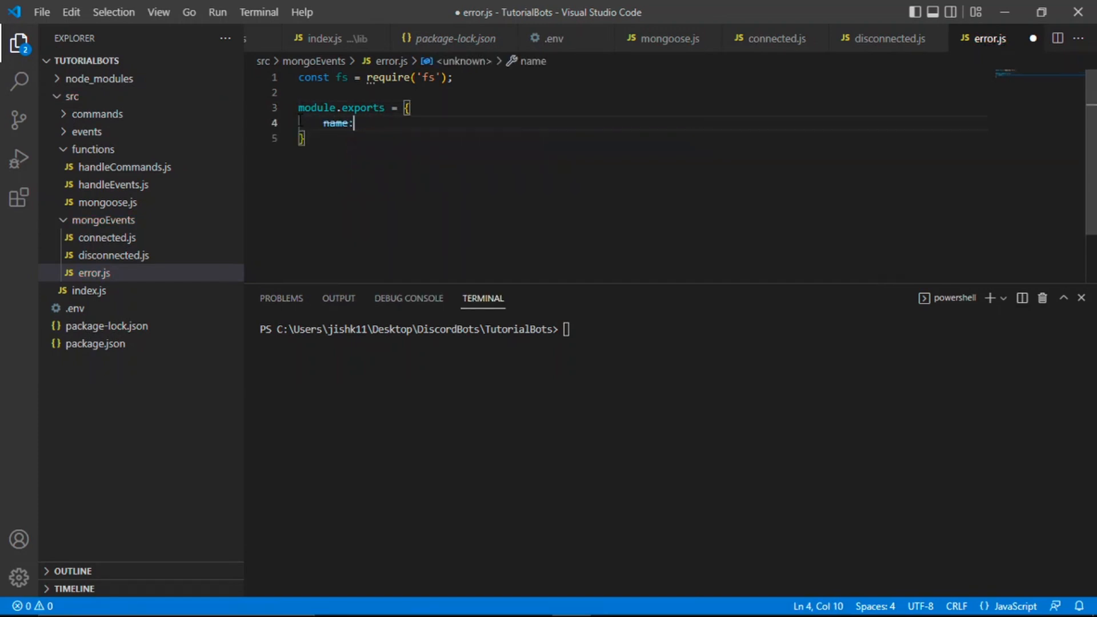
type(", er")
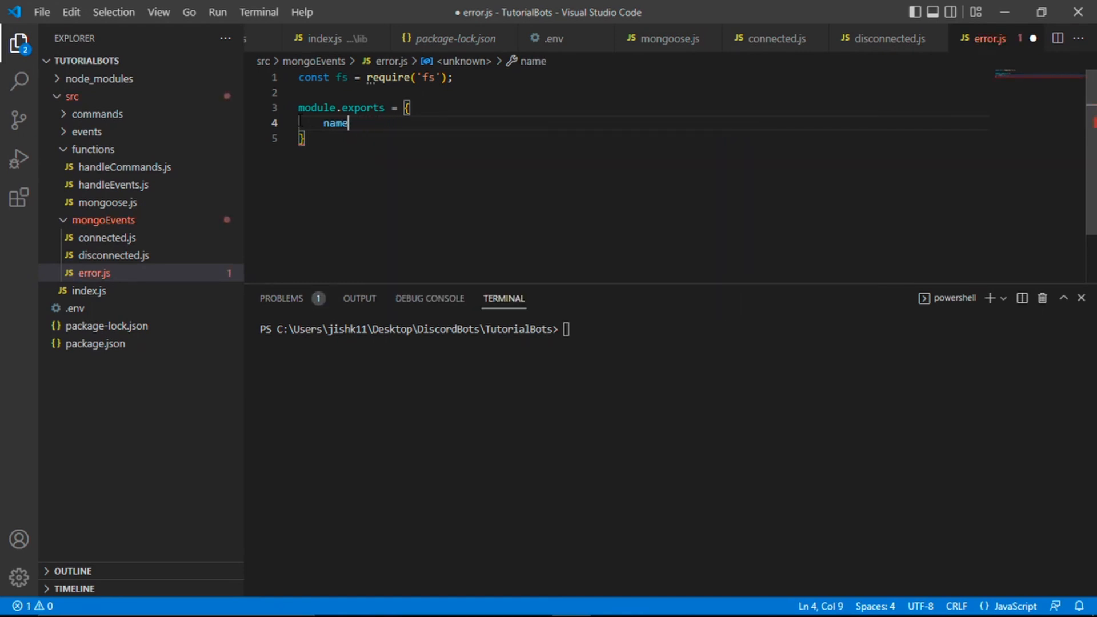
type(": 'error'")
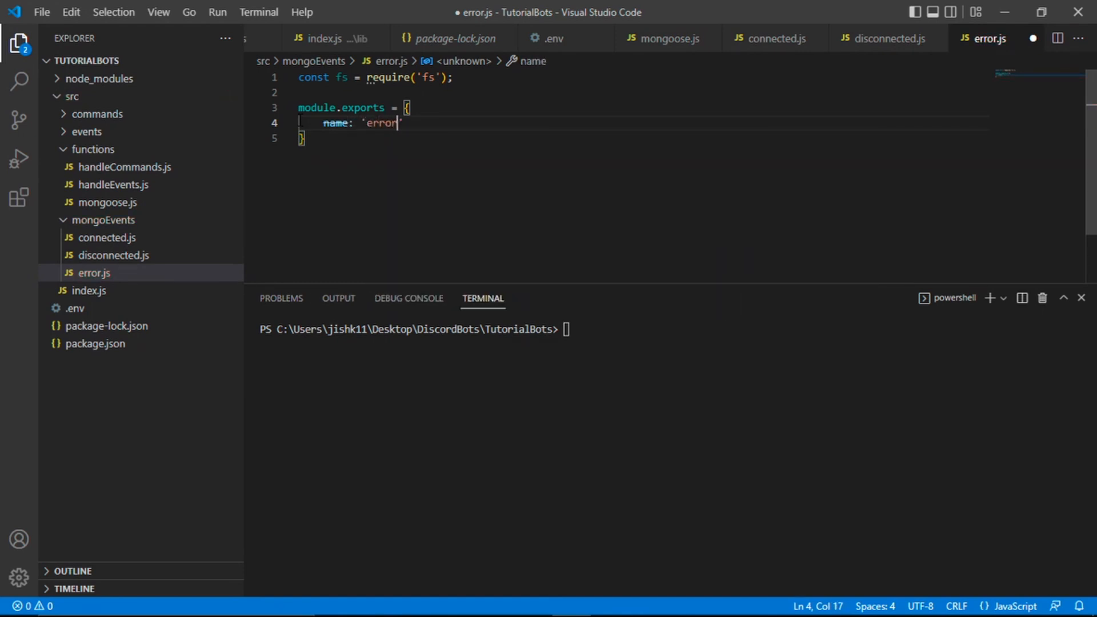
Add async execute(error) that calls console.log(error)
key("Enter")
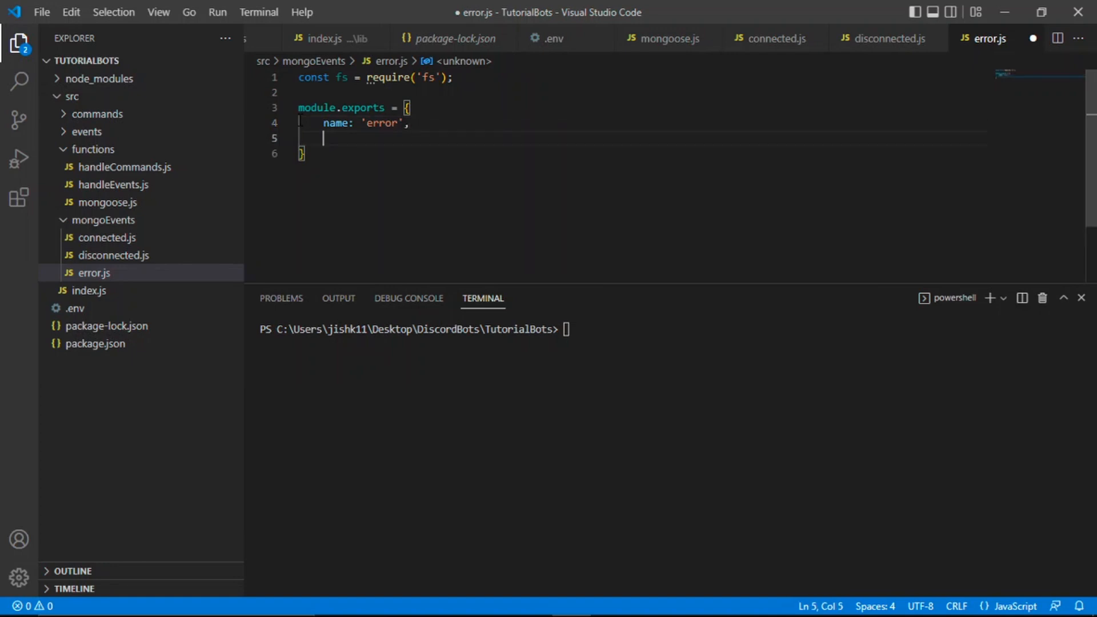
type("async execiu")
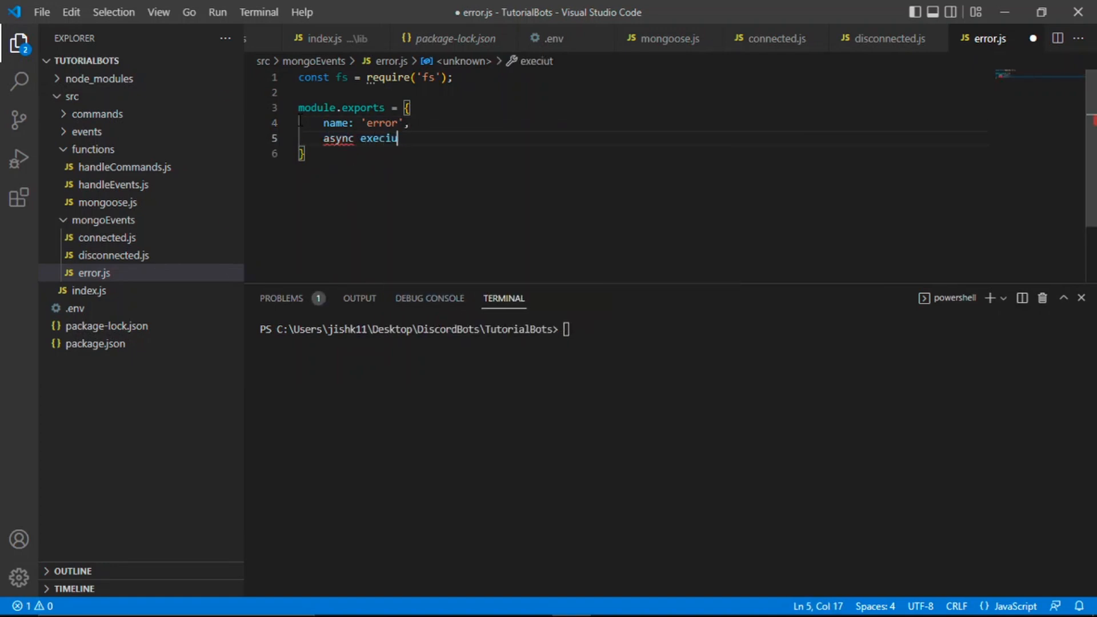
type("te(error")
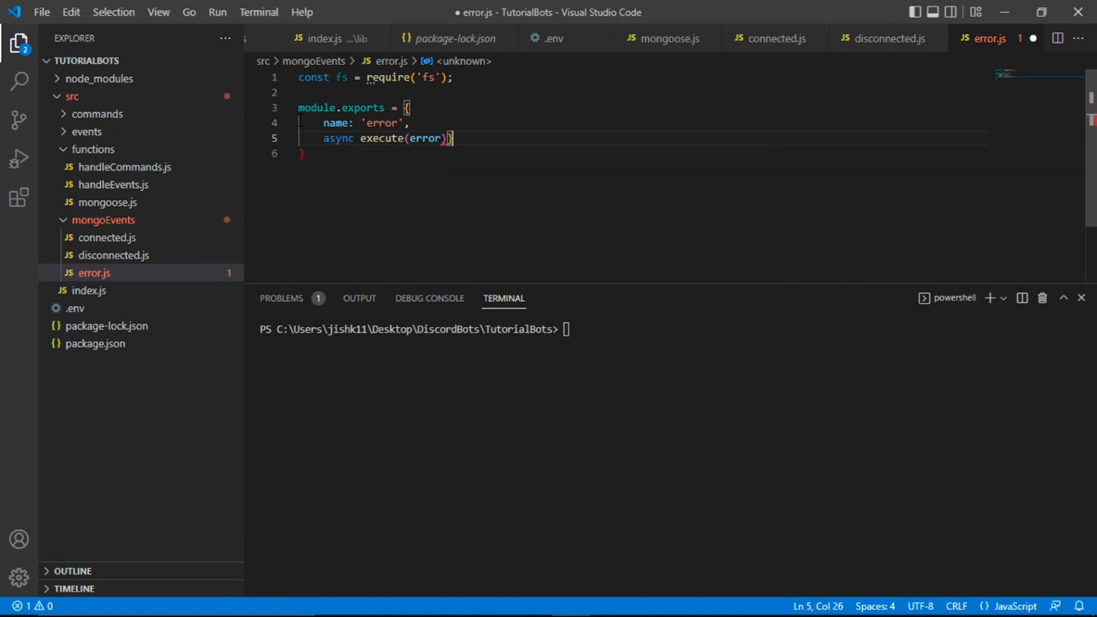
key("Enter")
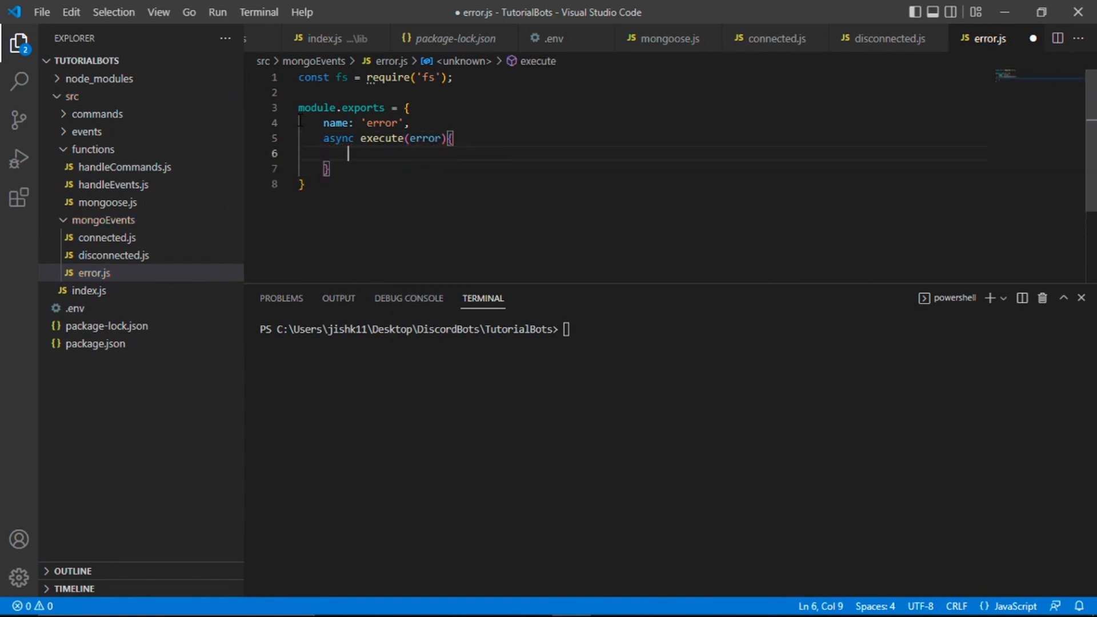
type("console.log(error);")
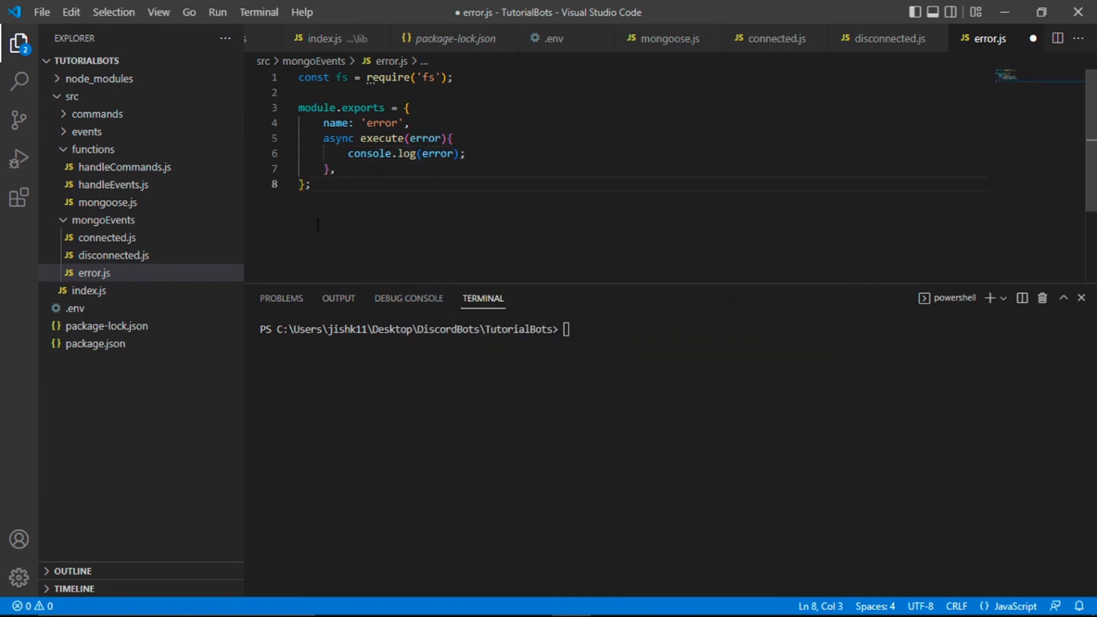
In connected.js rename the event name to 'connected'
left_click(114, 255)
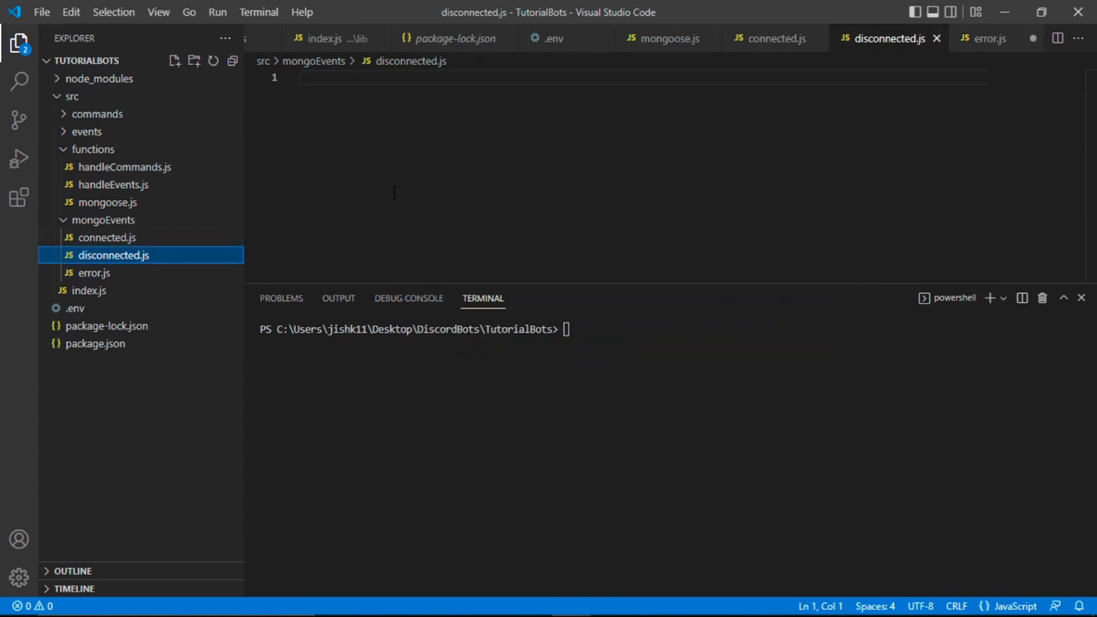
left_click(773, 39)
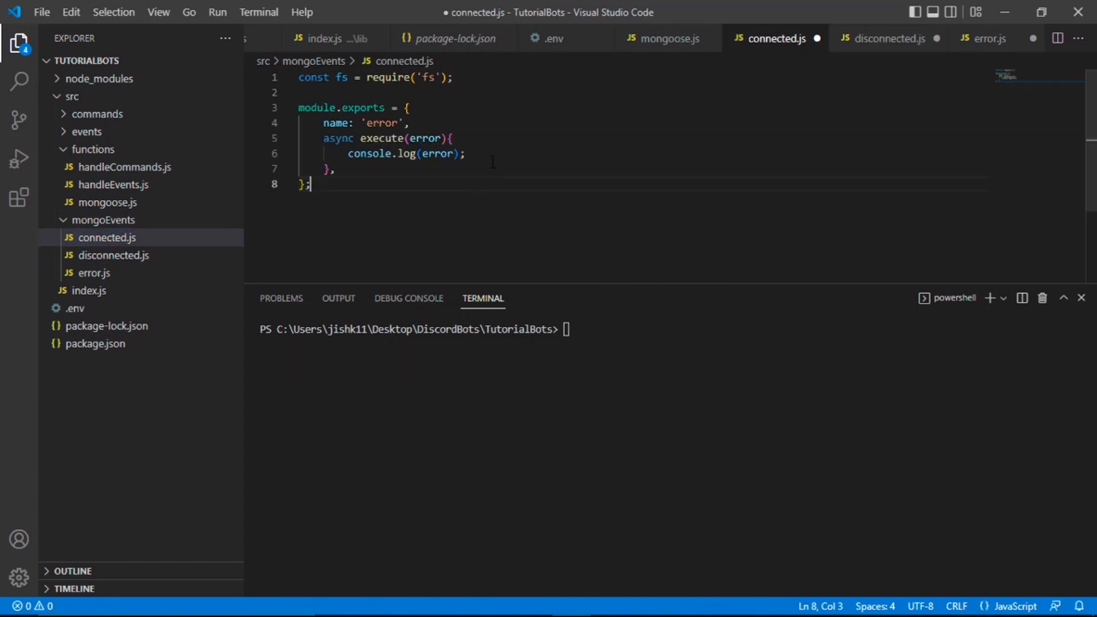
left_click(392, 123)
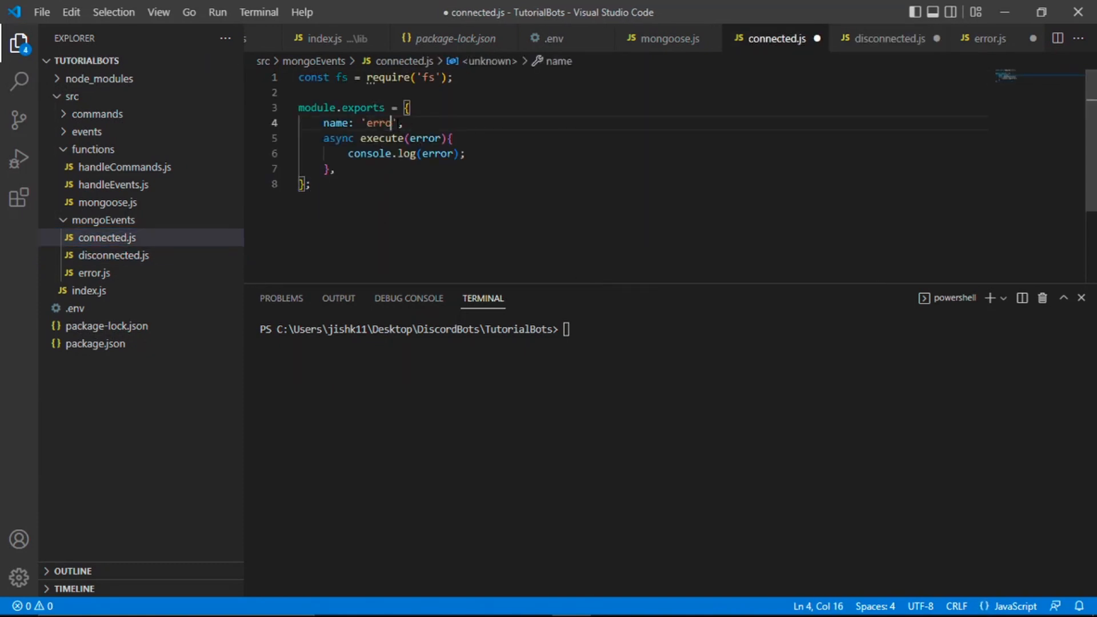
type("conneceted")
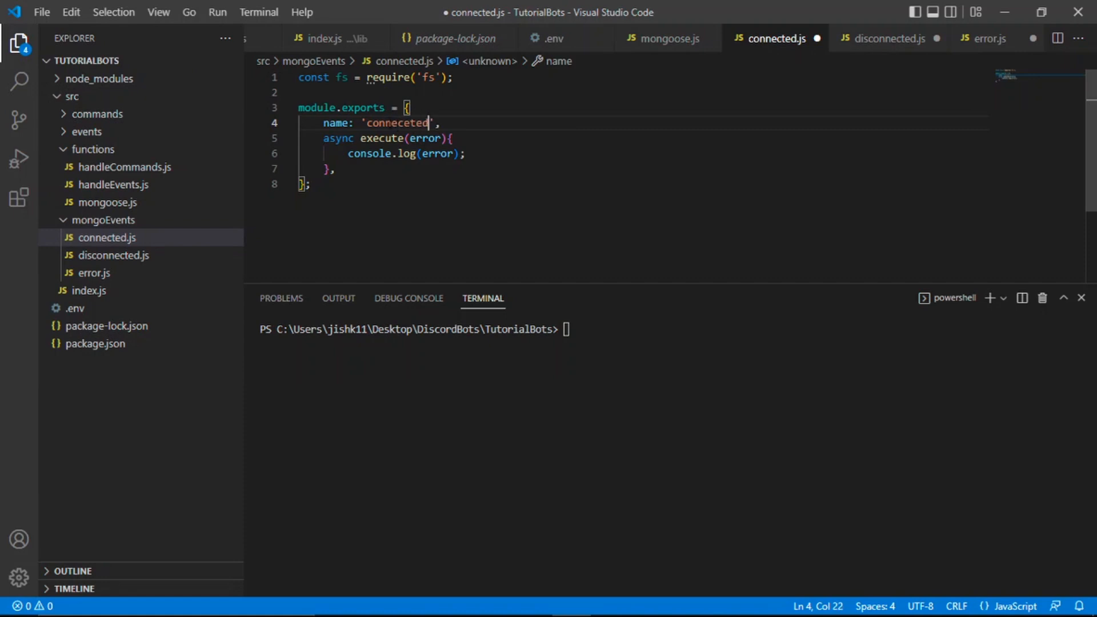
key("BackSpace")
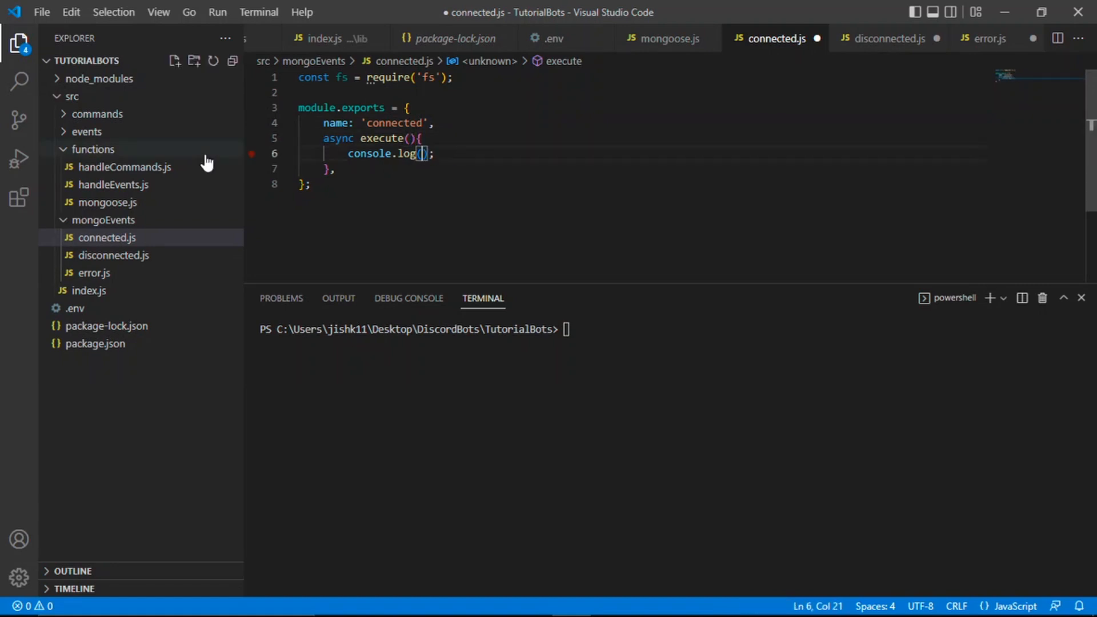
Make execute log "Successfully connceted to the database!" instead of an error
type("\"\"")
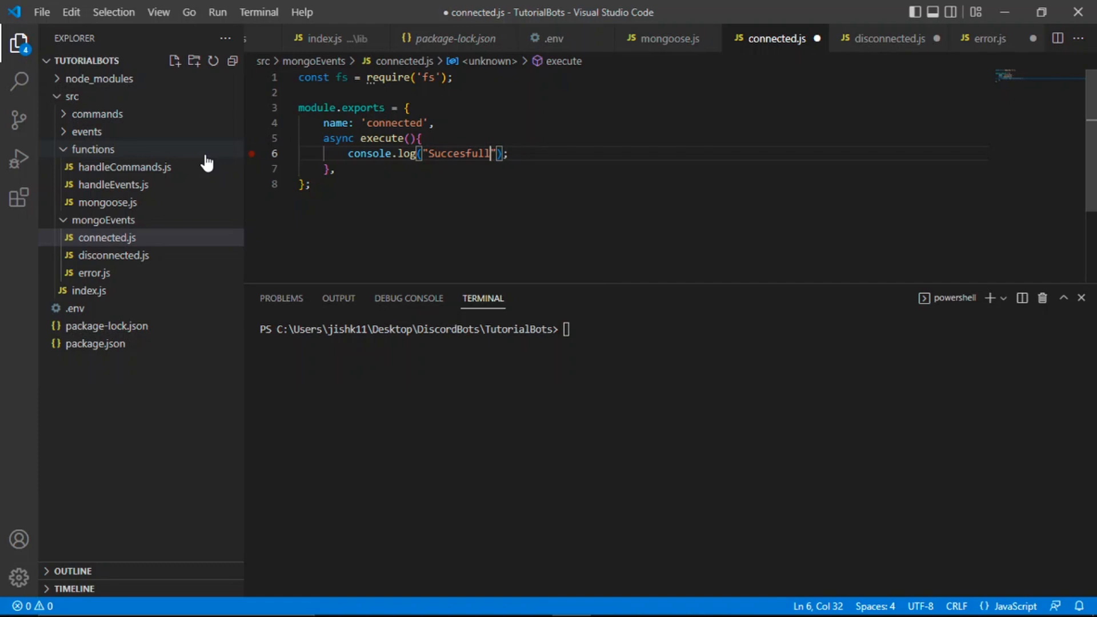
type("Successfully")
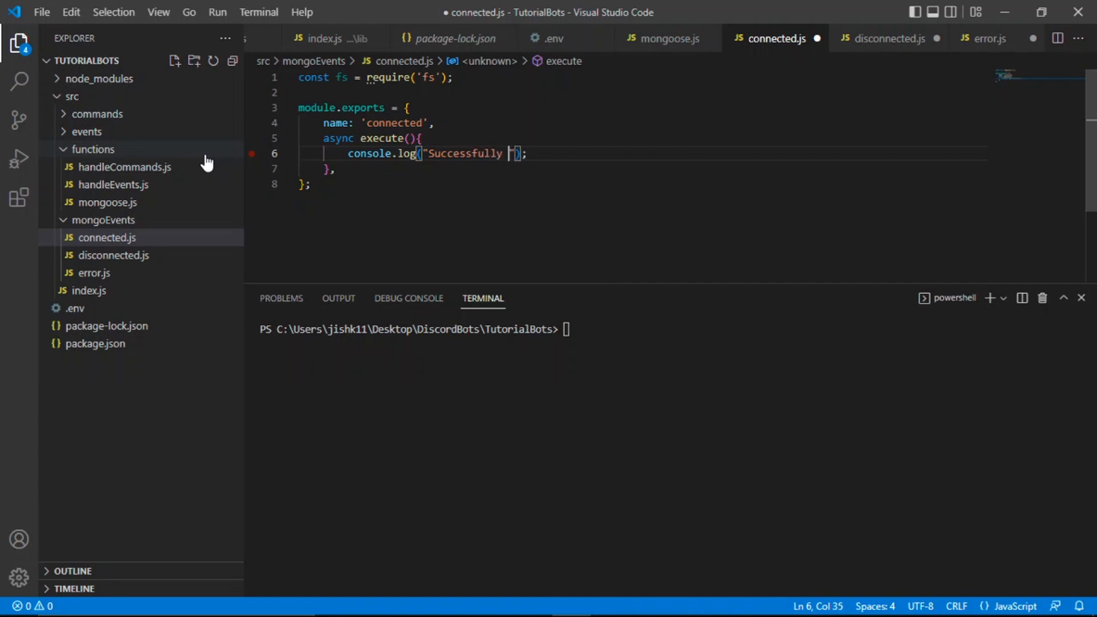
type("connceted to da")
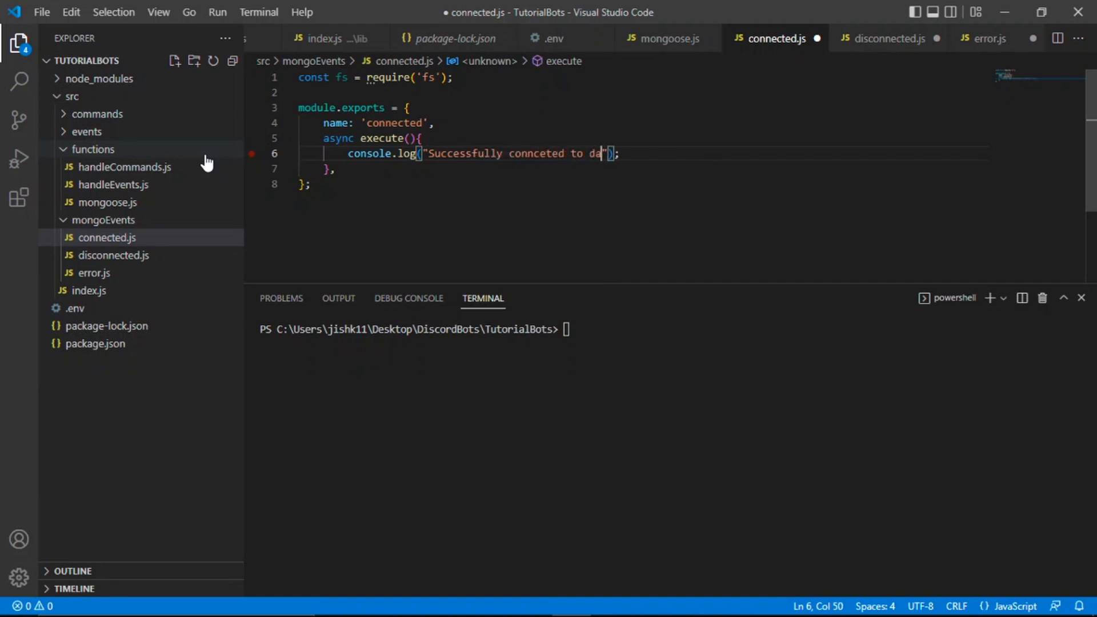
type("he databs")
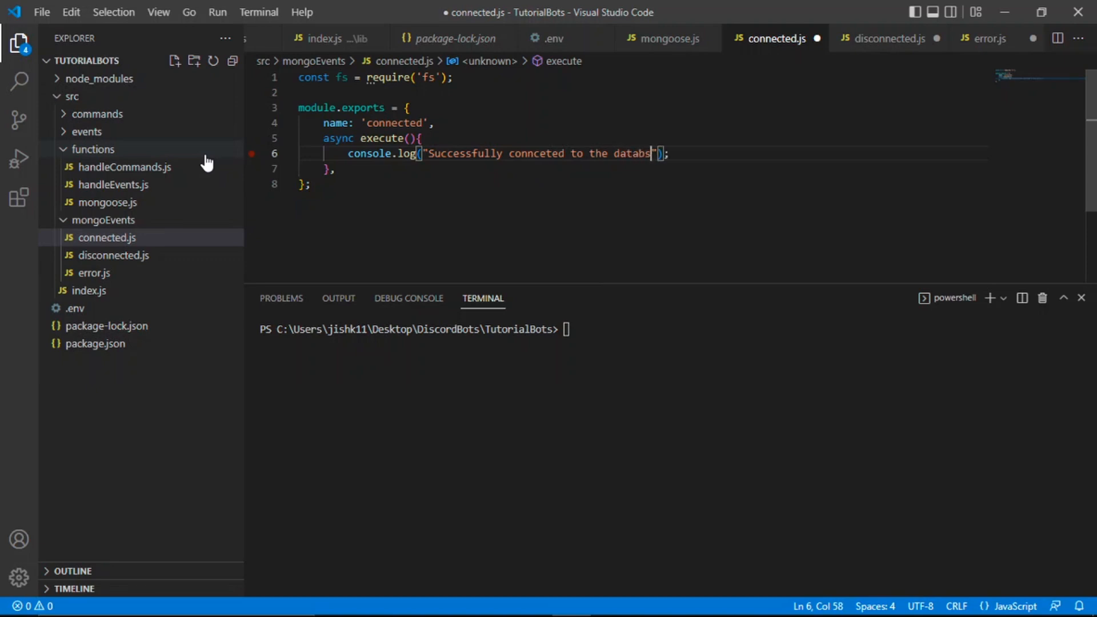
type("ase!")
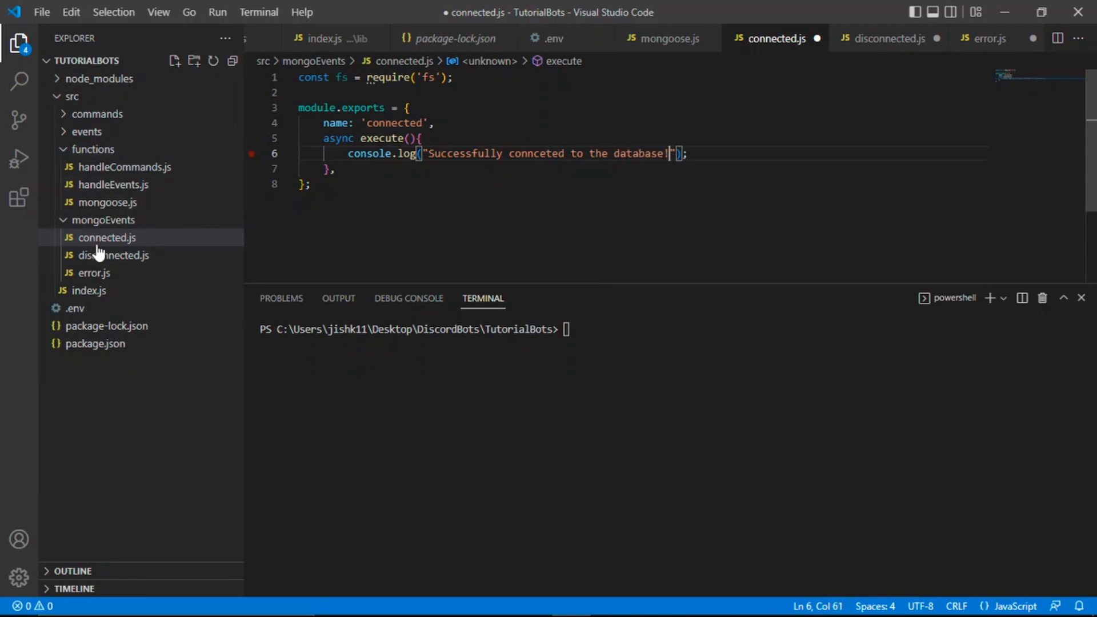
In disconnected.js log "Disconnected from the database." and remove the error parameter from execute
left_click(114, 254)
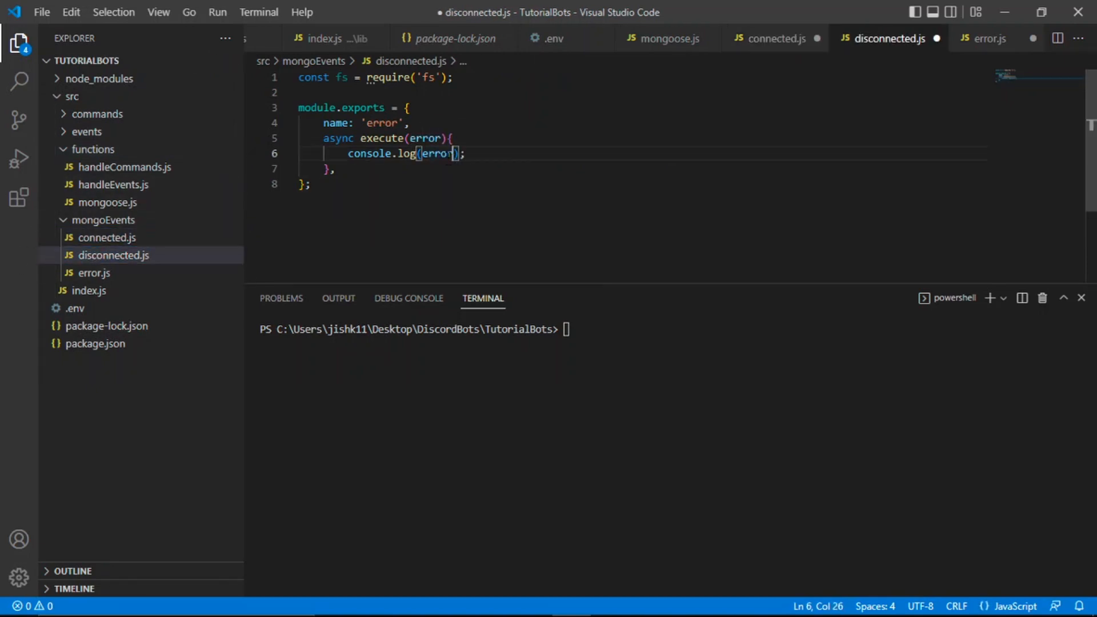
key("Backspace")
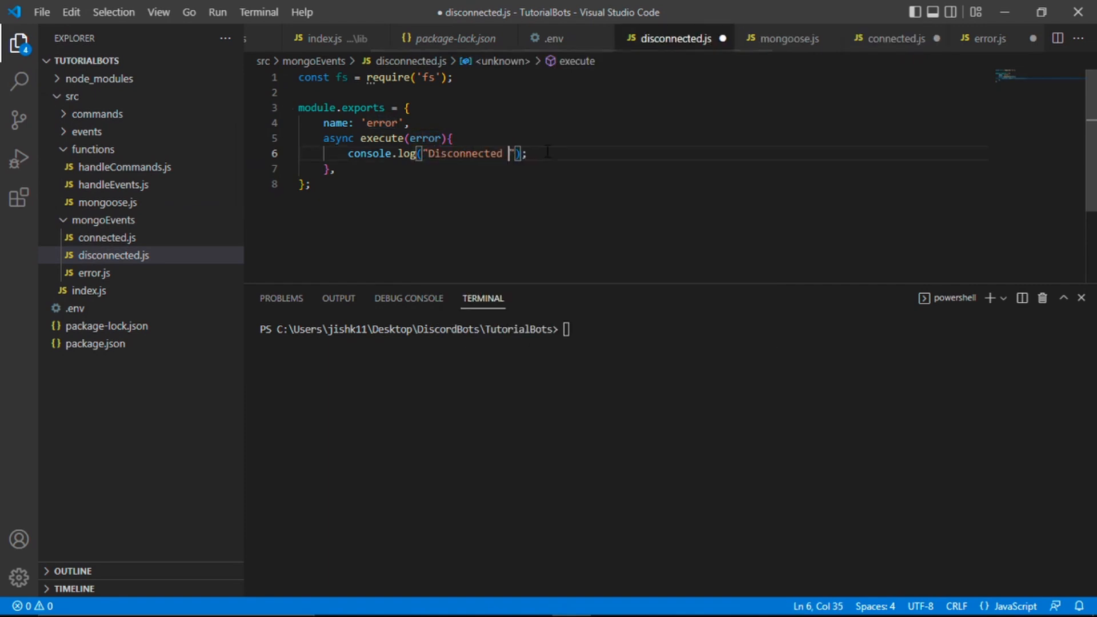
type("from the datab")
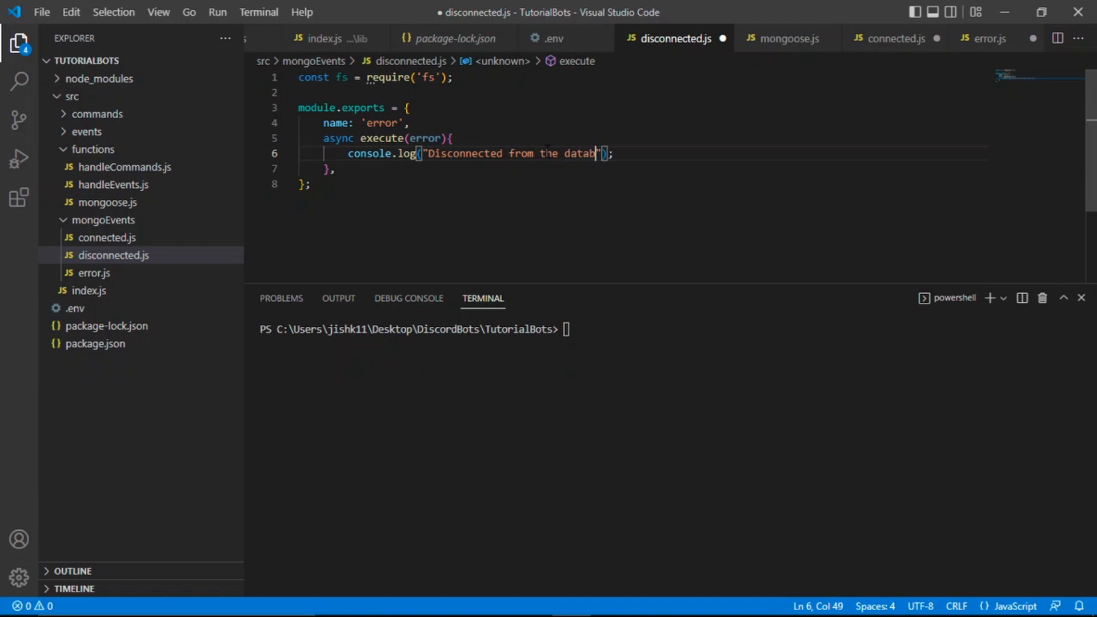
type("ase.")
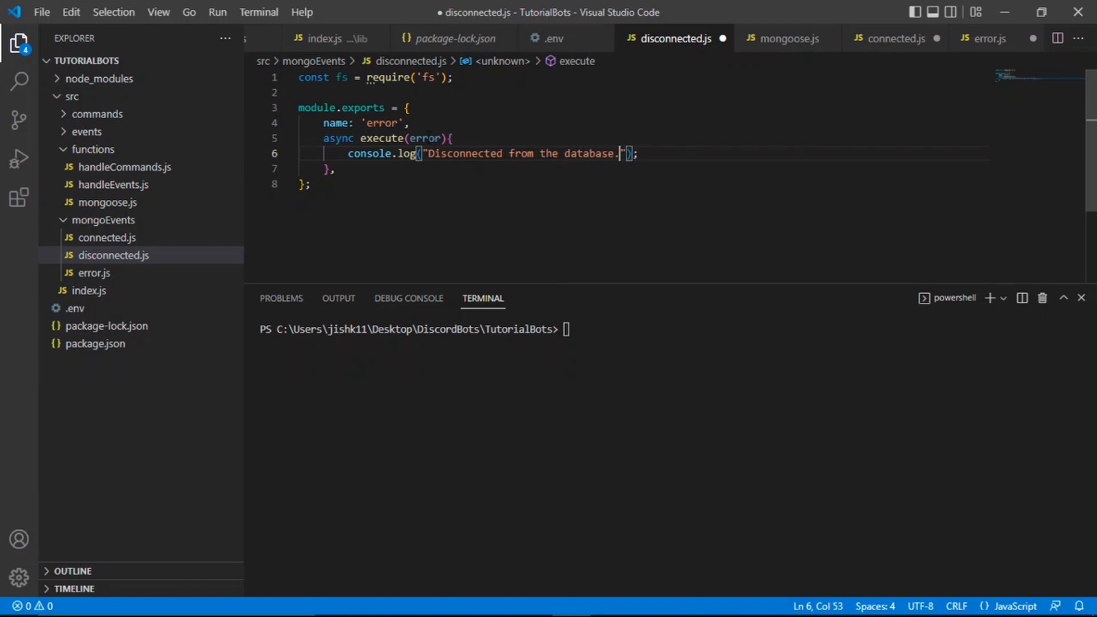
double_click(425, 138)
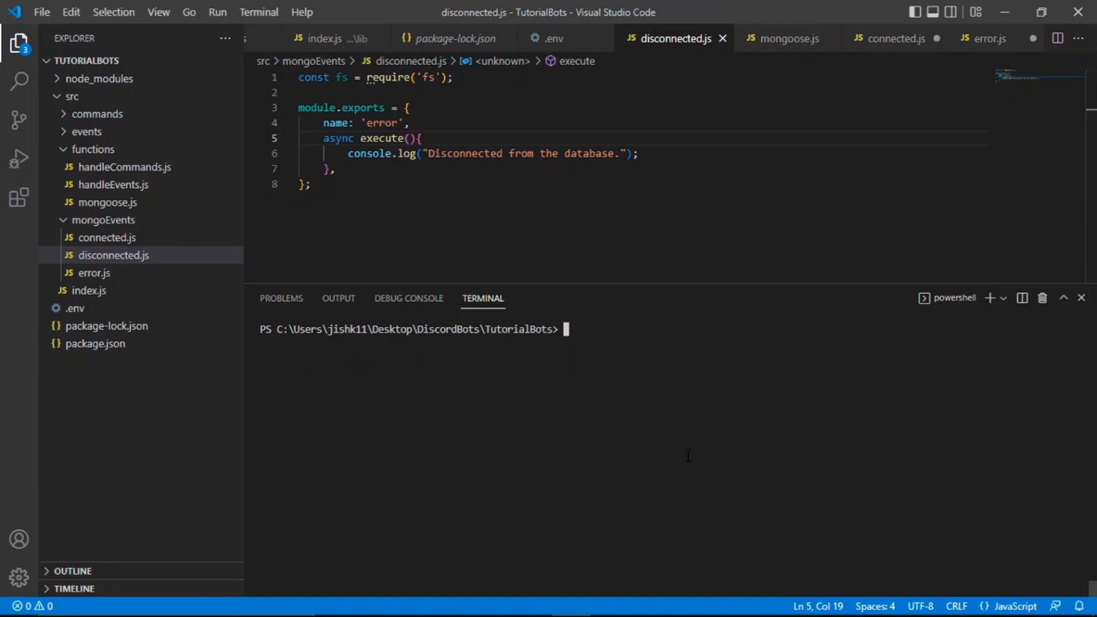
Run npm i mongoose in the terminal, reporting the package up to date
type("npm i mongoose")
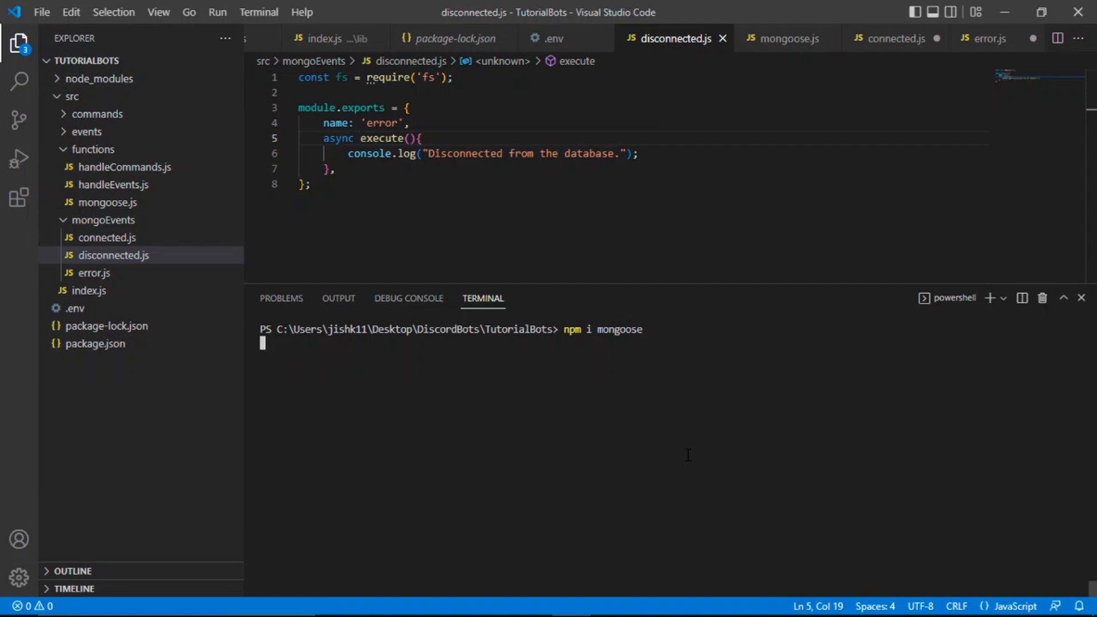
key("Return")
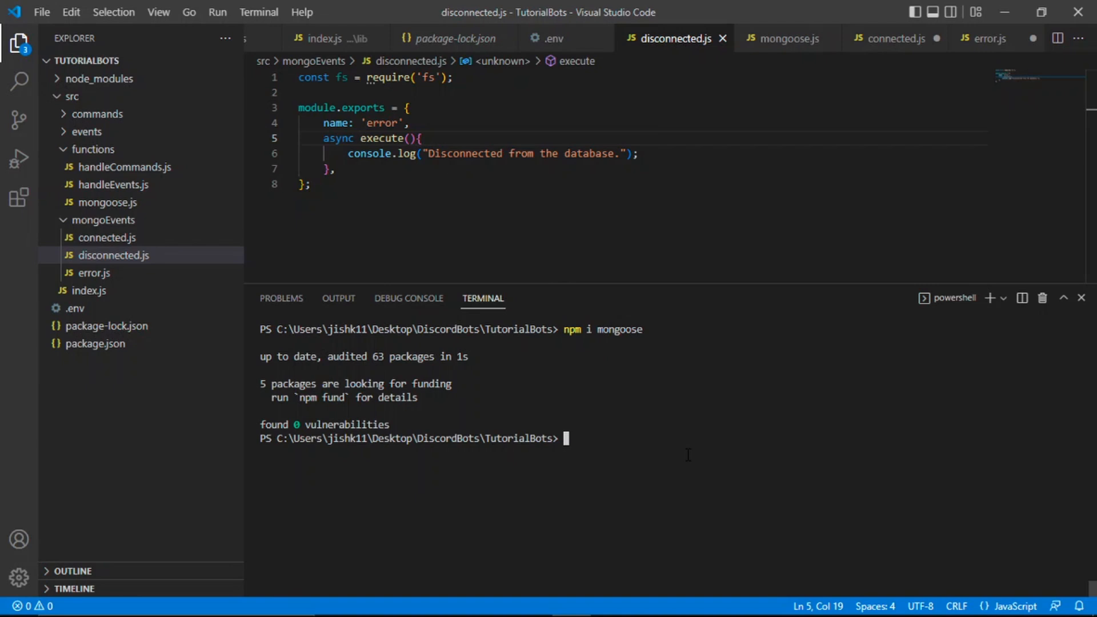
mouse_move(133, 189)
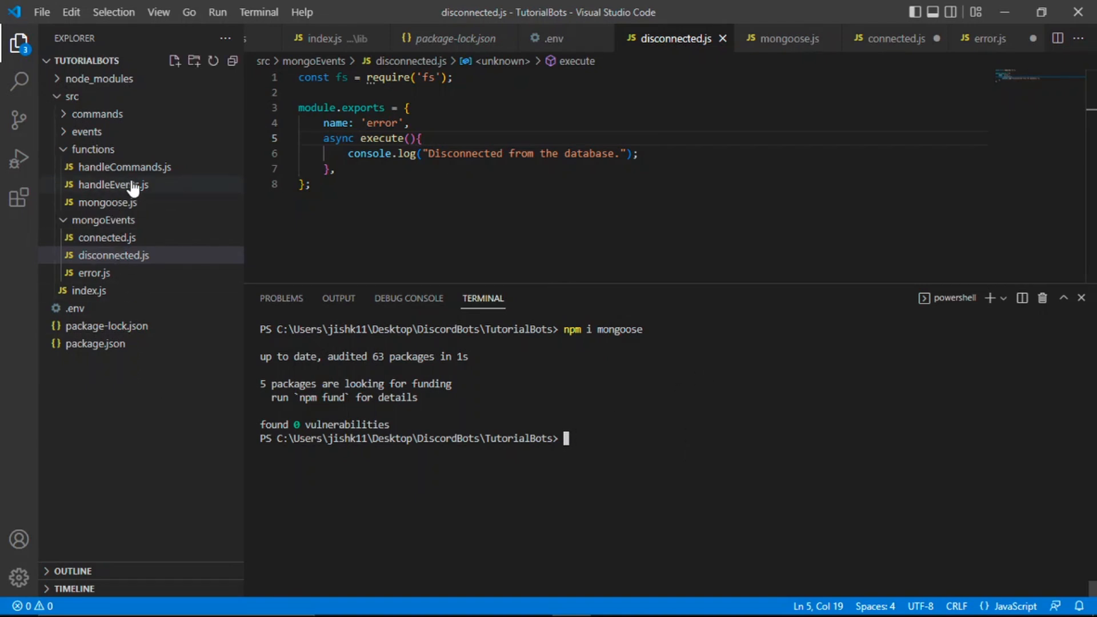
In mongoose.js require mongoose and fs at the top
left_click(108, 202)
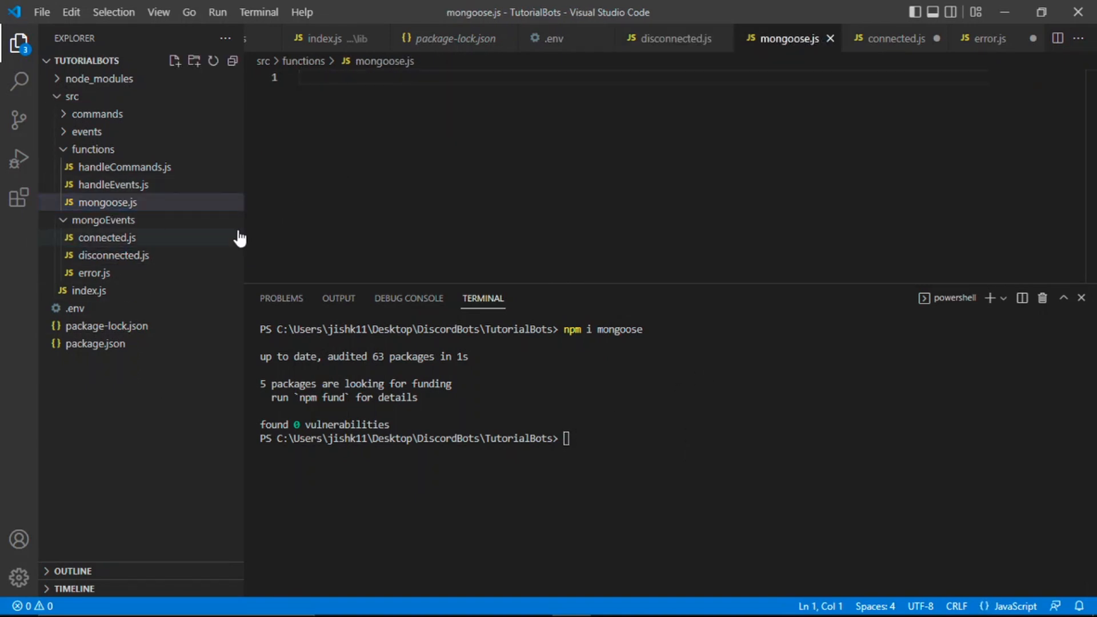
type("const")
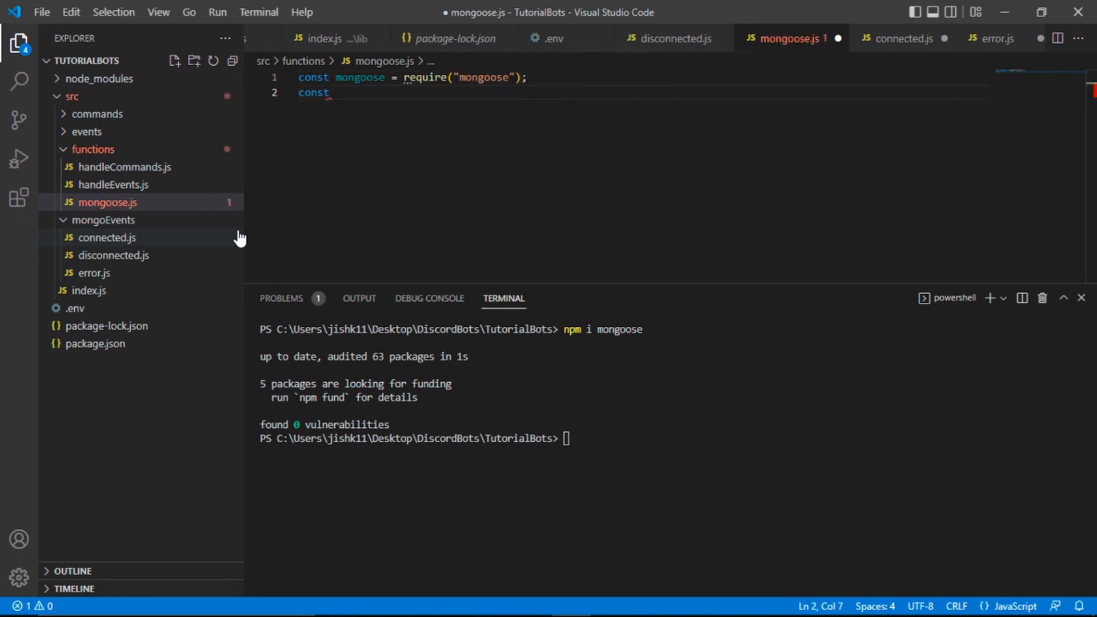
type("fs = require")
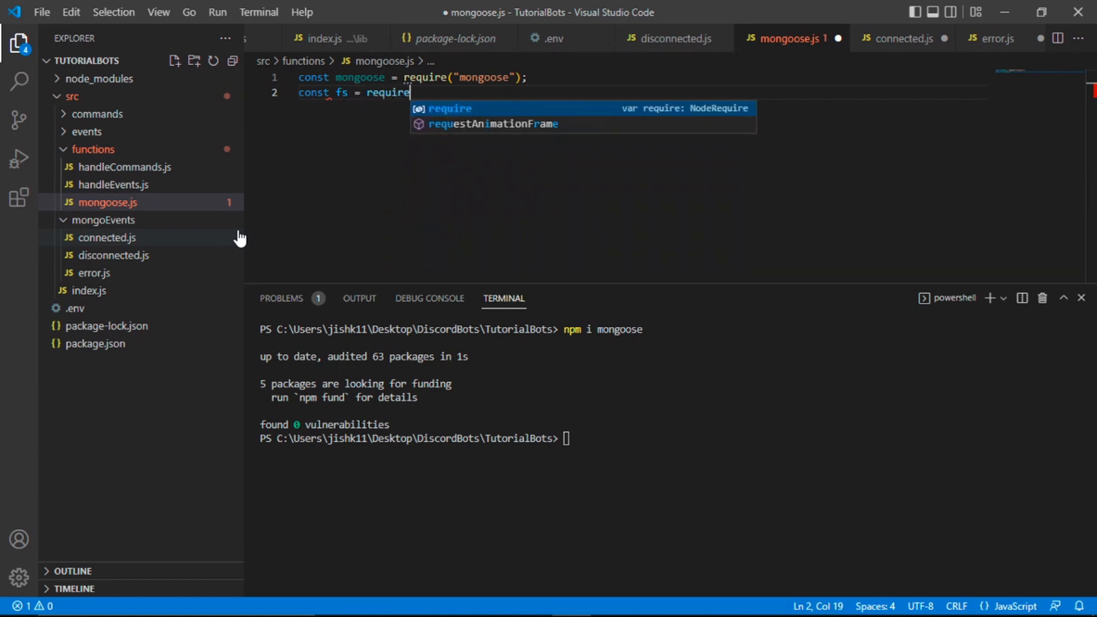
type("('fs')")
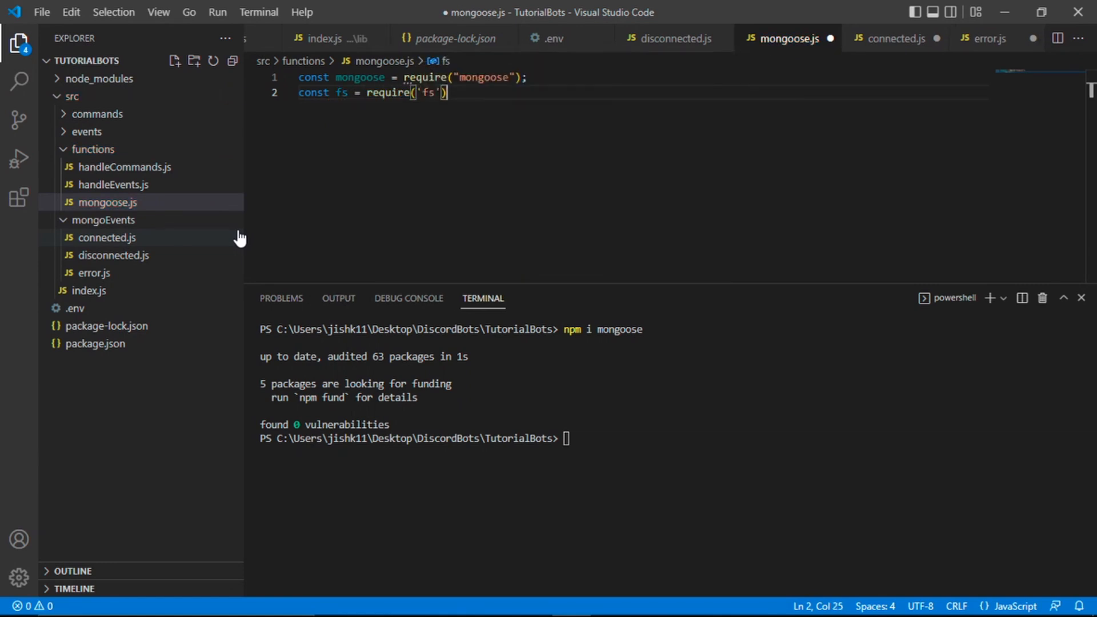
Define mongoEventFiles as fs.readdirSync("./src/mongoEvents") filtered to files ending in ".js"
type("const mongoEvent")
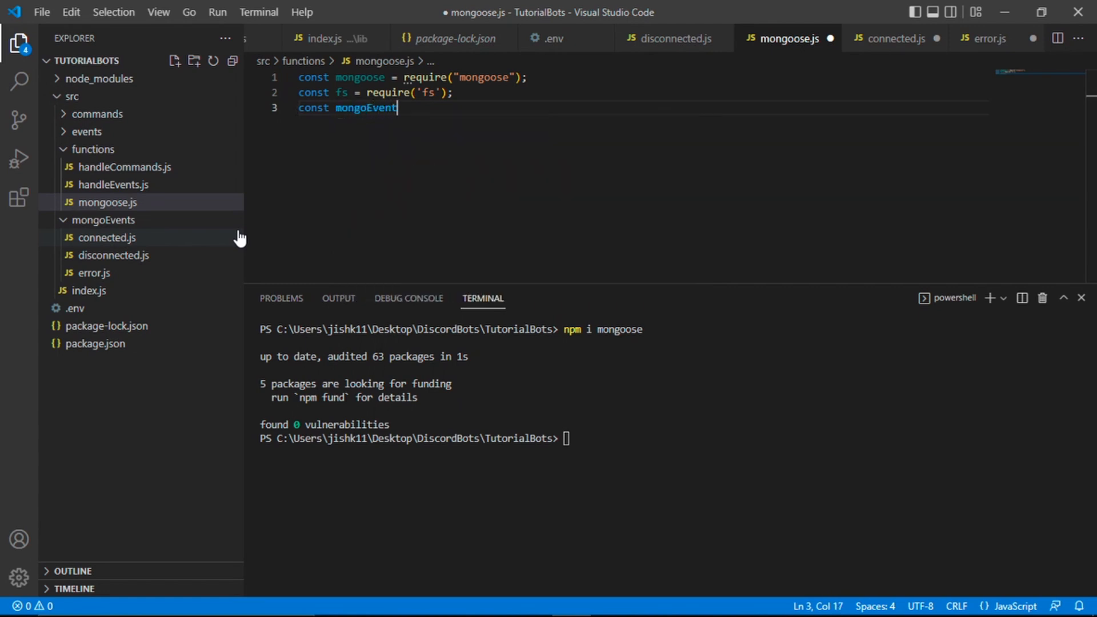
type("Files =")
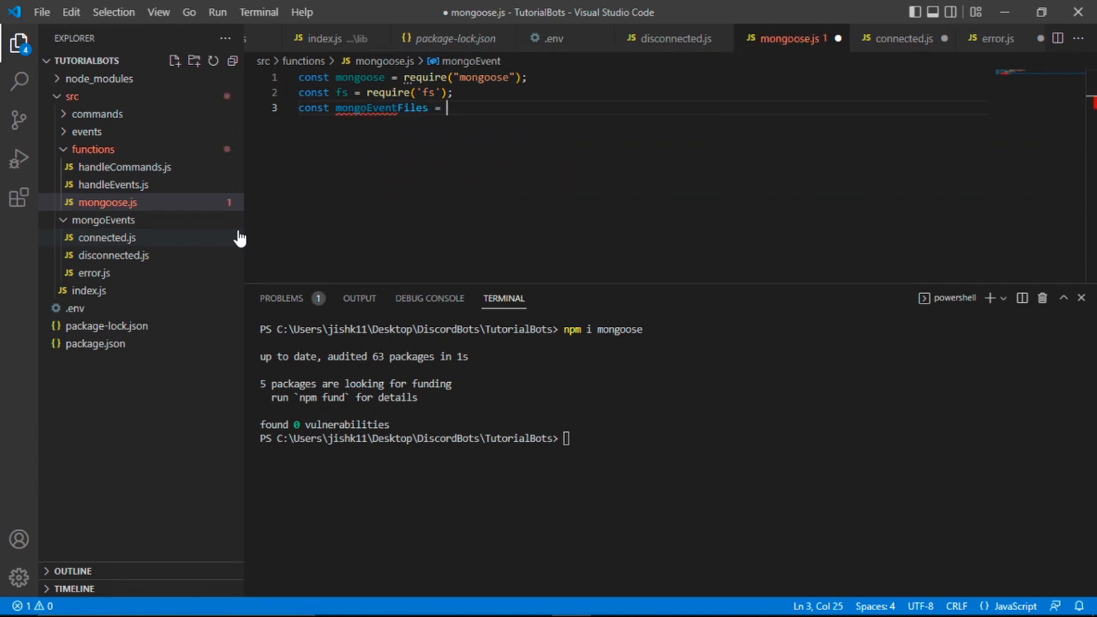
type("fs.readdirSync(")
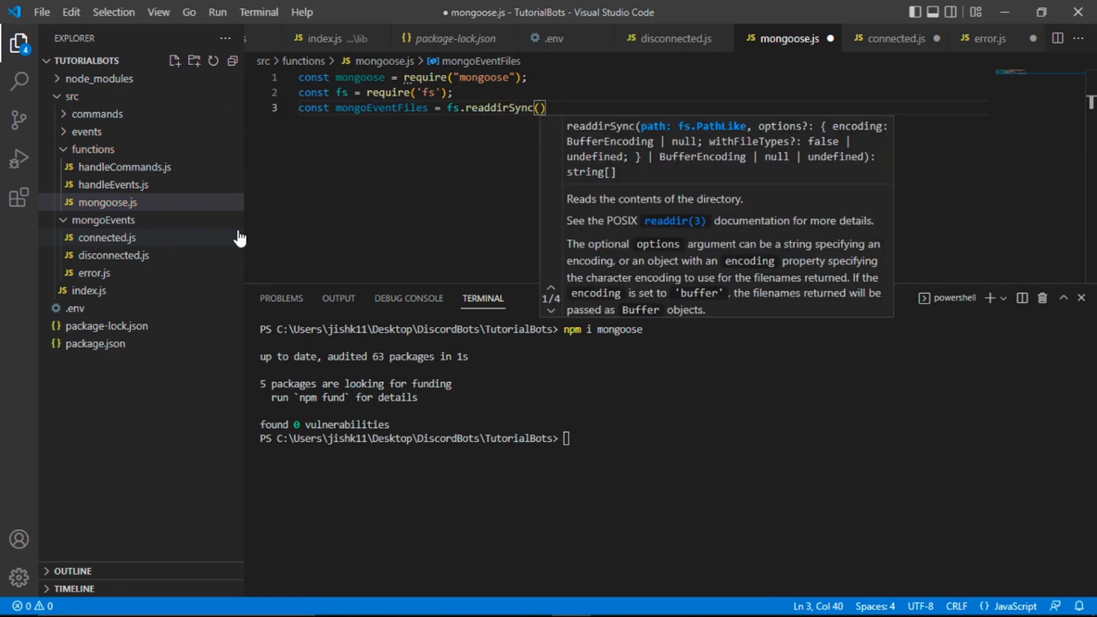
type("\"./\"")
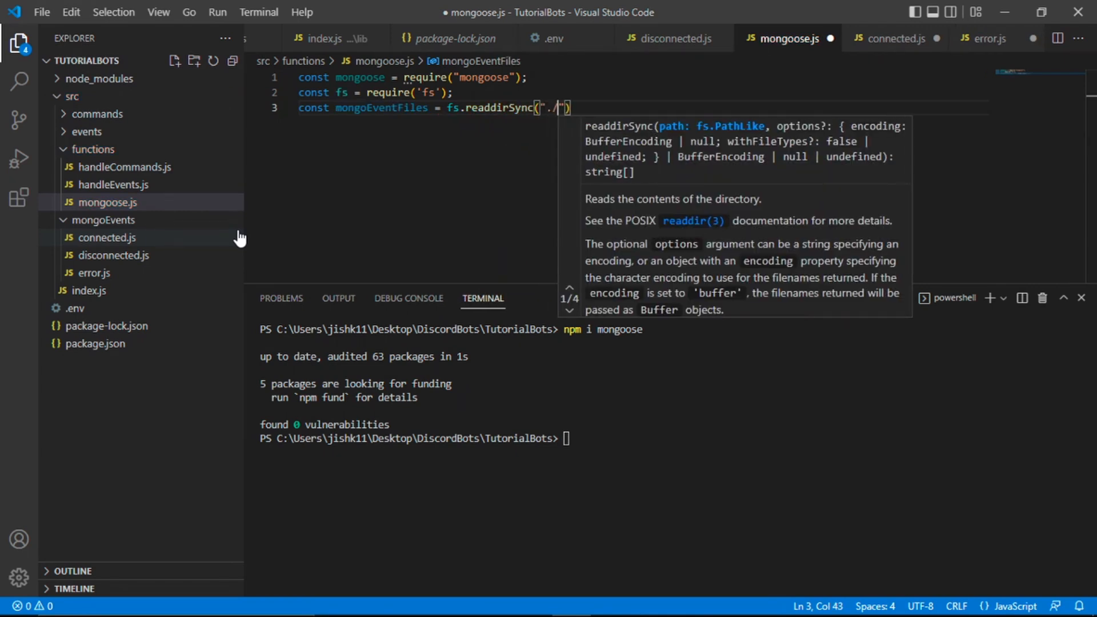
type("src/")
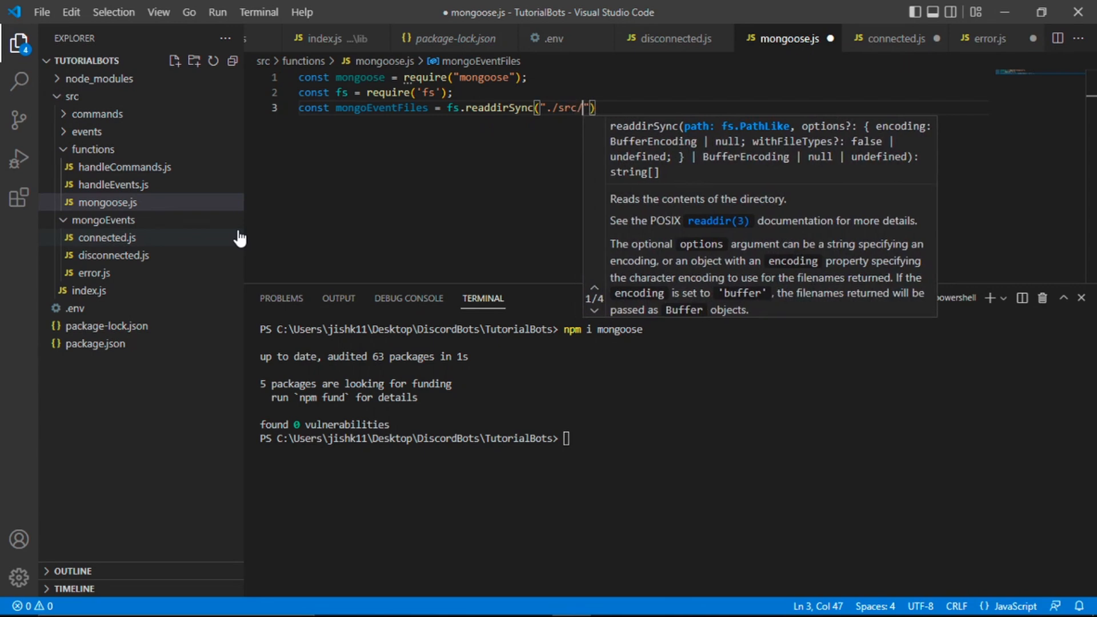
type("mongoEvent")
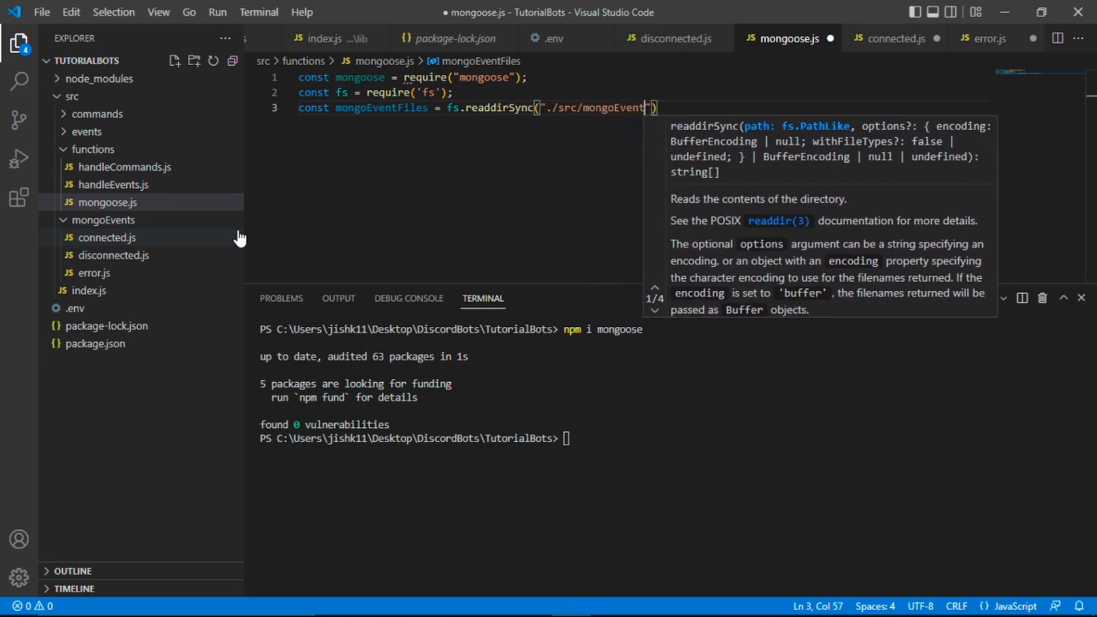
type("s\").filter(file => )")
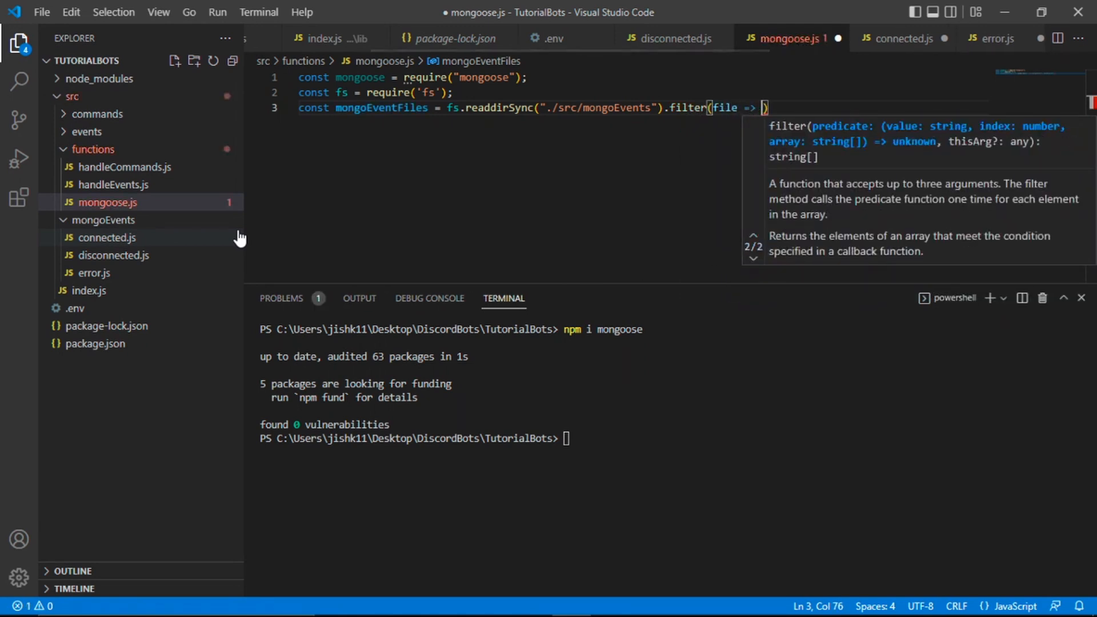
type("file.endsWith(")
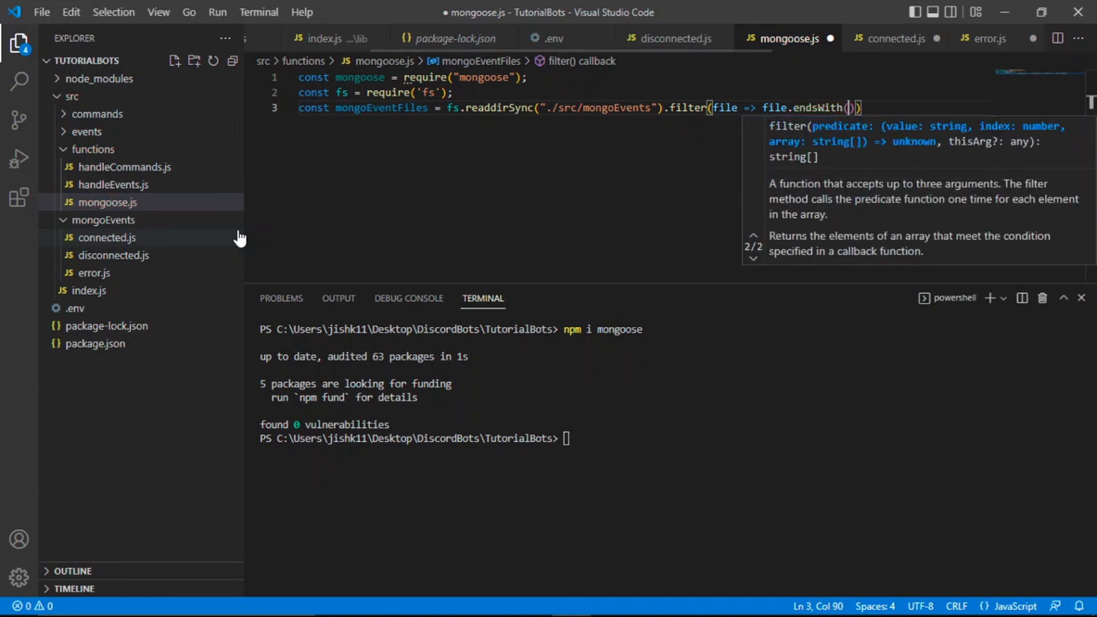
type("\".js\"")
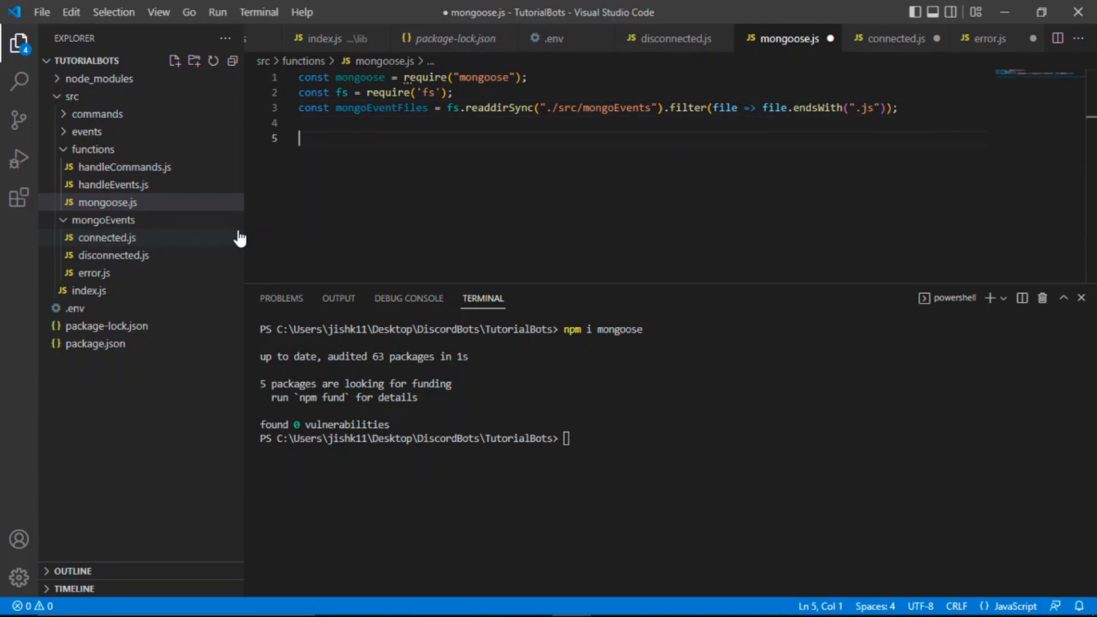
Export (client) => {} defining client.dbLogin as async with mongoose.Promise = global.Promise
type("module.exports")
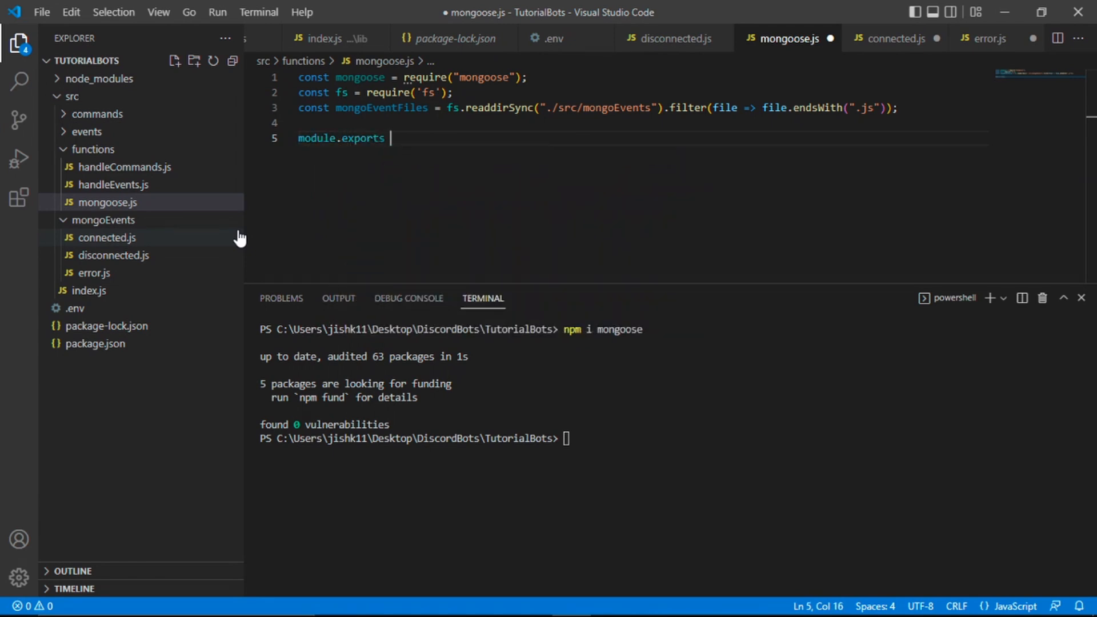
type("=")
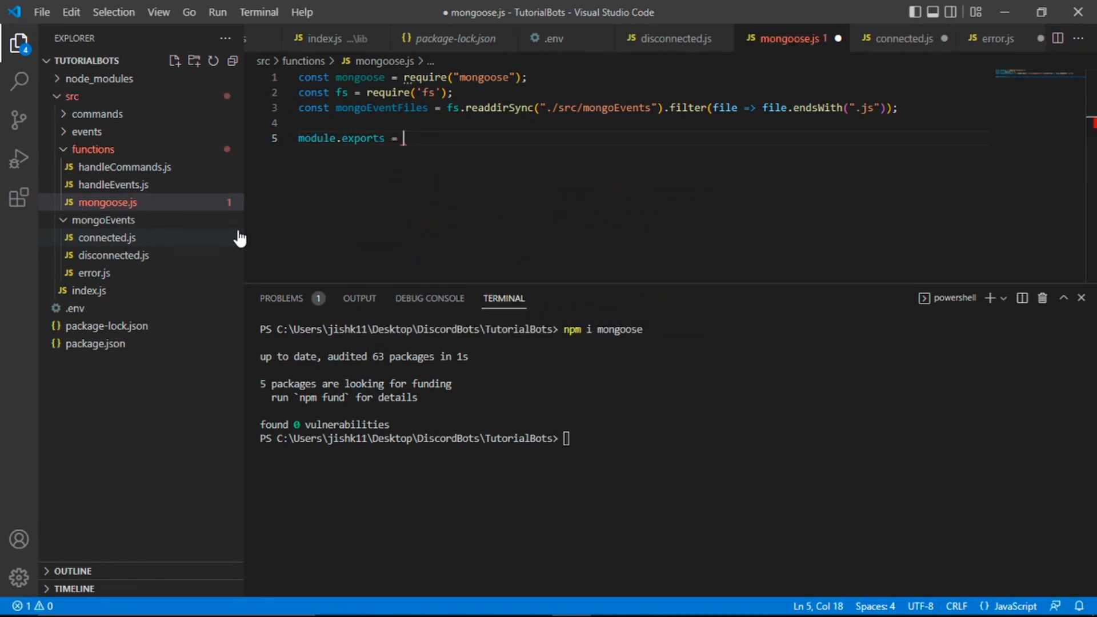
type("(client)")
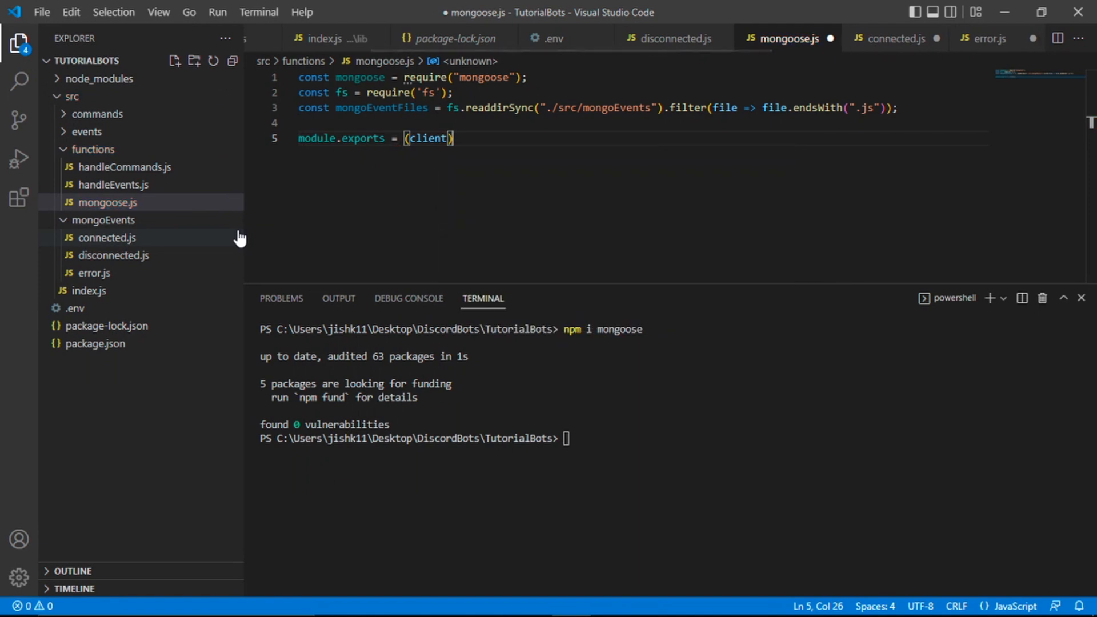
type("= {")
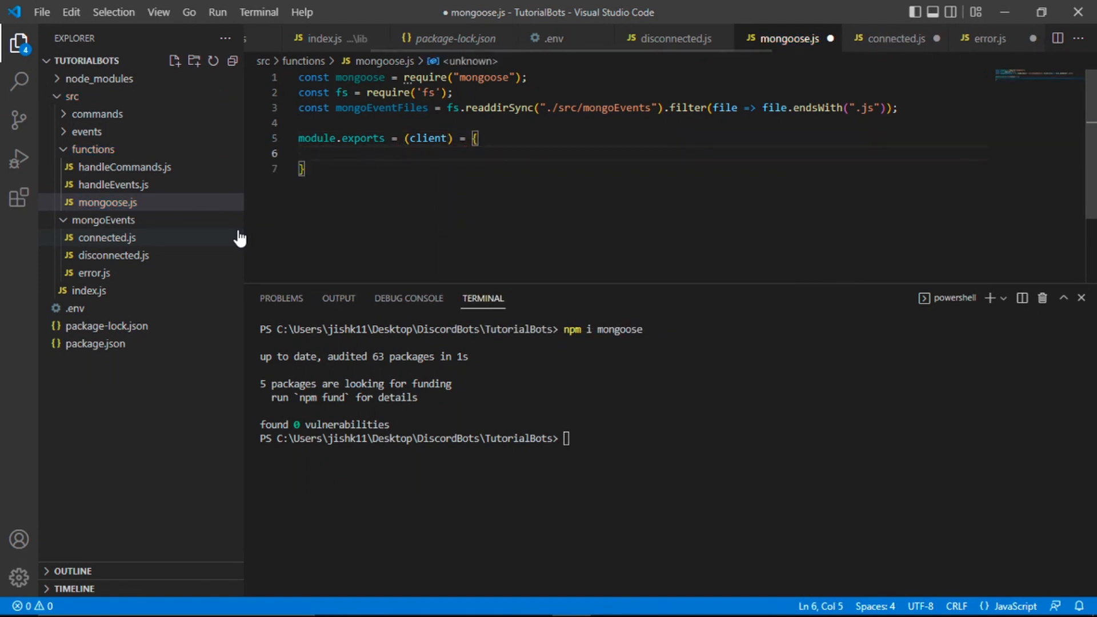
type("client.dbLogion")
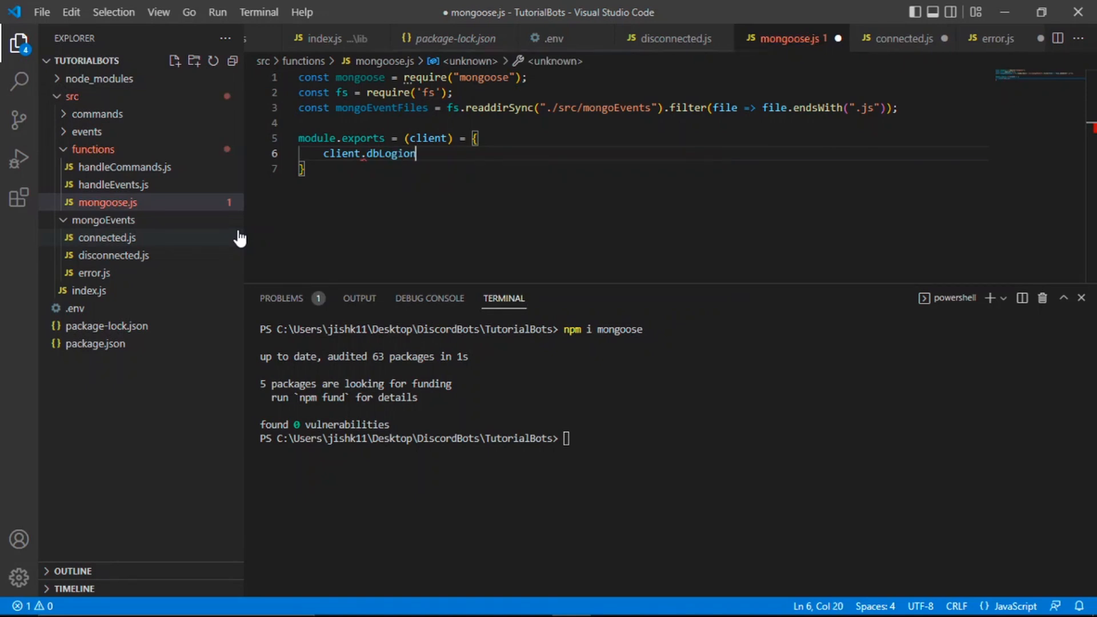
type("=")
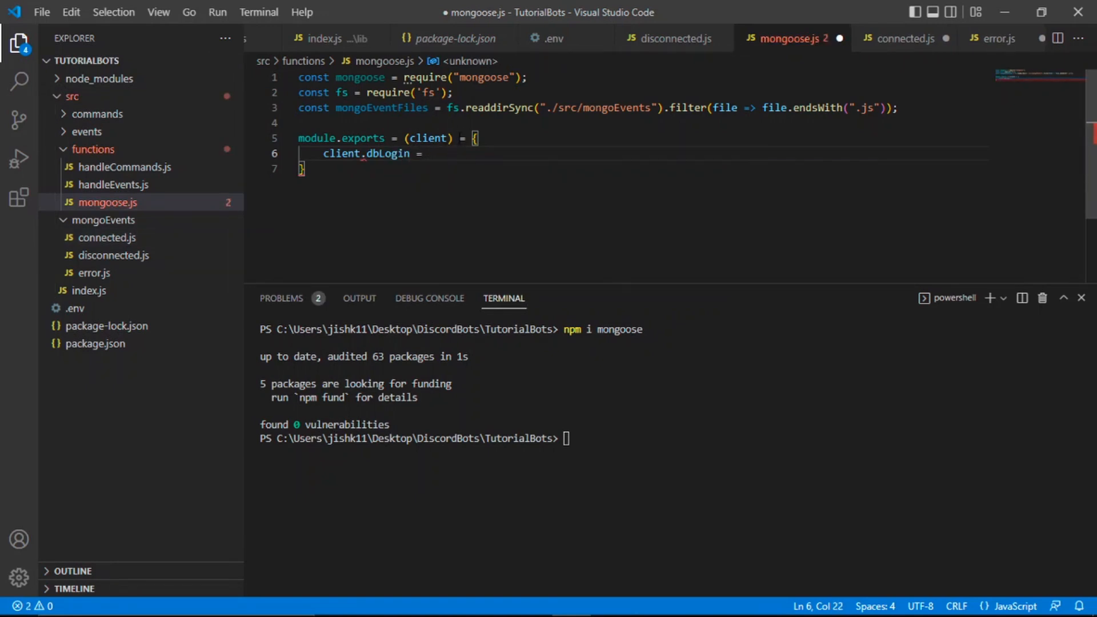
type("async")
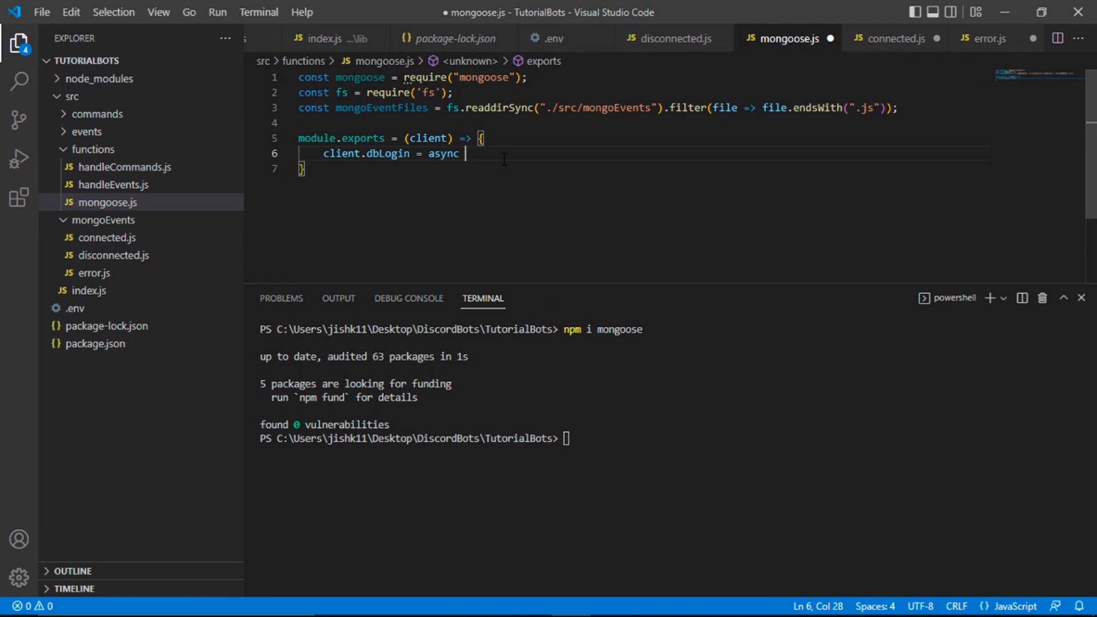
type("()")
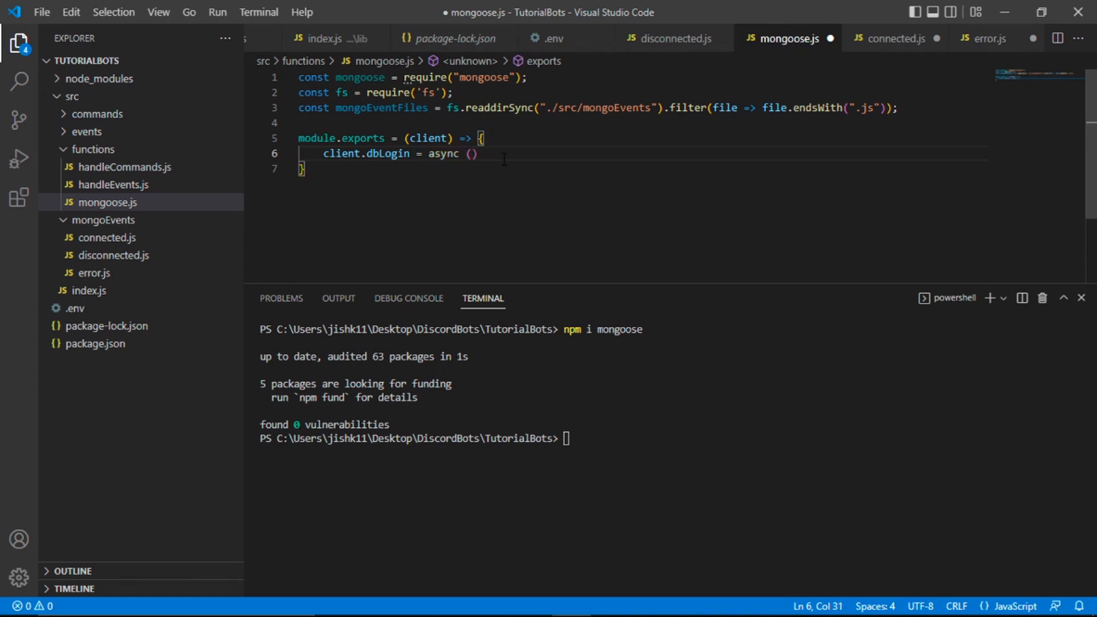
type("=> {")
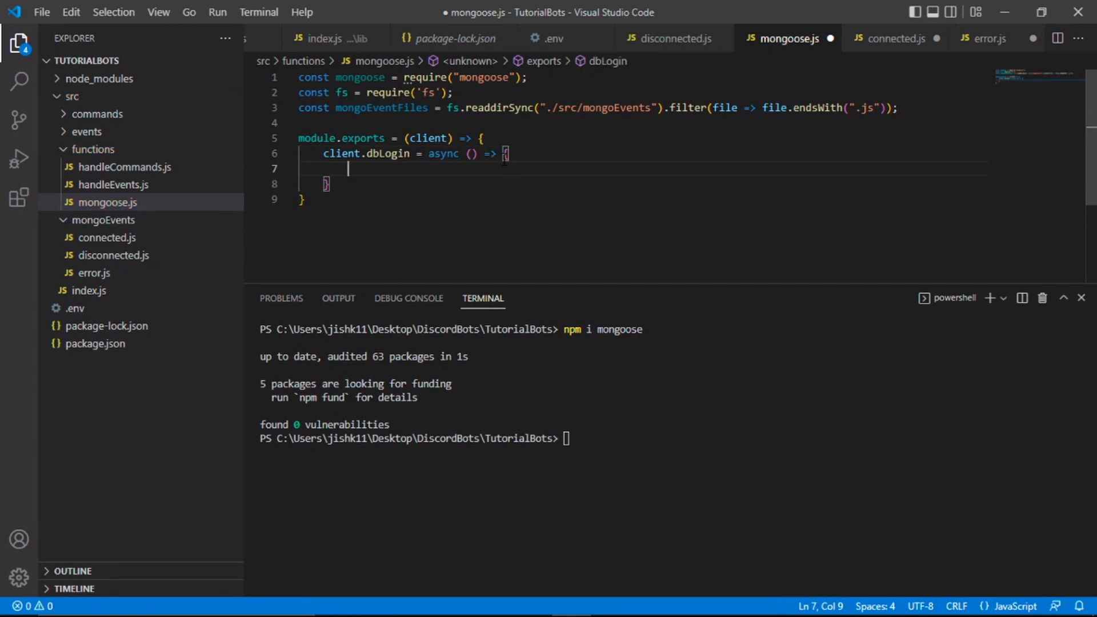
type("mongoose")
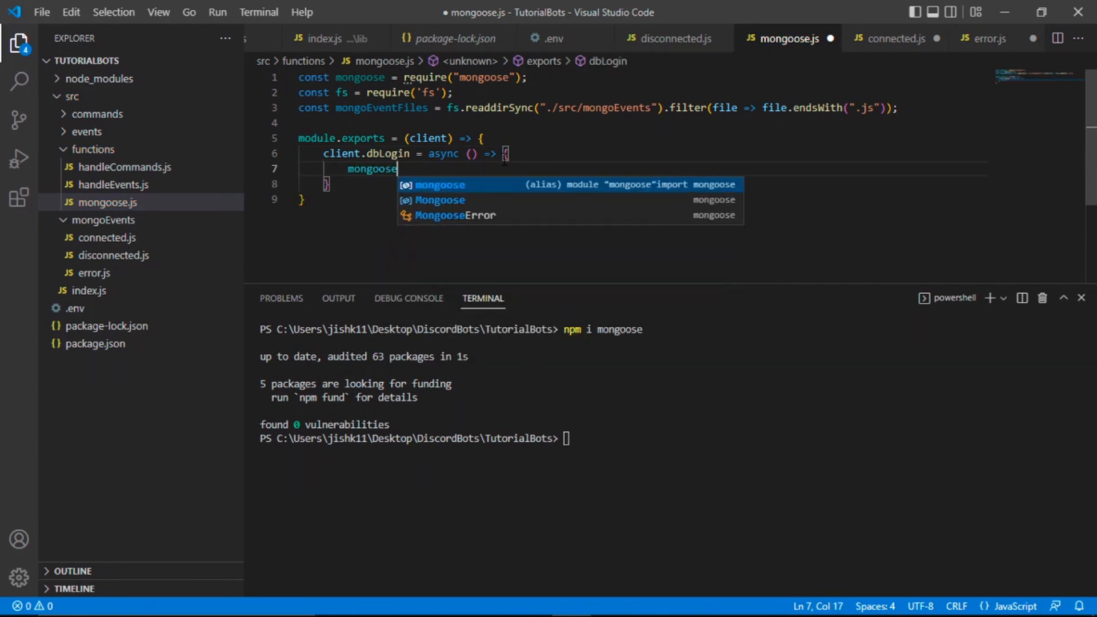
type(".Promise = globa")
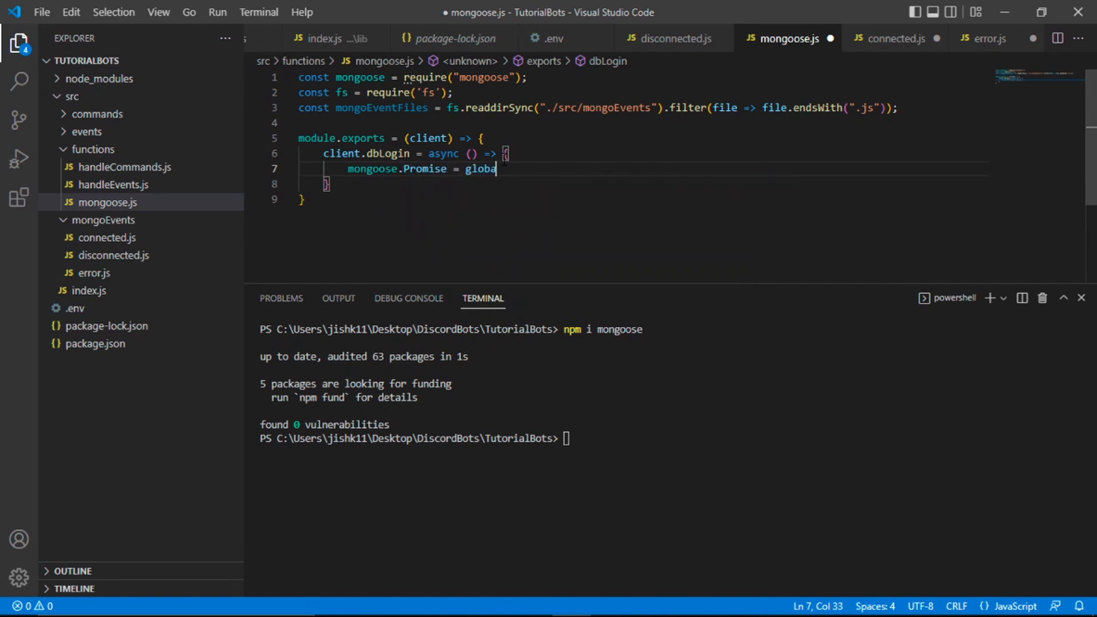
type("l.Promise")
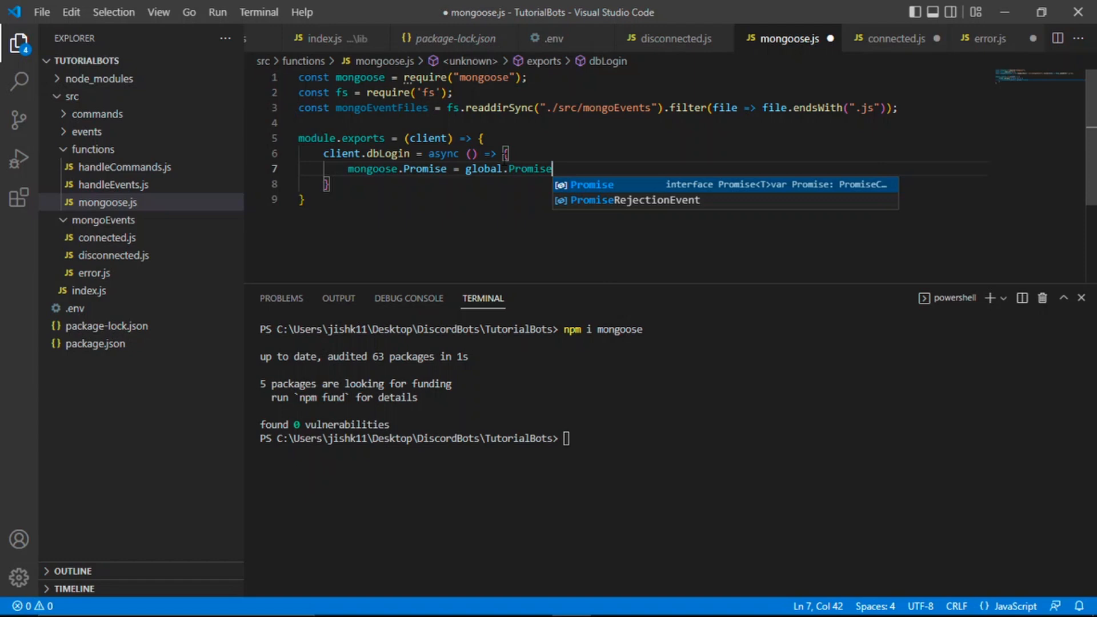
Await mongoose.connect(process.env.dbToken) with useUnifiedTopology and useNewUrlParse: true options
key("Enter")
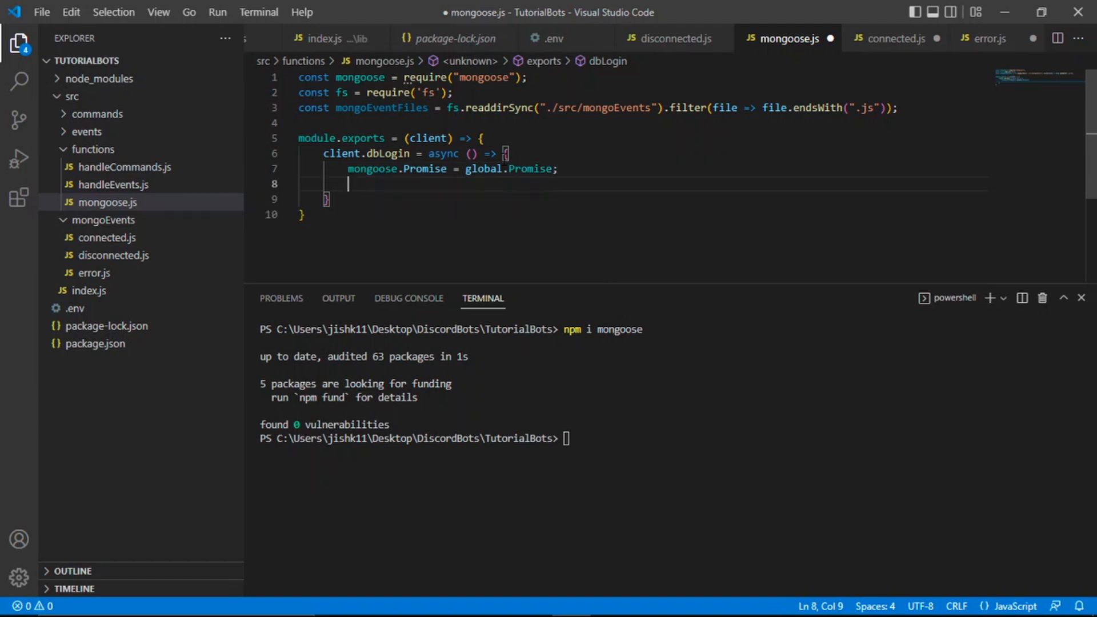
type("await mongoose.cp")
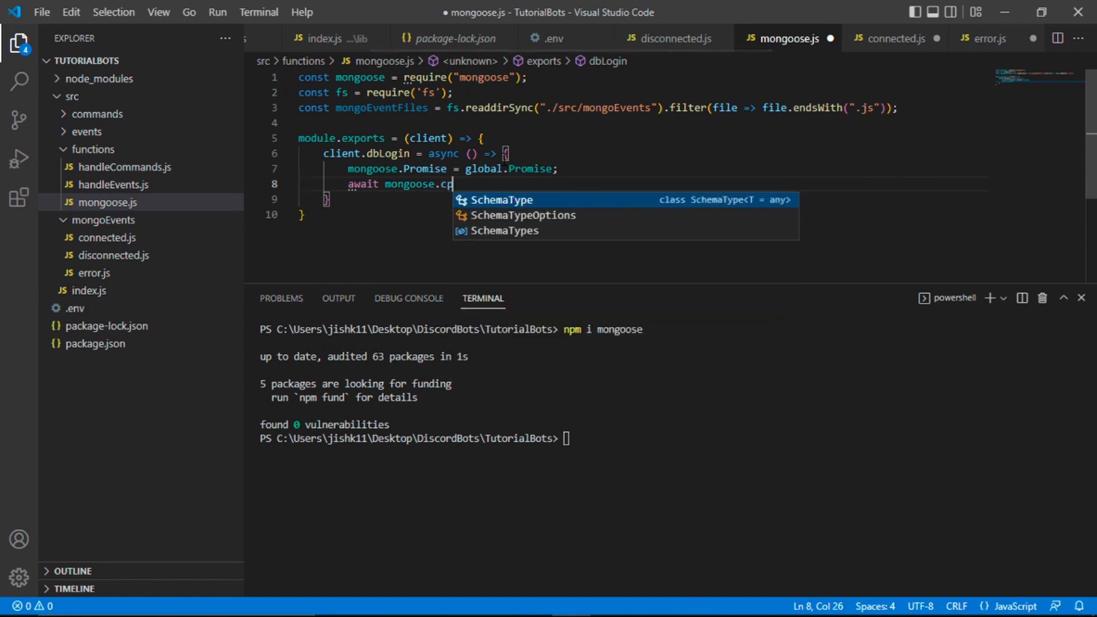
type("onnect")
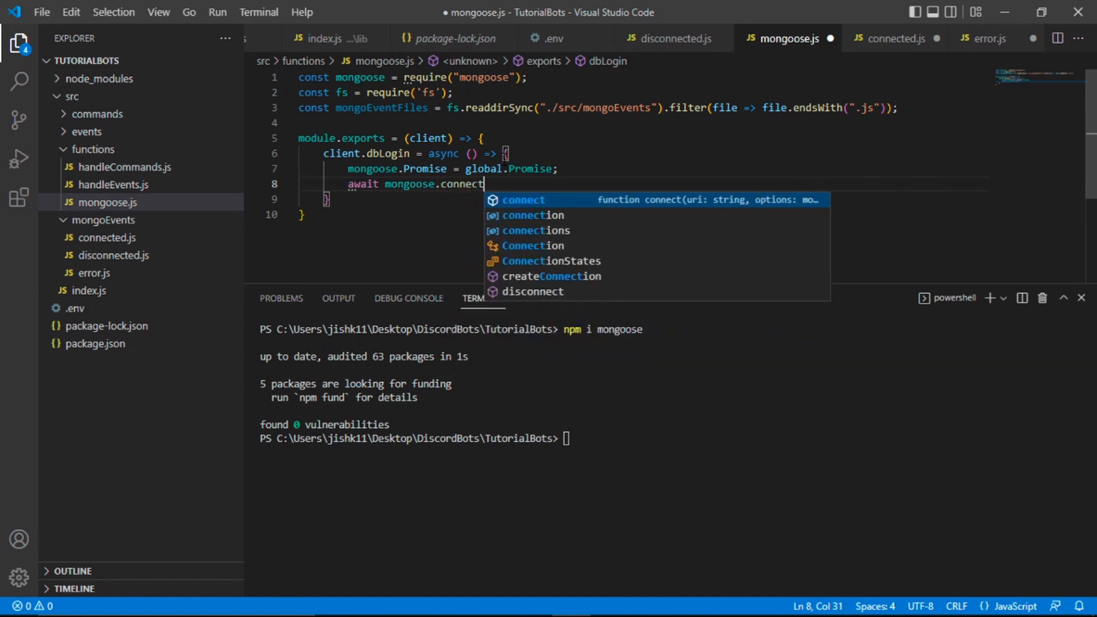
type("(process")
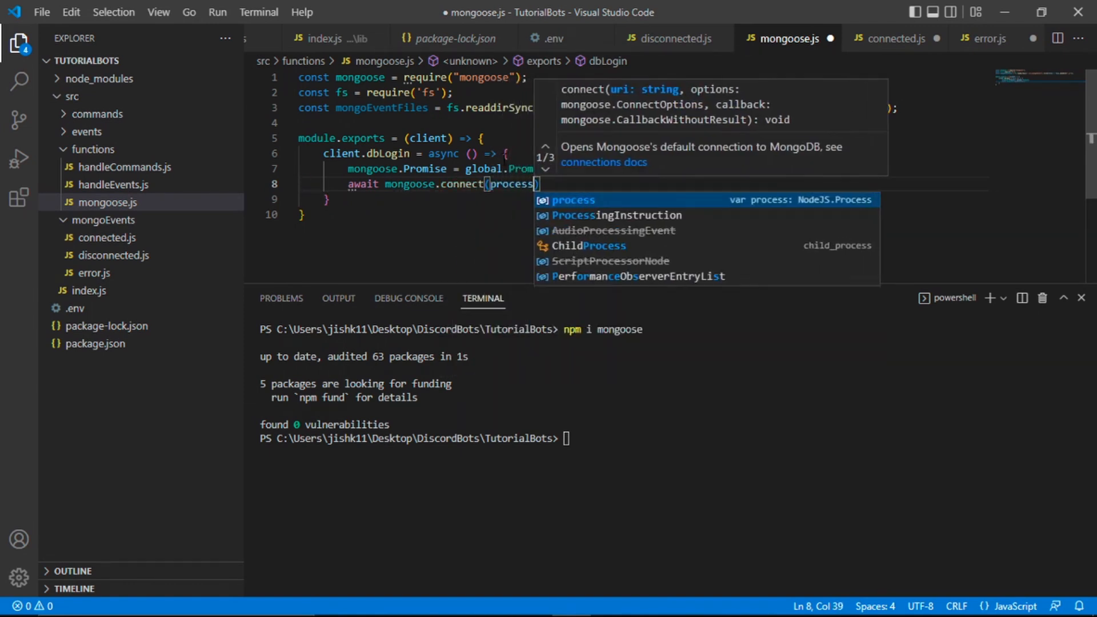
type(".env.dbU")
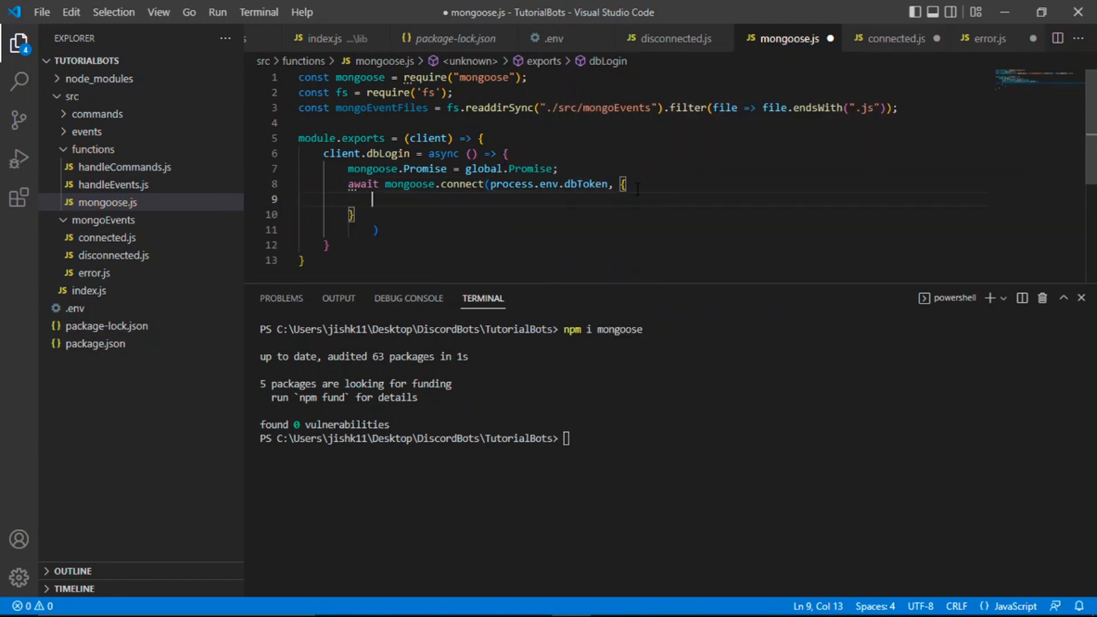
type("useNew")
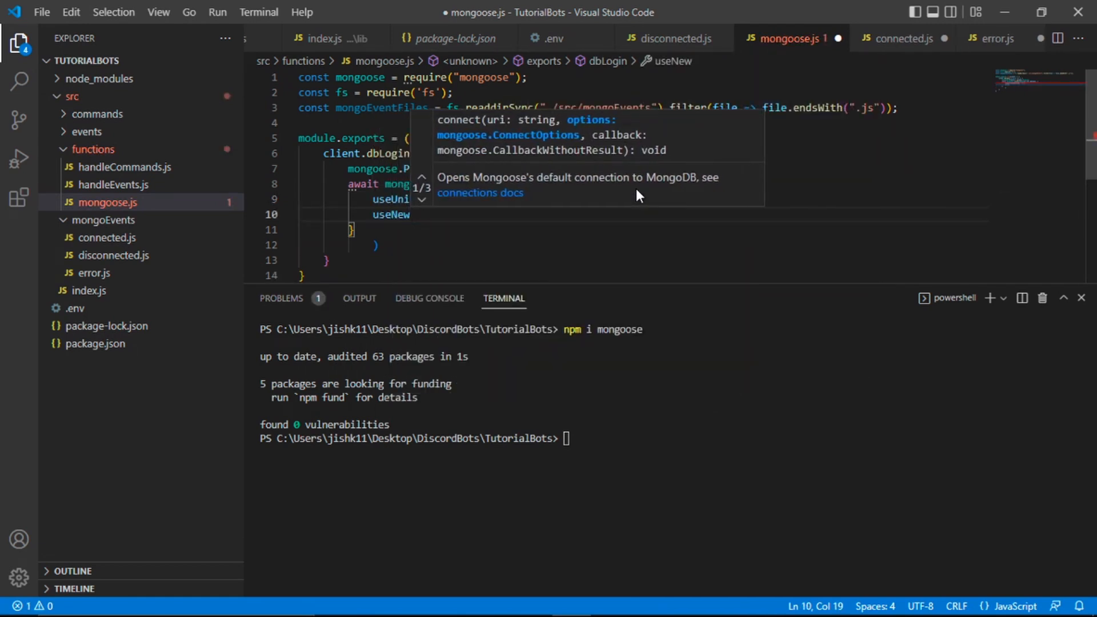
type("UrlPars")
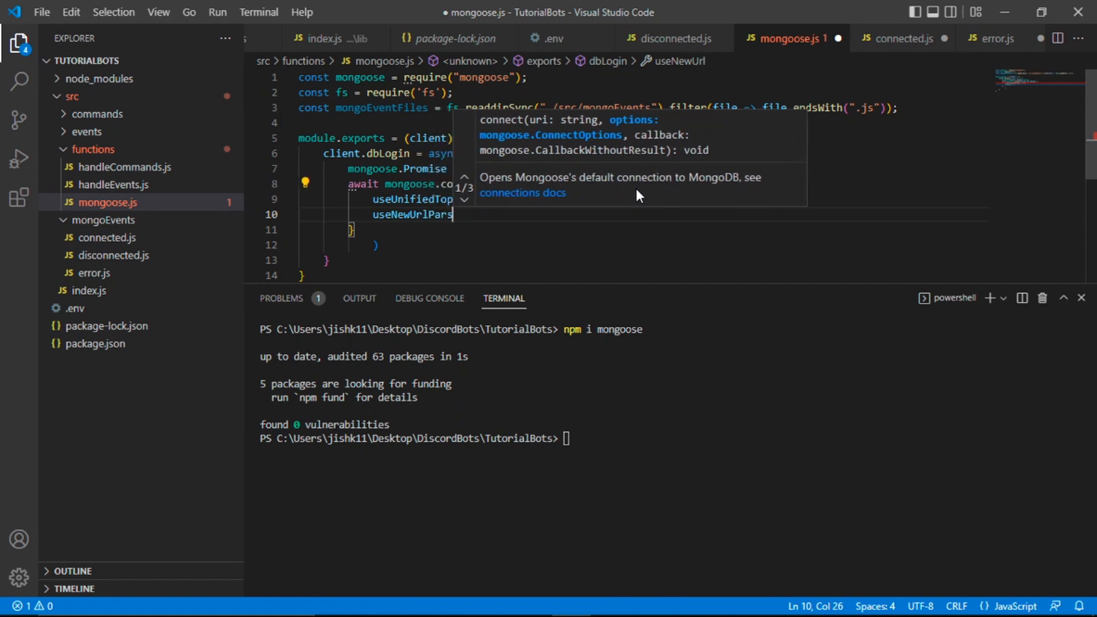
type("e: true")
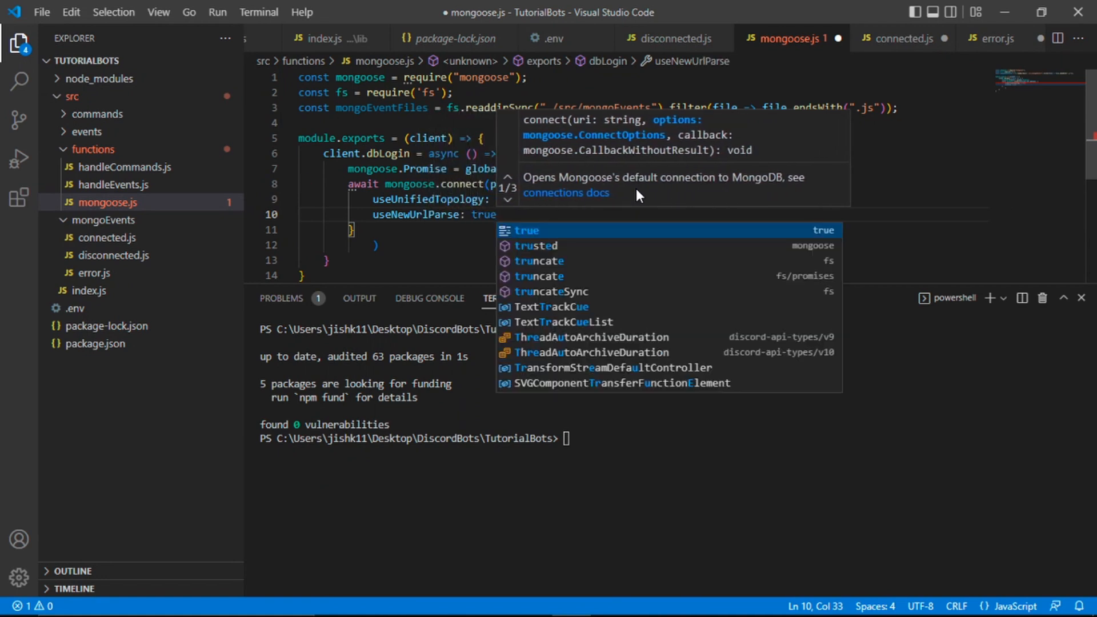
type(",")
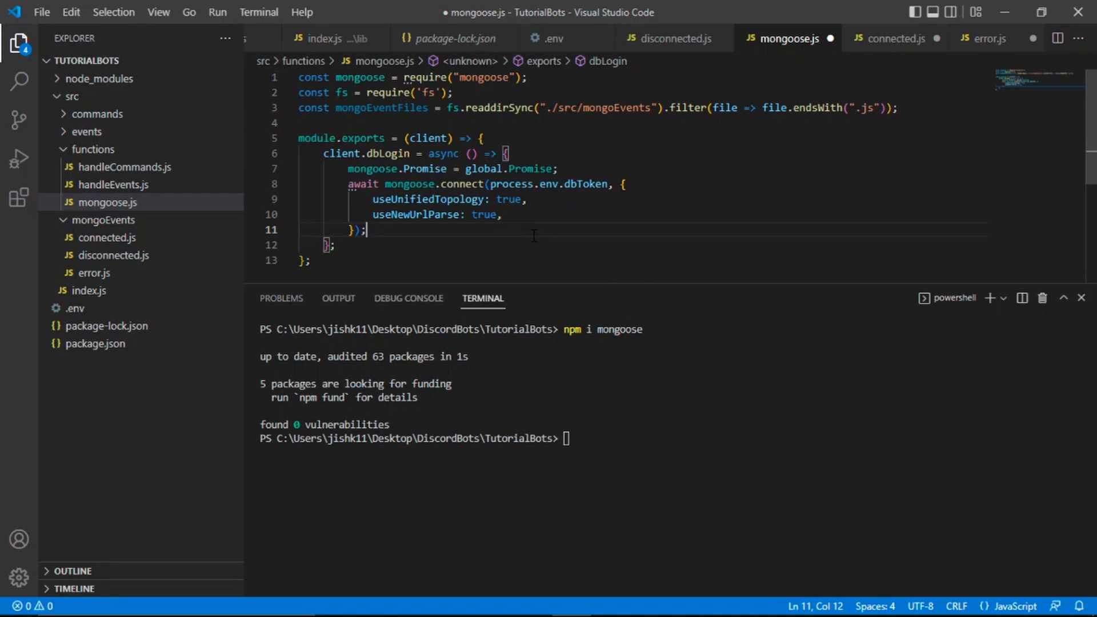
mouse_move(240, 222)
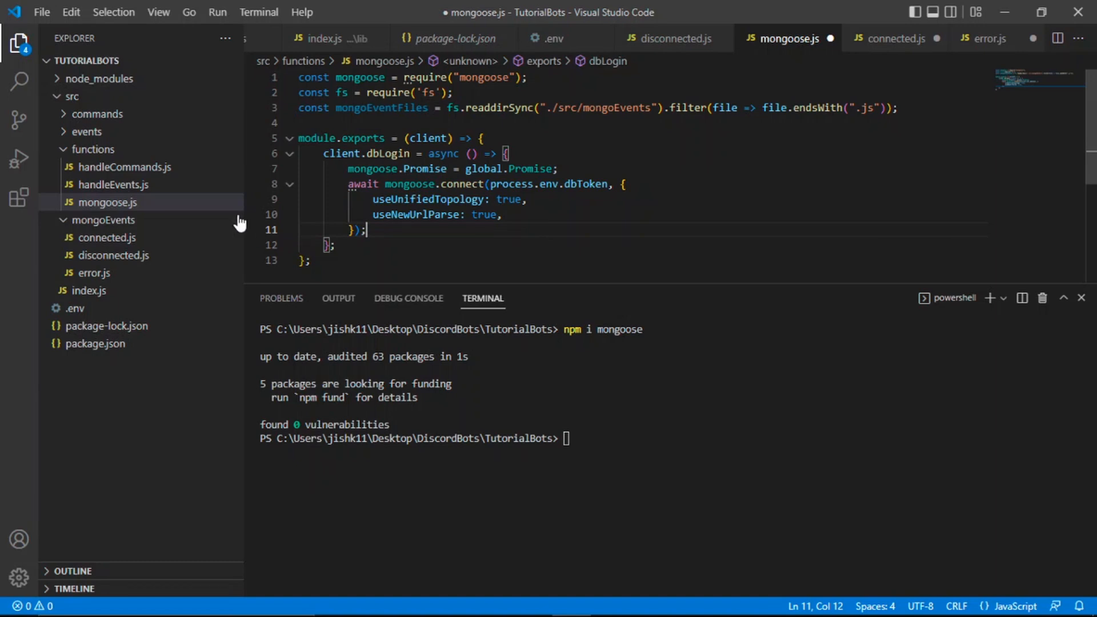
Copy the event-registering for loop from handleEvents.js into dbLogin, iterating over mongoEventFiles
left_click(114, 185)
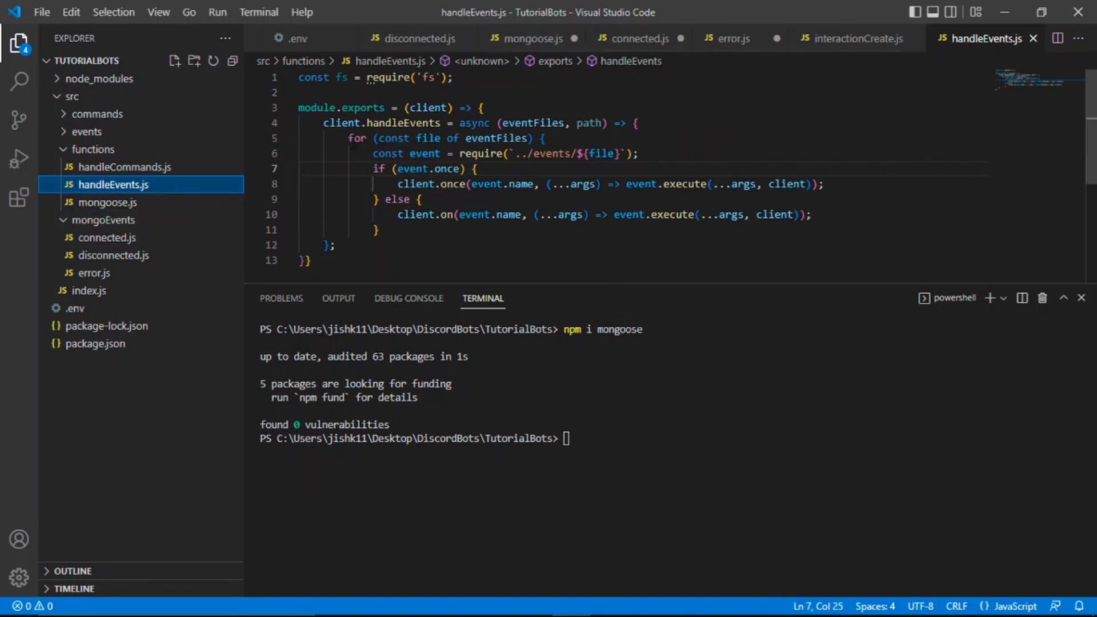
left_click_drag(347, 138, 378, 230)
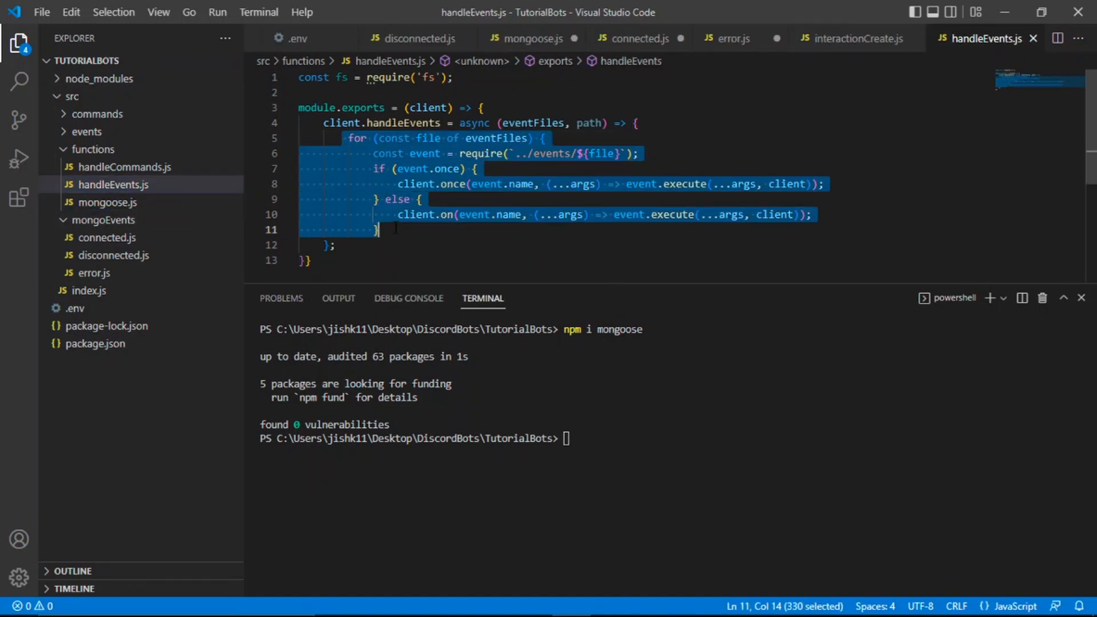
left_click(525, 39)
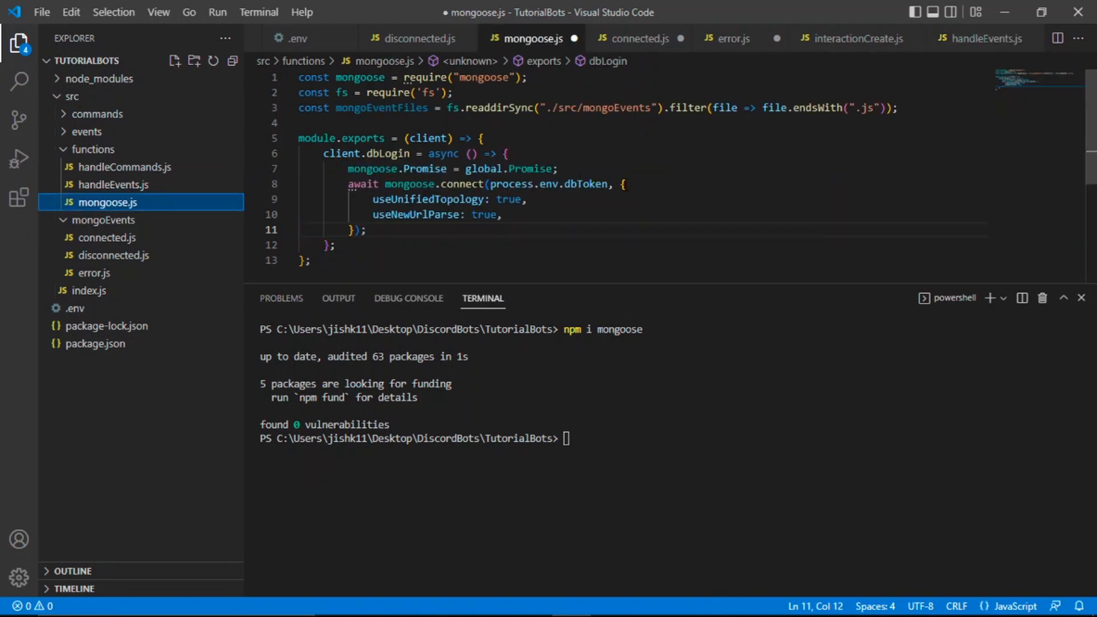
key("Enter")
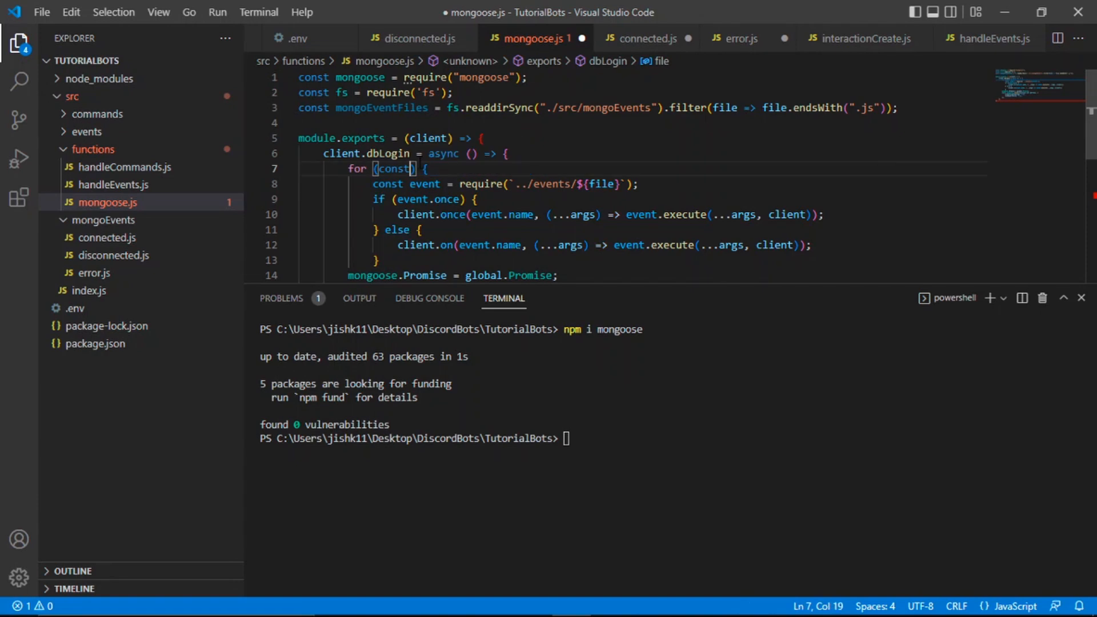
type("file of")
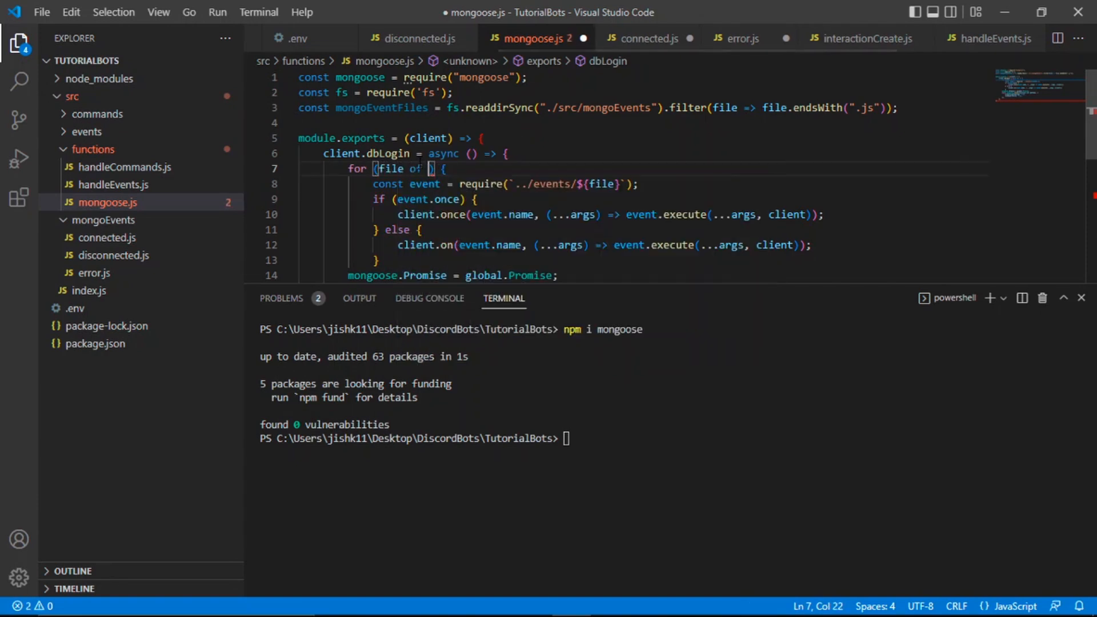
type("mongoEve")
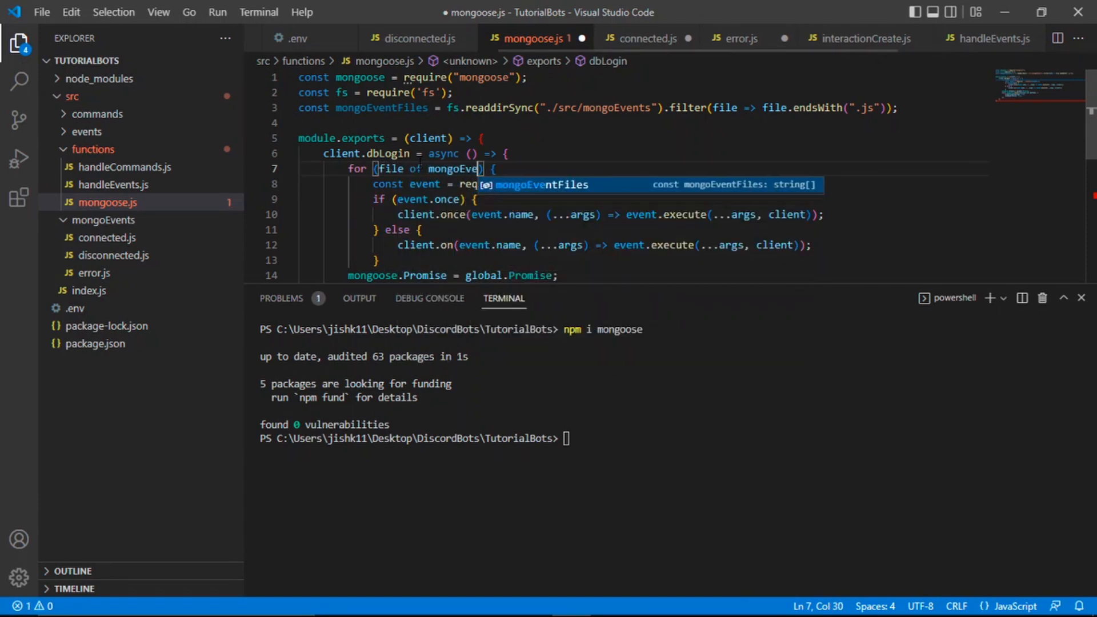
type("ntFiles")
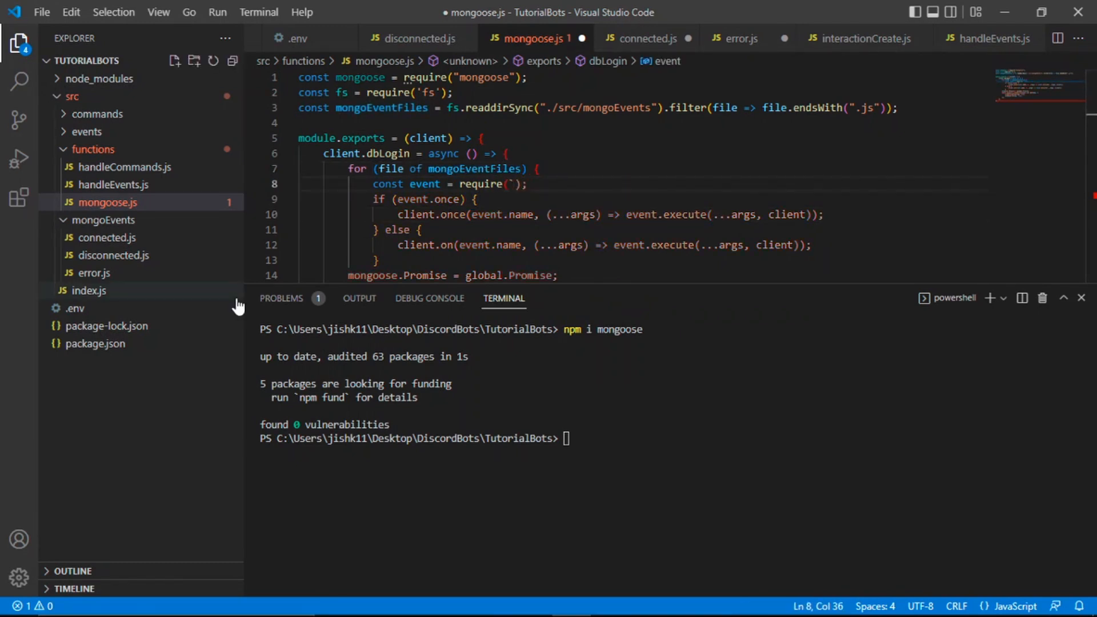
Require ../mongoEvents/${file} and register each via mongoose.connection.once or on, then save
type("./")
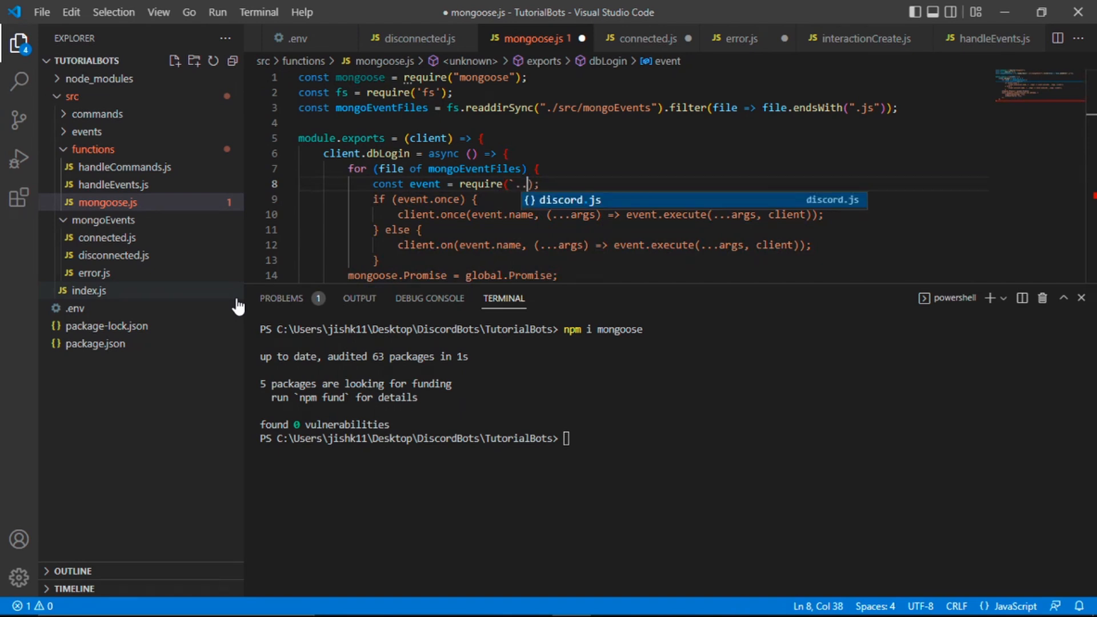
type("../mongoEvents/")
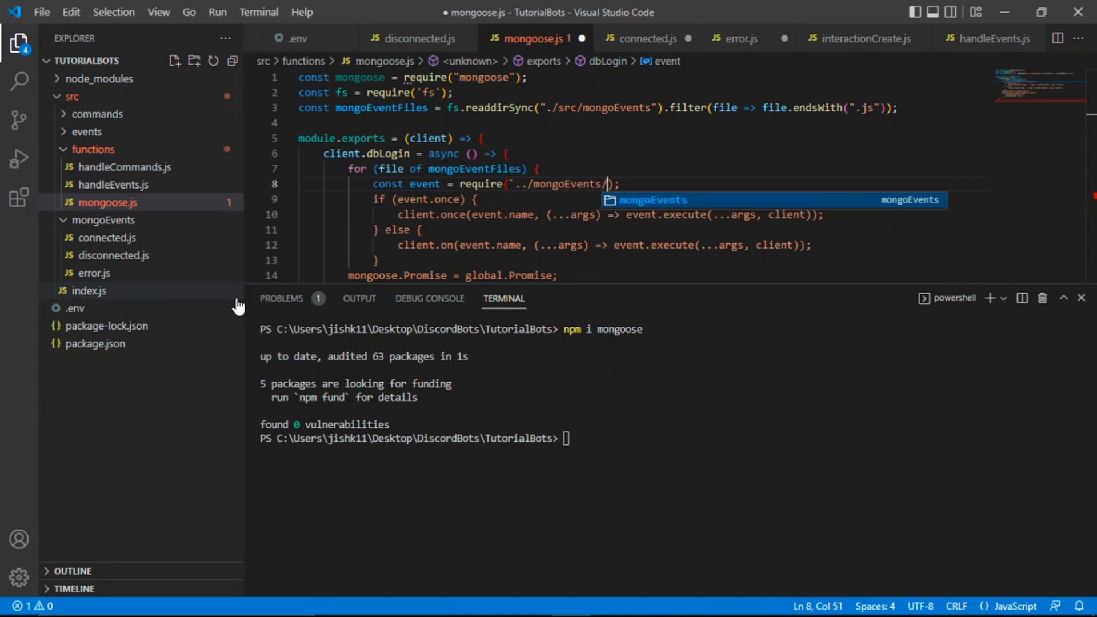
type("${}")
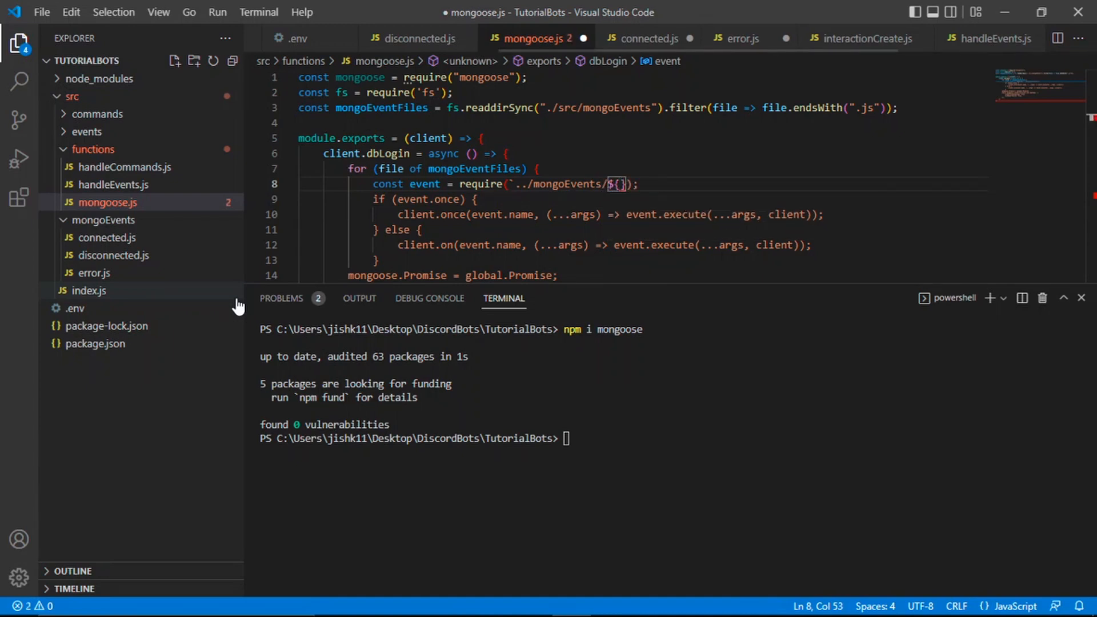
type("file")
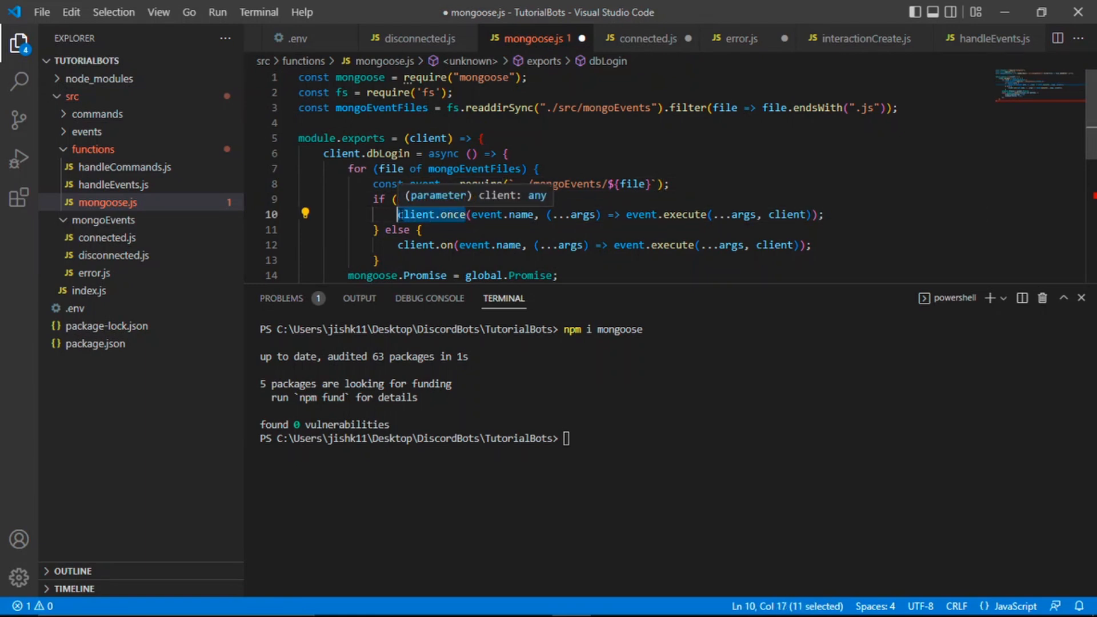
type("mongoose.connectio")
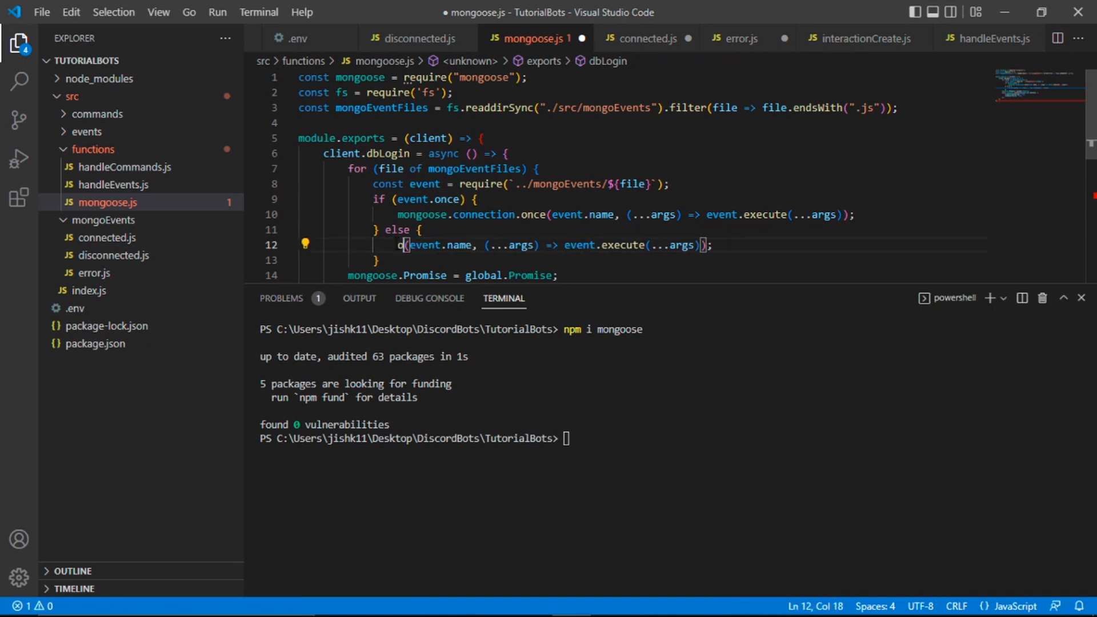
type("connection.on")
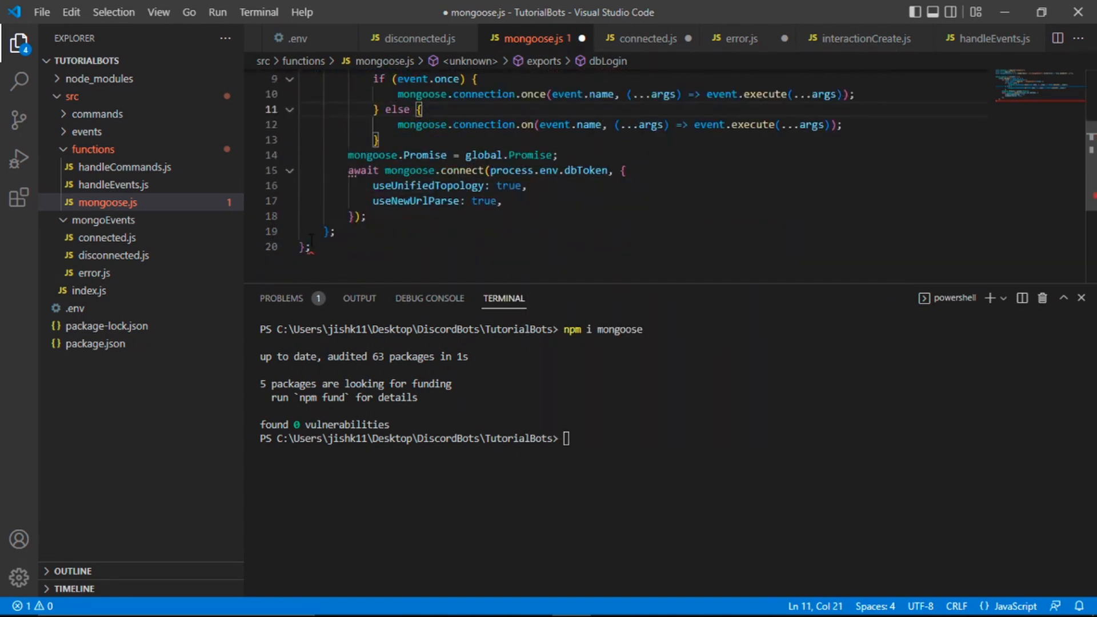
left_click(357, 216)
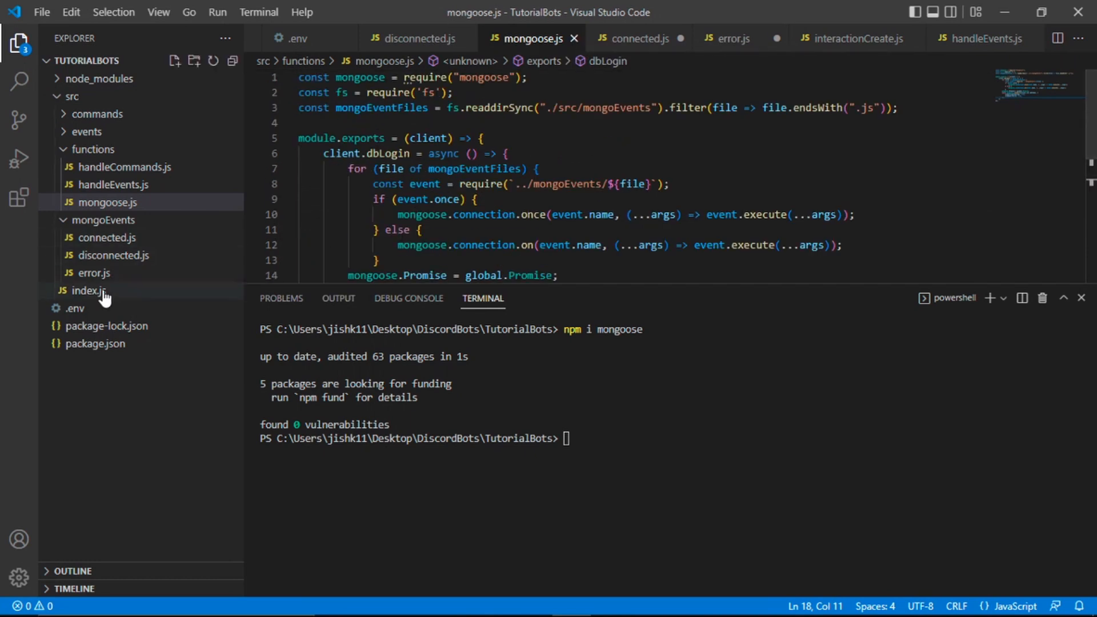
Add client.dbLogin(); to index.js and run npm run test
left_click(88, 290)
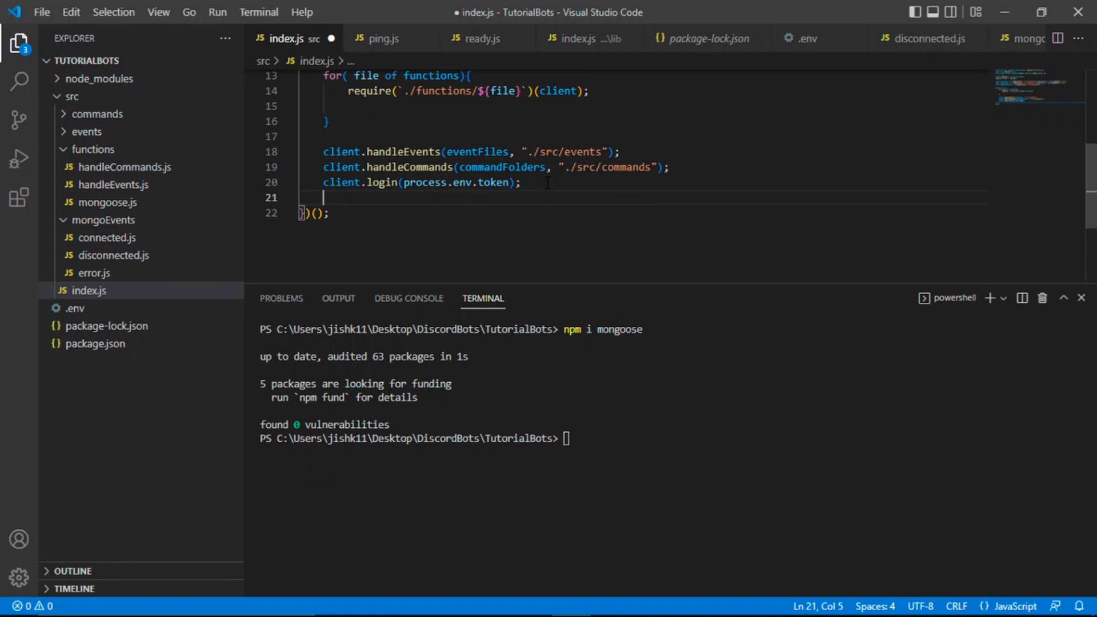
type("client.dbL")
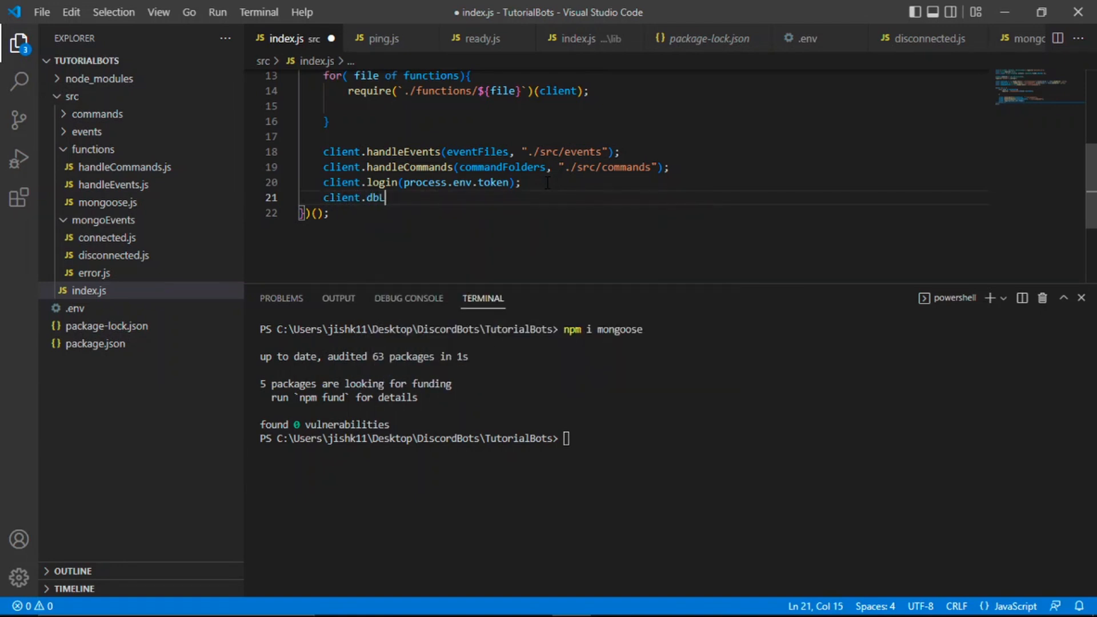
type("ogin();")
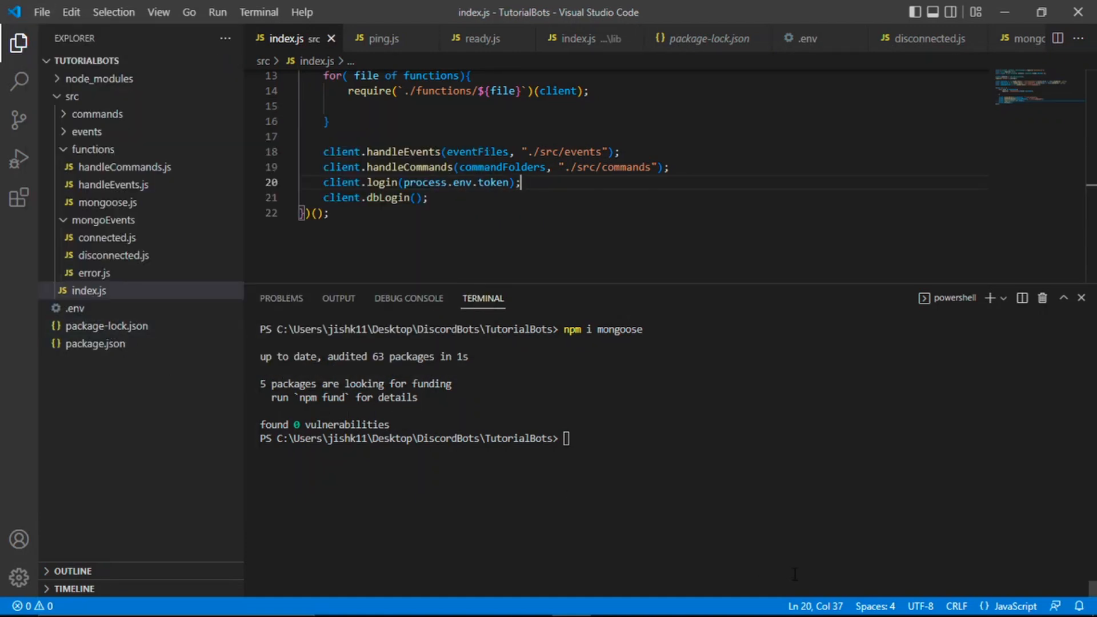
type("npm run")
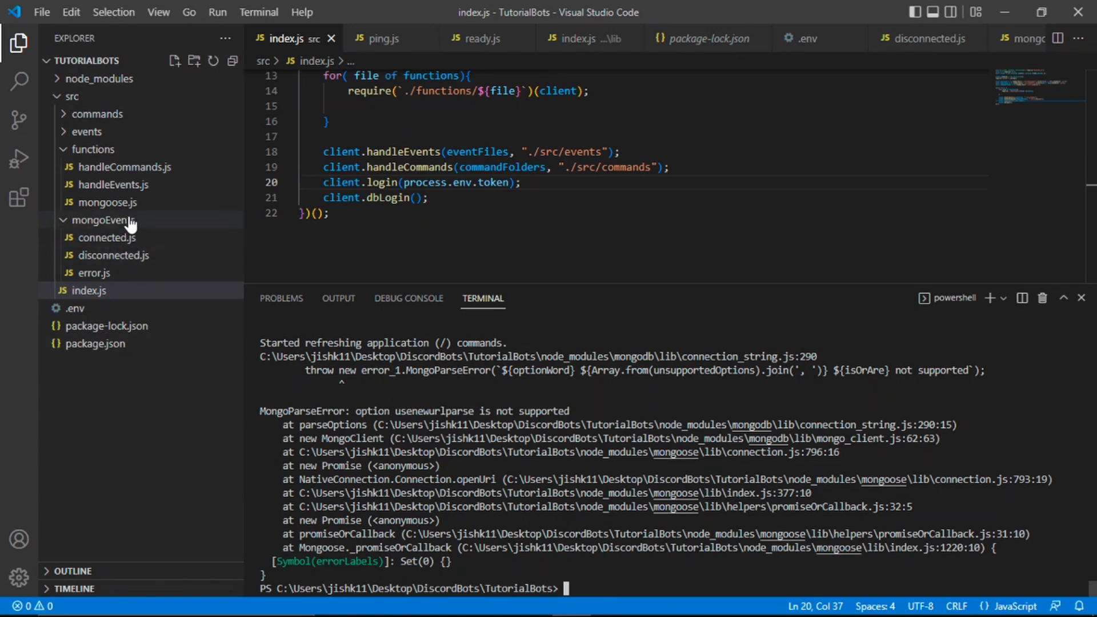
Fix the useNewUrlParser typo in mongoose.js and rerun npm run test to bring the bot online
left_click(108, 202)
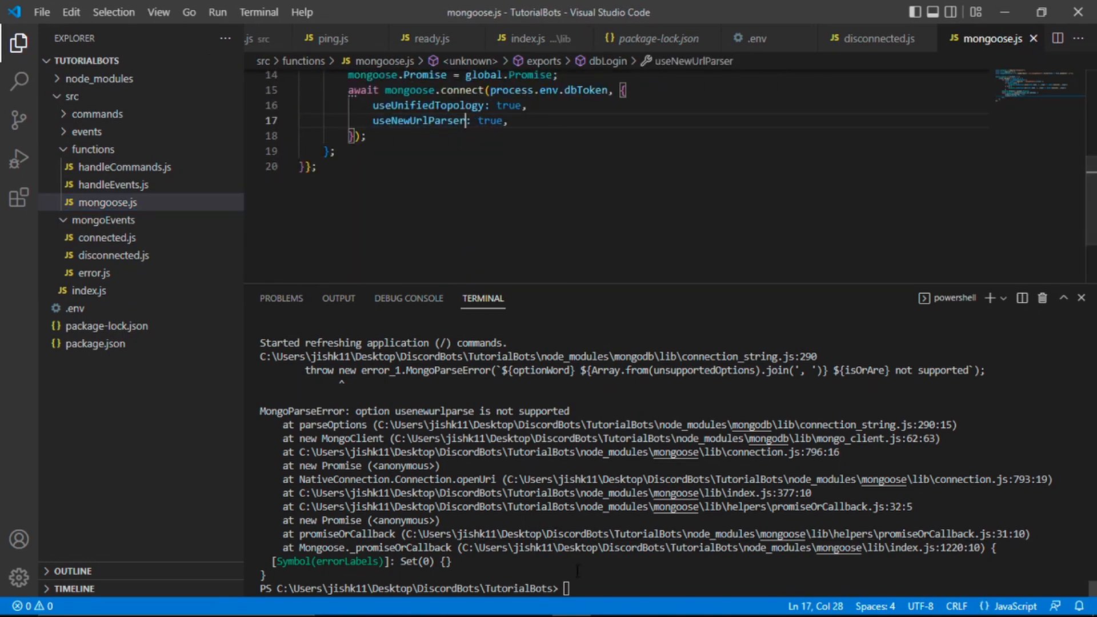
type("npm run test")
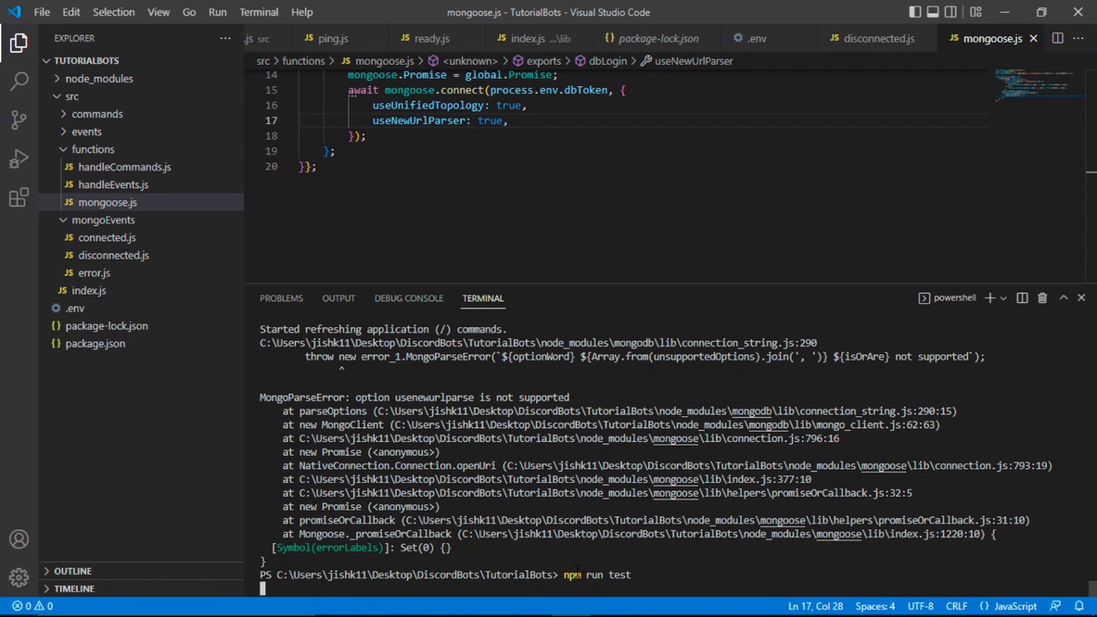
key("Return")
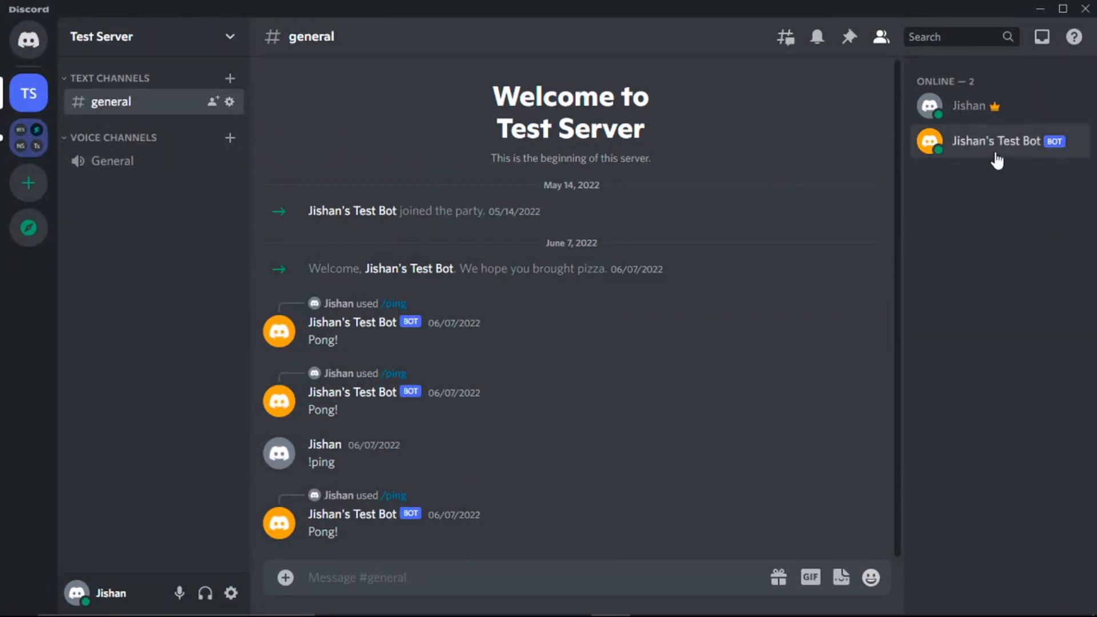
Check the bot's profile shows it online, then send /ping in #general and get Pong! back
left_click(997, 141)
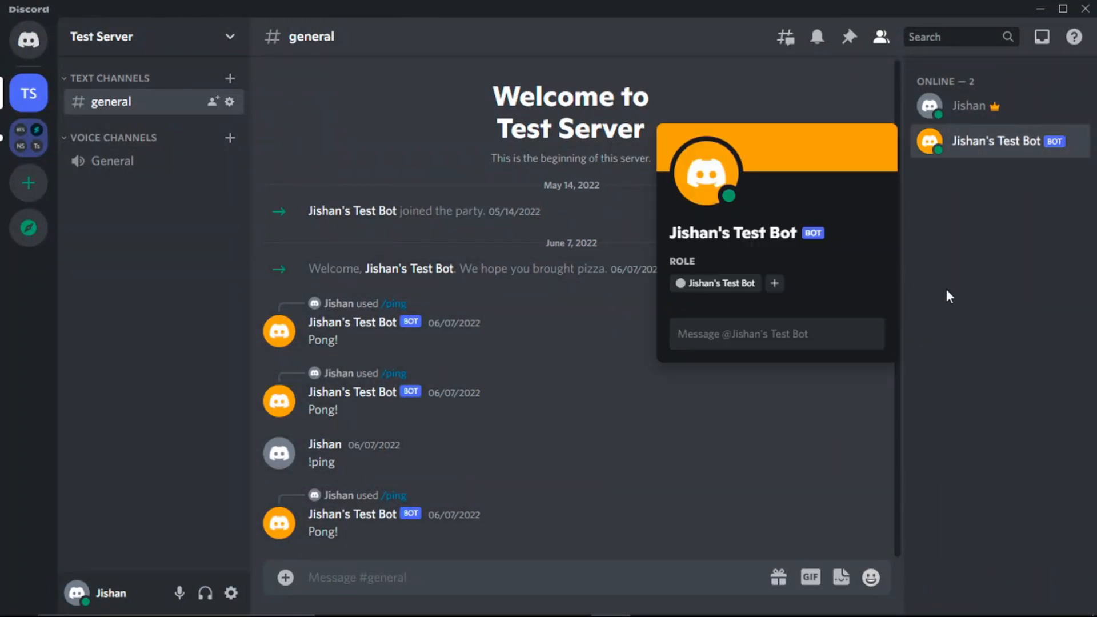
left_click(392, 577)
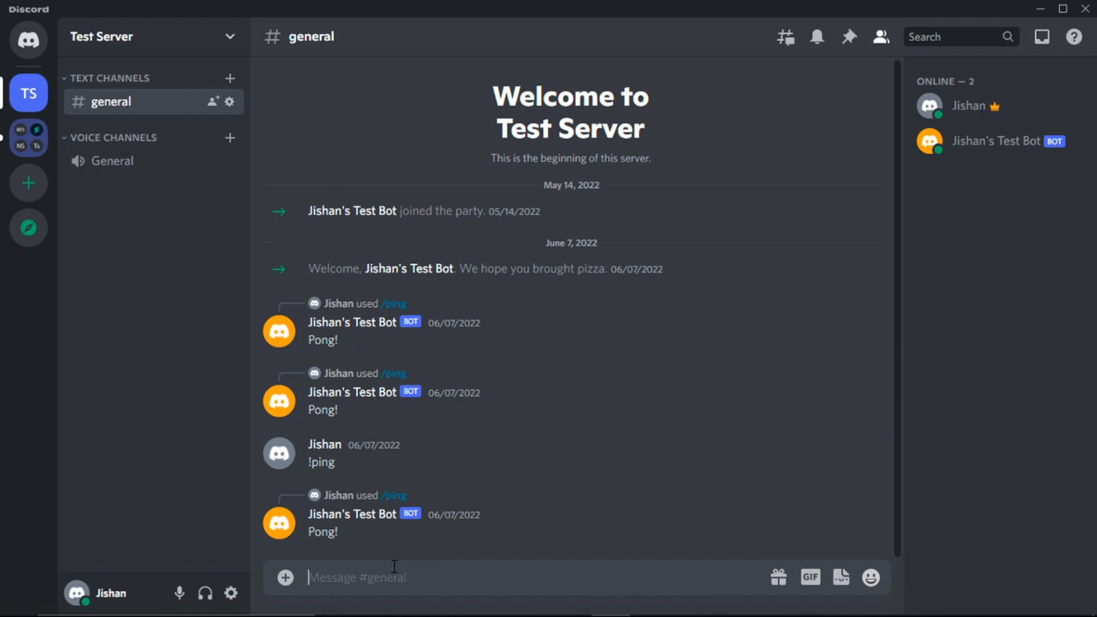
type("/p")
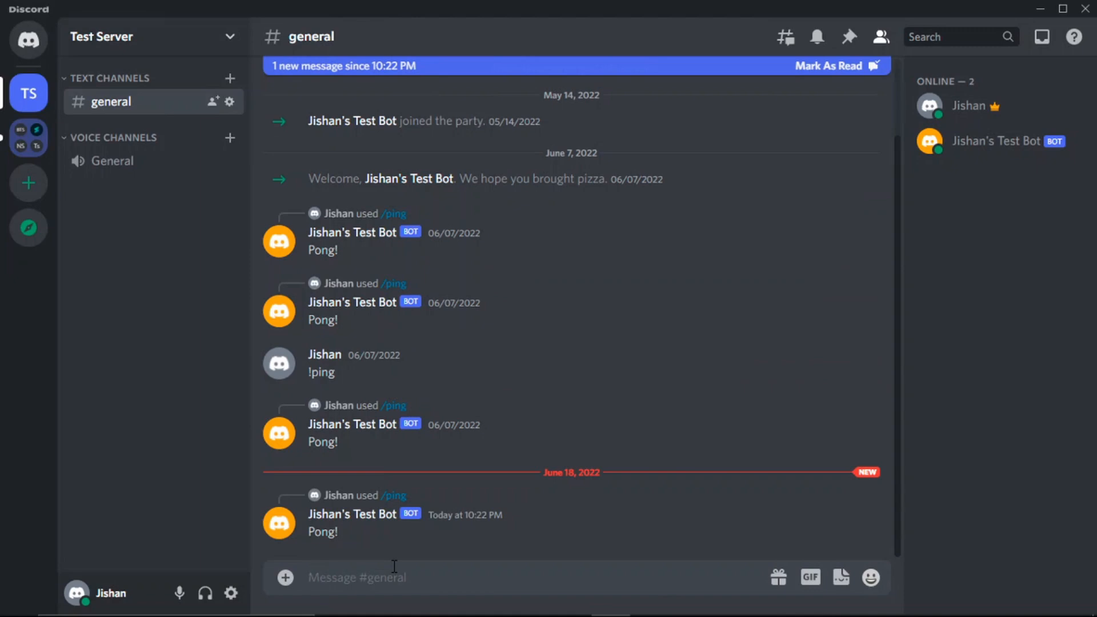
left_click(392, 577)
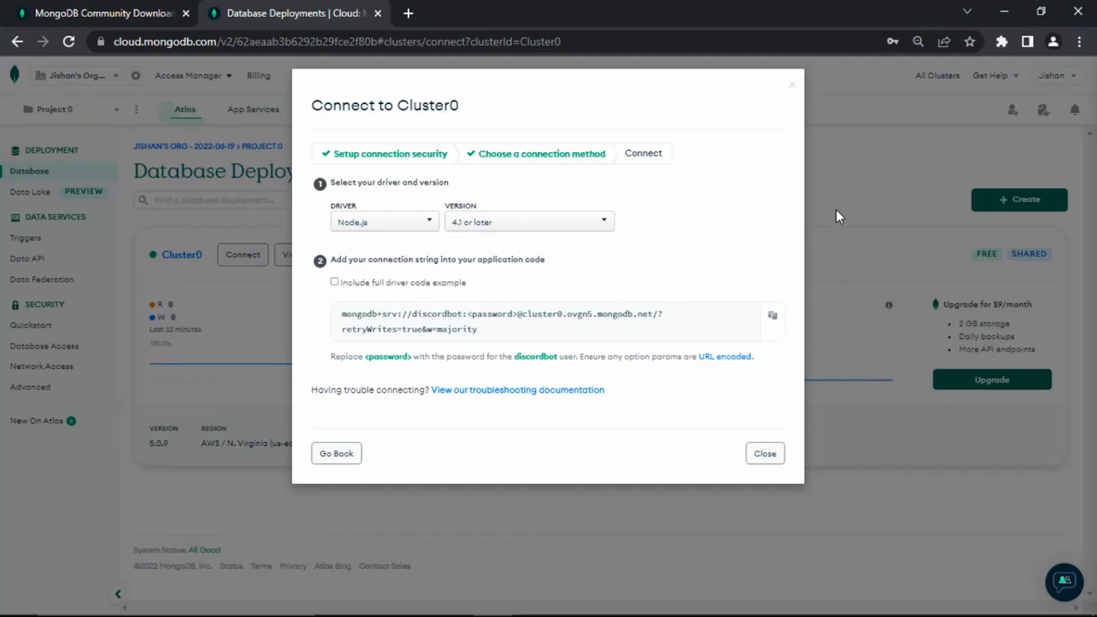
Close the Connect to Cluster0 dialog to return to the Cluster0 overview with its connections chart
left_click(764, 454)
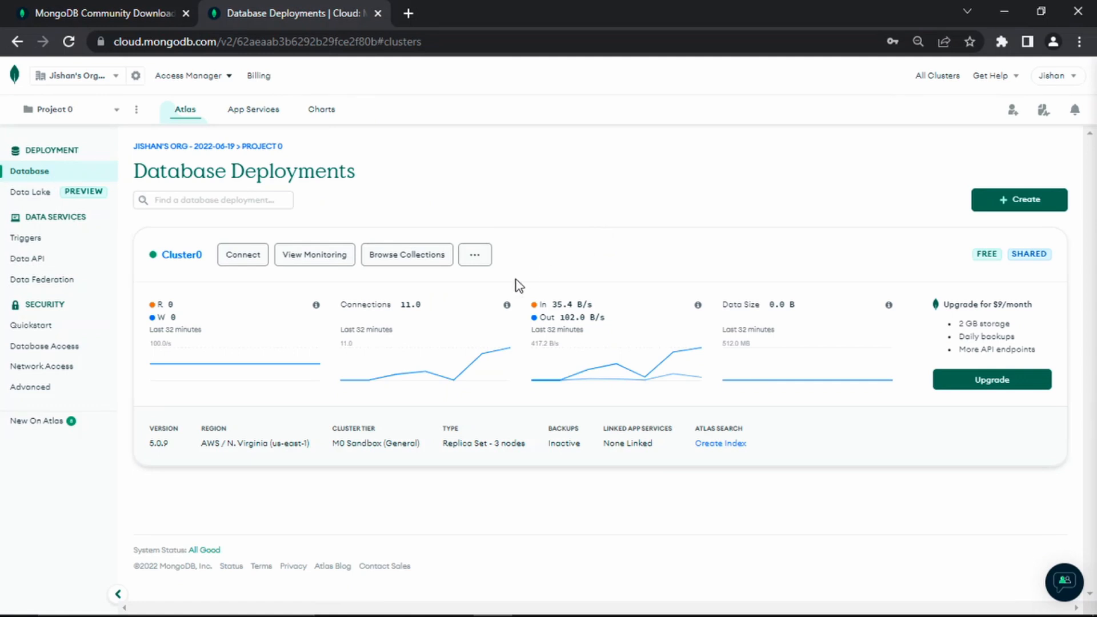
mouse_move(506, 358)
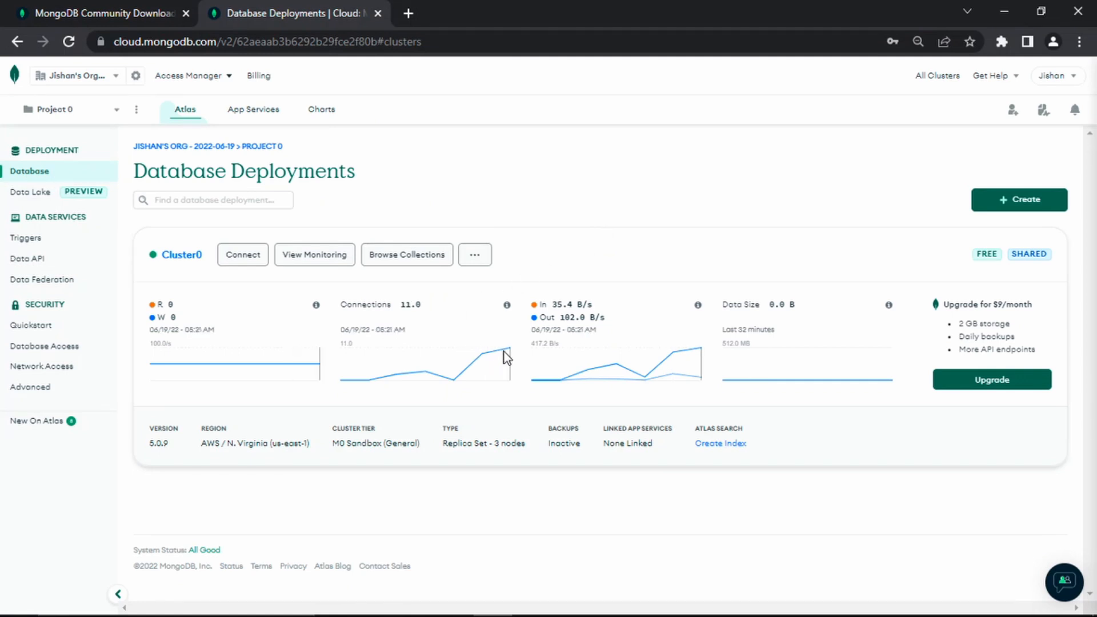
mouse_move(694, 360)
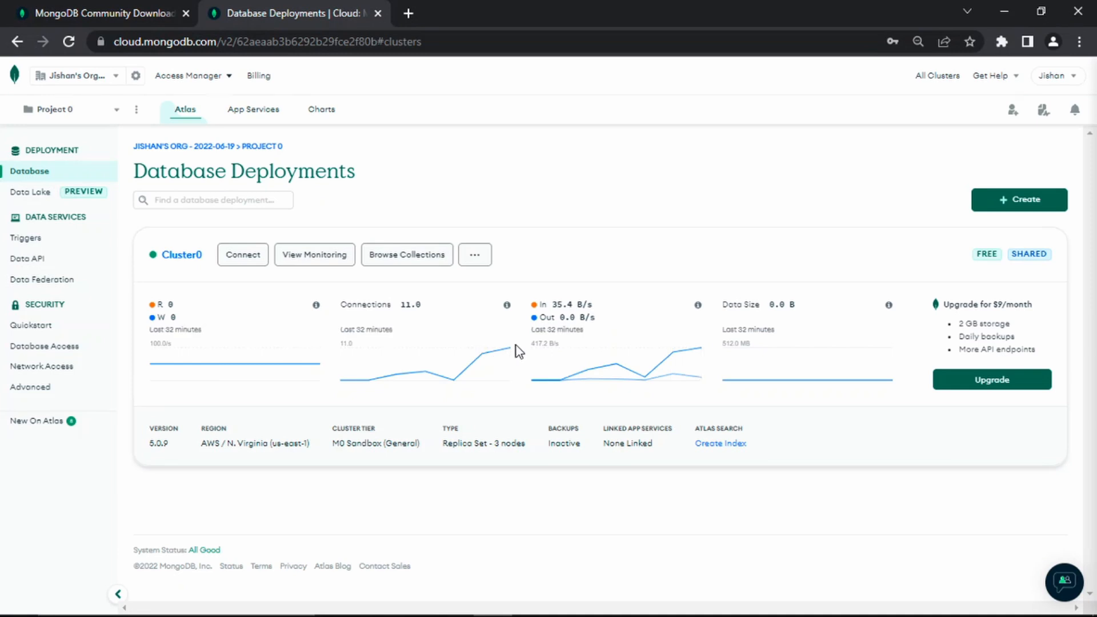
mouse_move(619, 275)
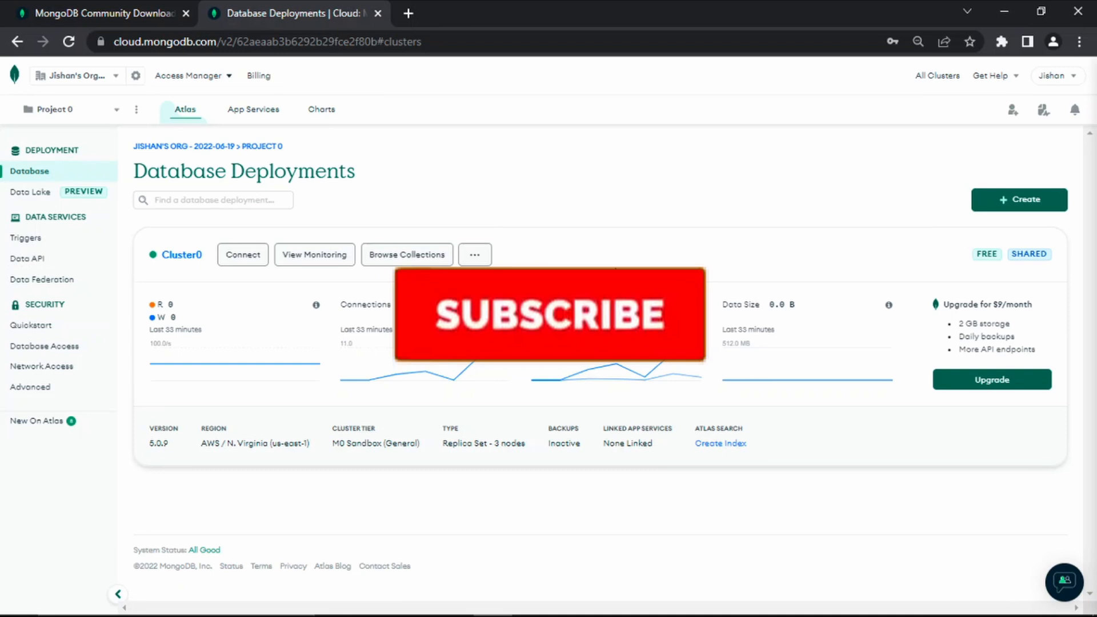
left_click(550, 313)
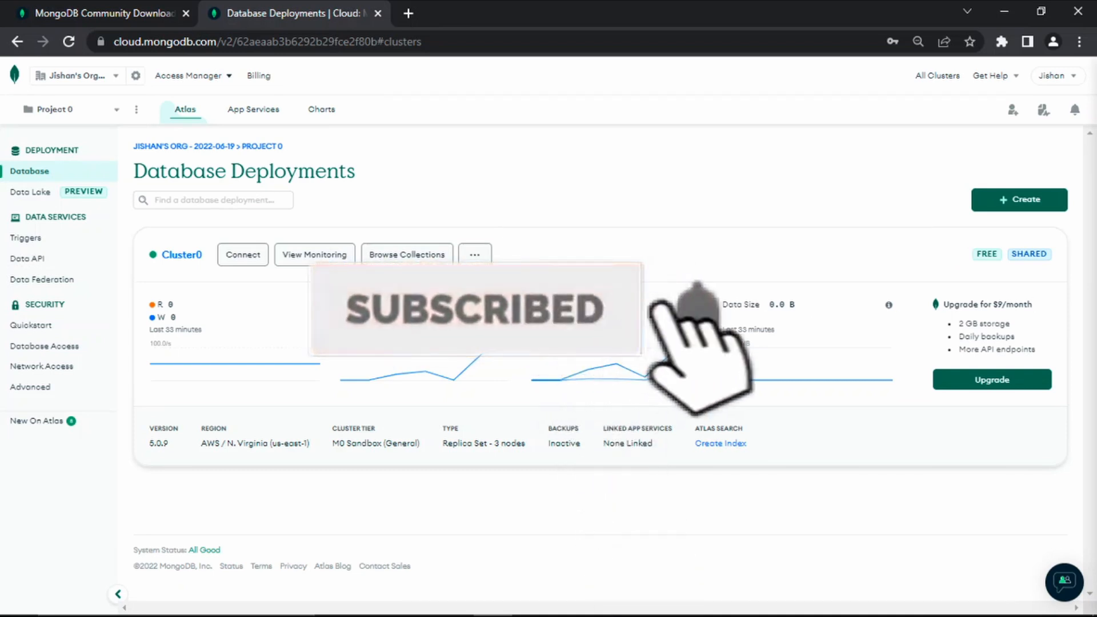